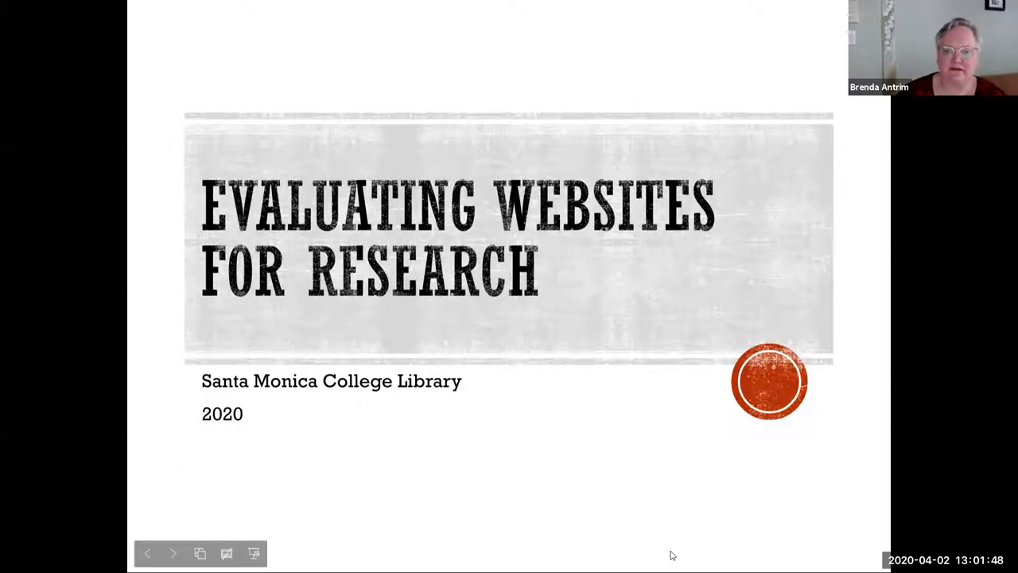
mouse_move(659, 334)
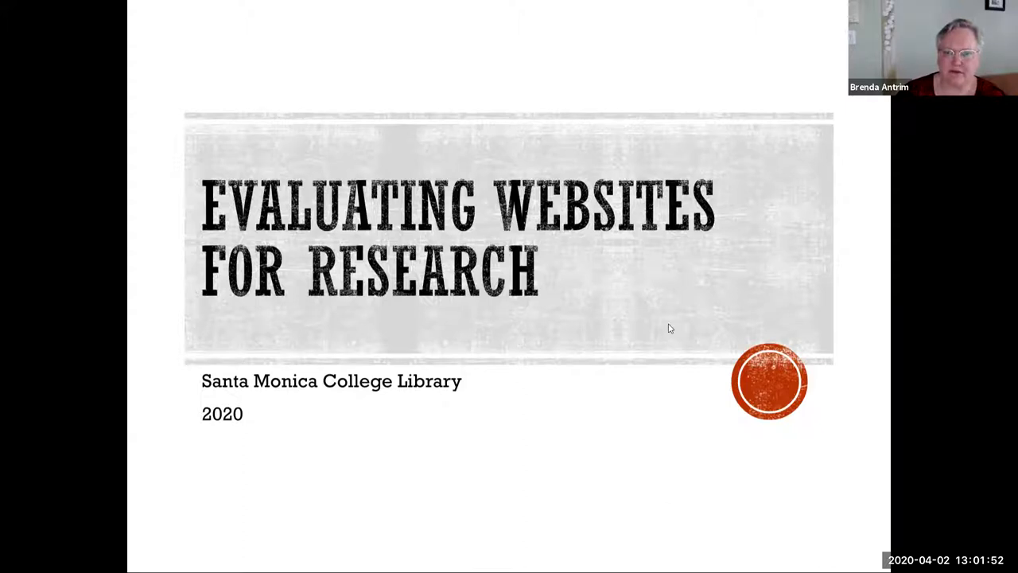
mouse_move(649, 484)
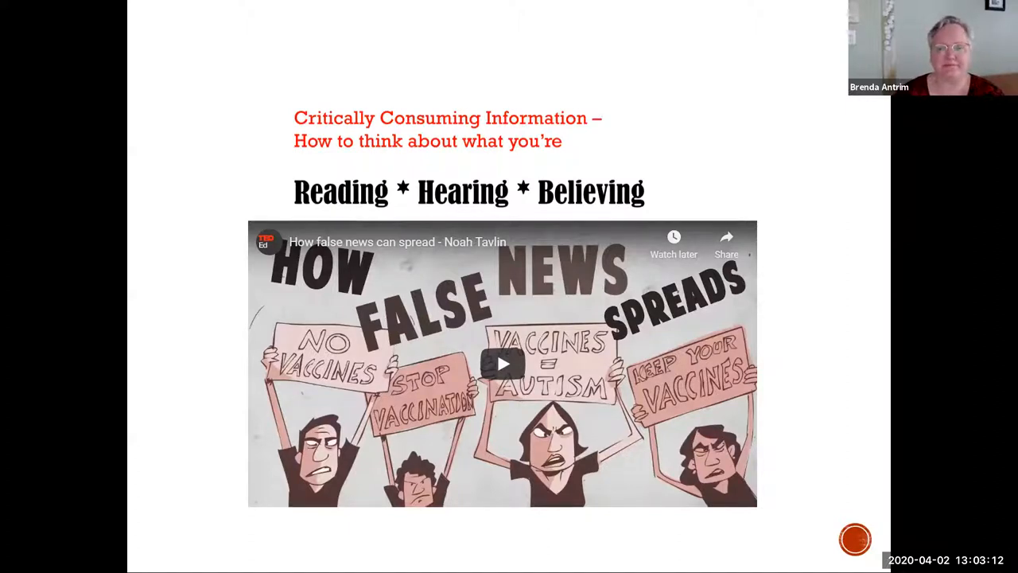
Step: Start the embedded 'How false news can spread' video and let it play through
click(502, 364)
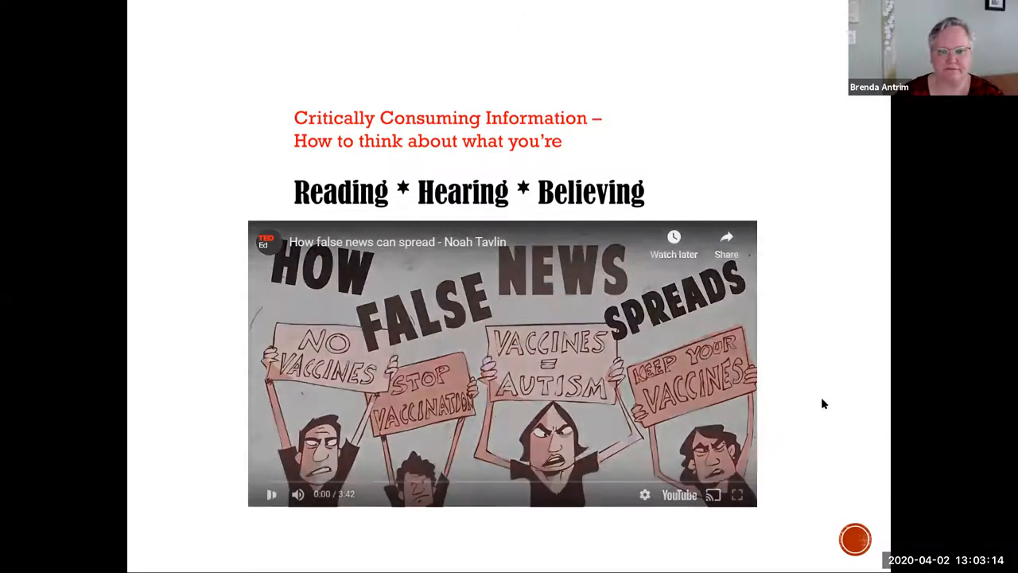
click(270, 494)
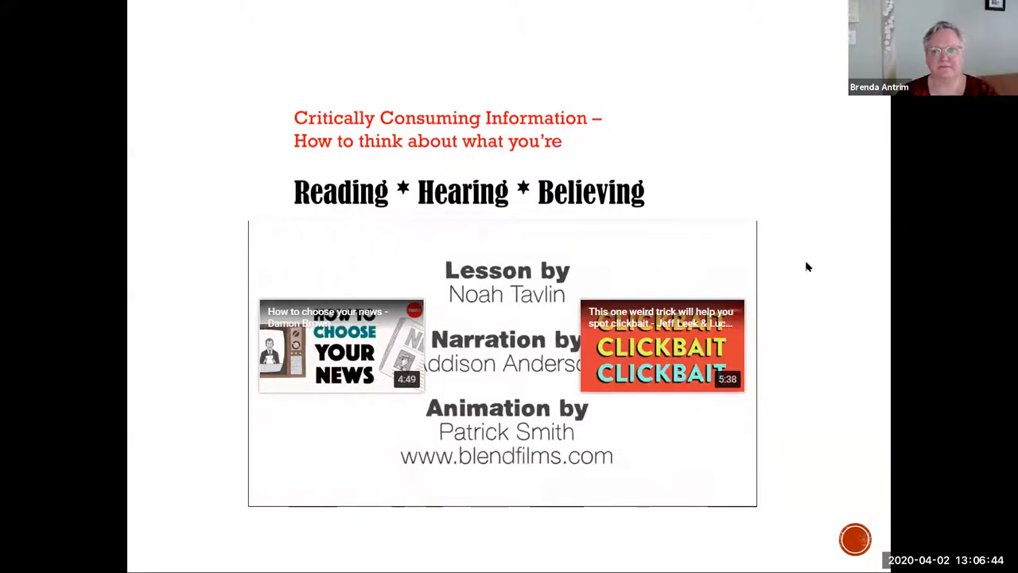
mouse_move(808, 331)
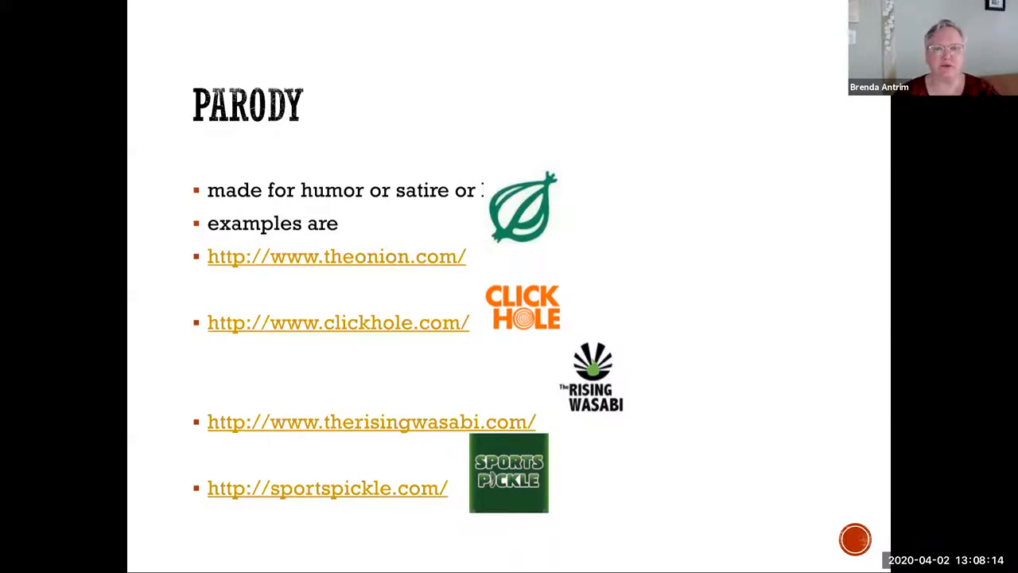
mouse_move(724, 369)
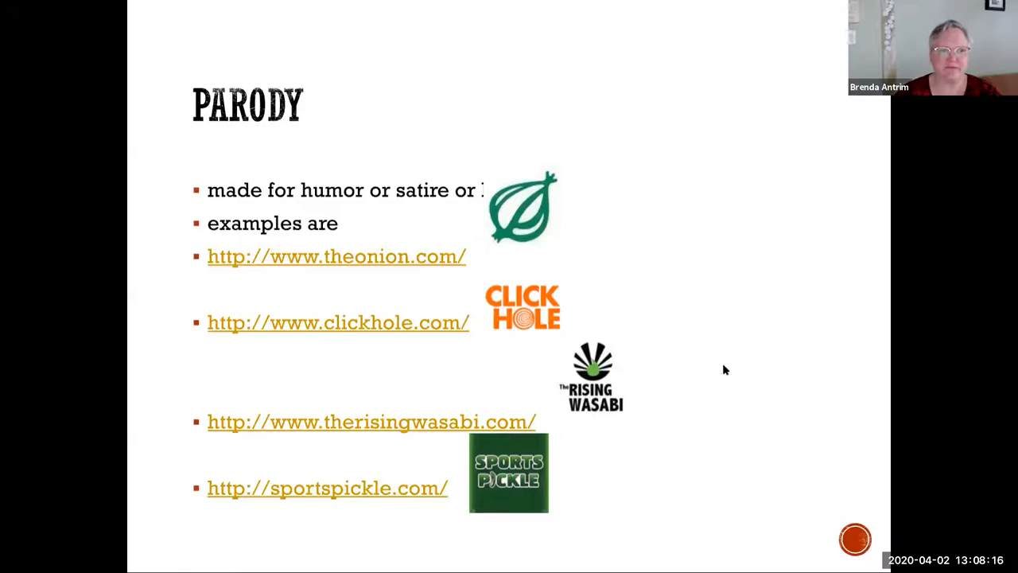
mouse_move(366, 266)
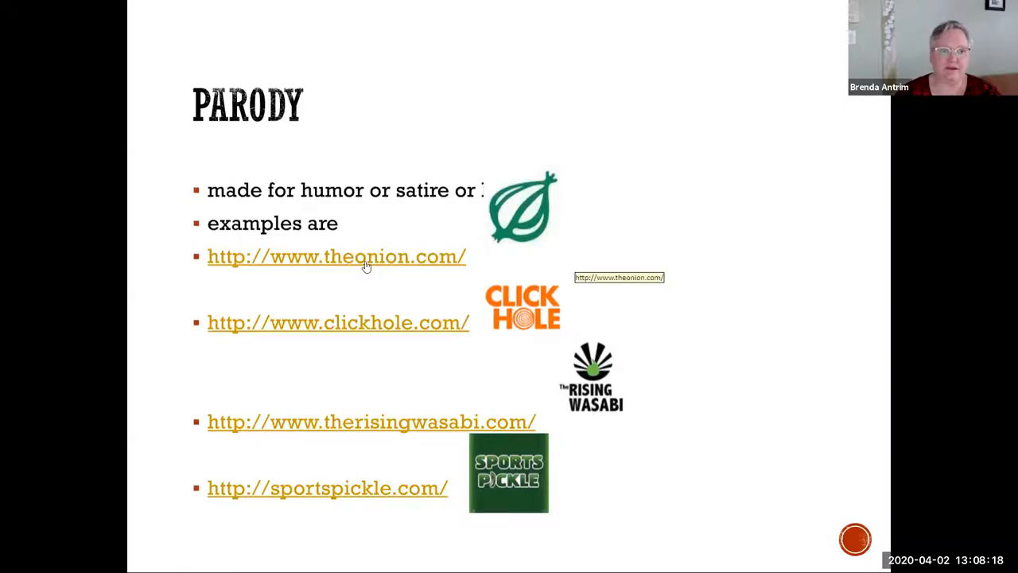
Step: Open theonion.com from the slide link and scroll through its front-page headlines
click(336, 256)
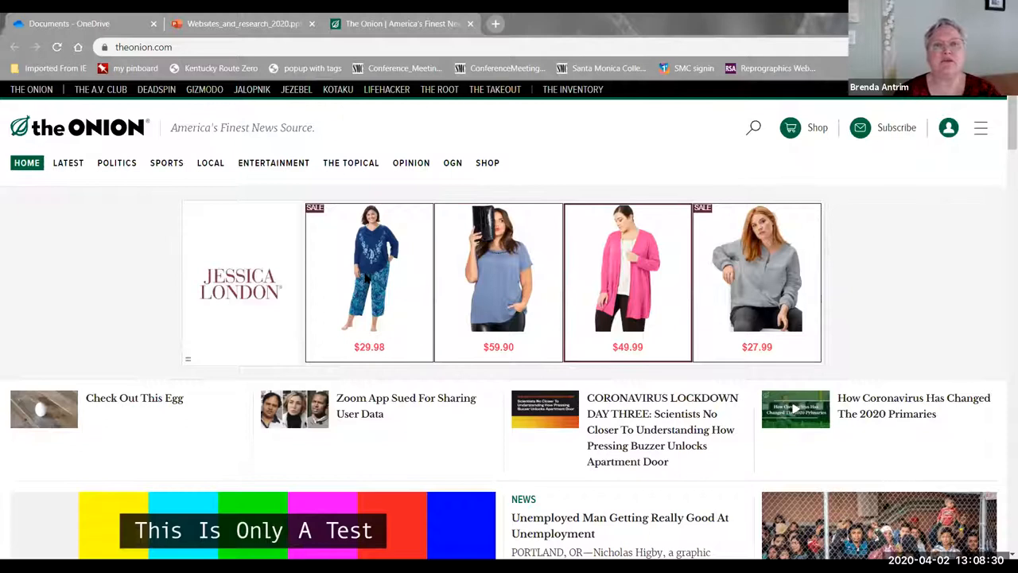
mouse_move(522, 284)
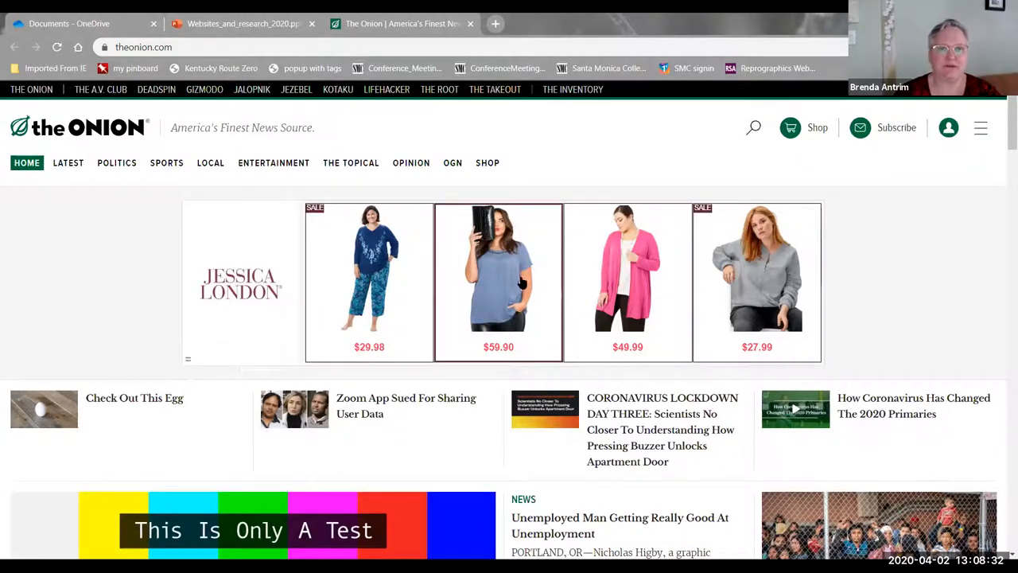
scroll(down, 3)
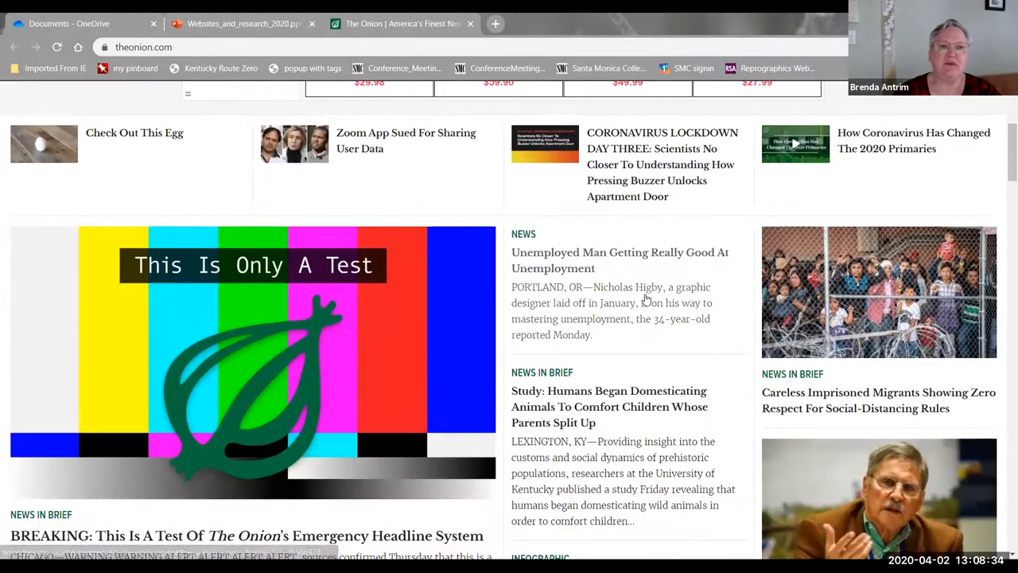
mouse_move(651, 339)
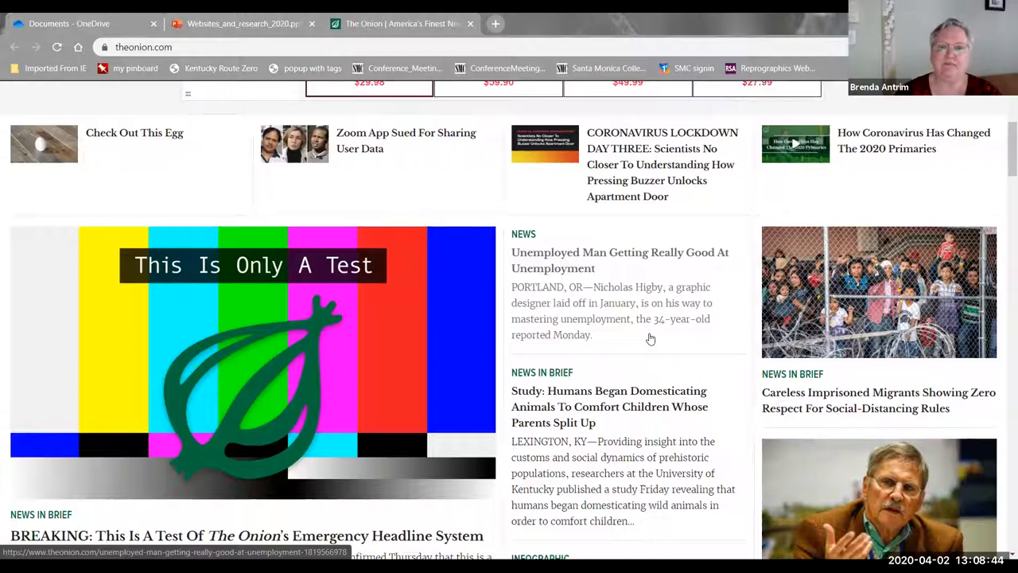
mouse_move(619, 285)
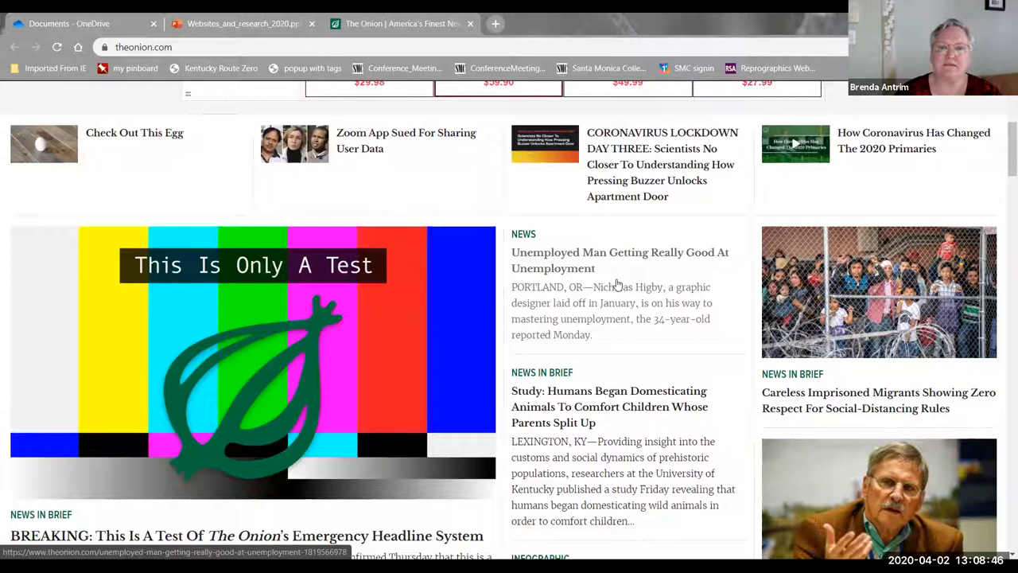
mouse_move(611, 284)
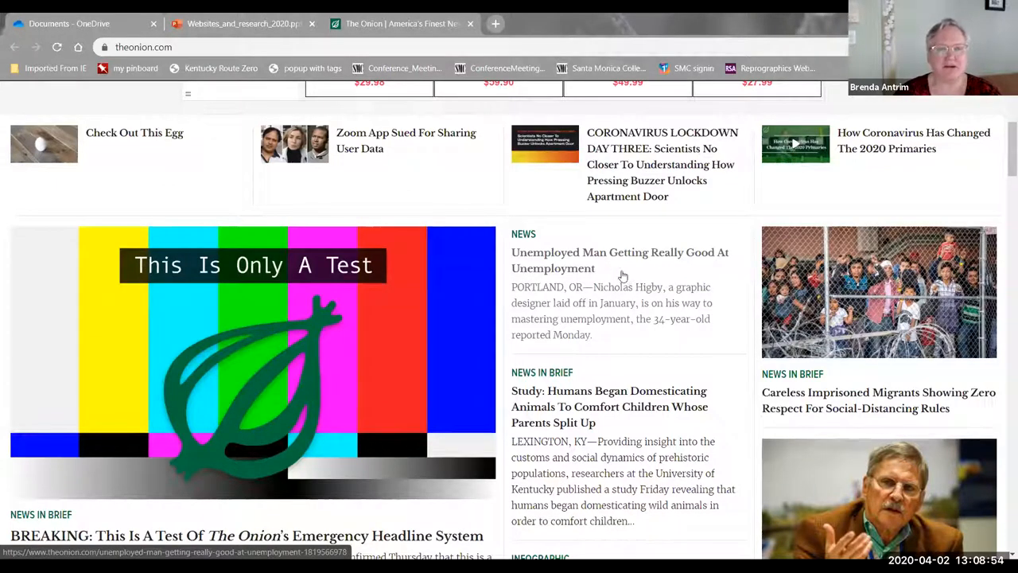
scroll(down, 3)
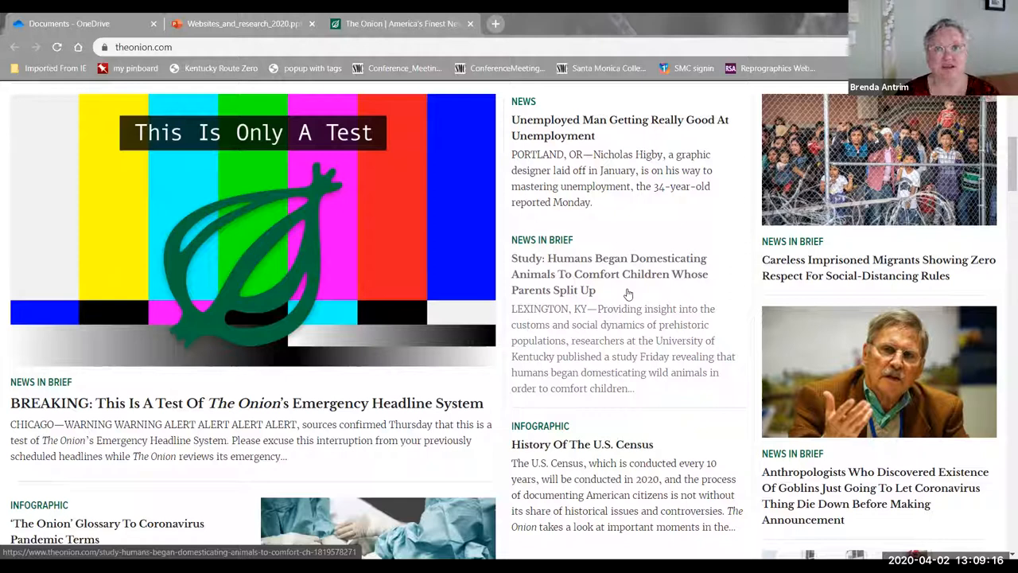
mouse_move(611, 286)
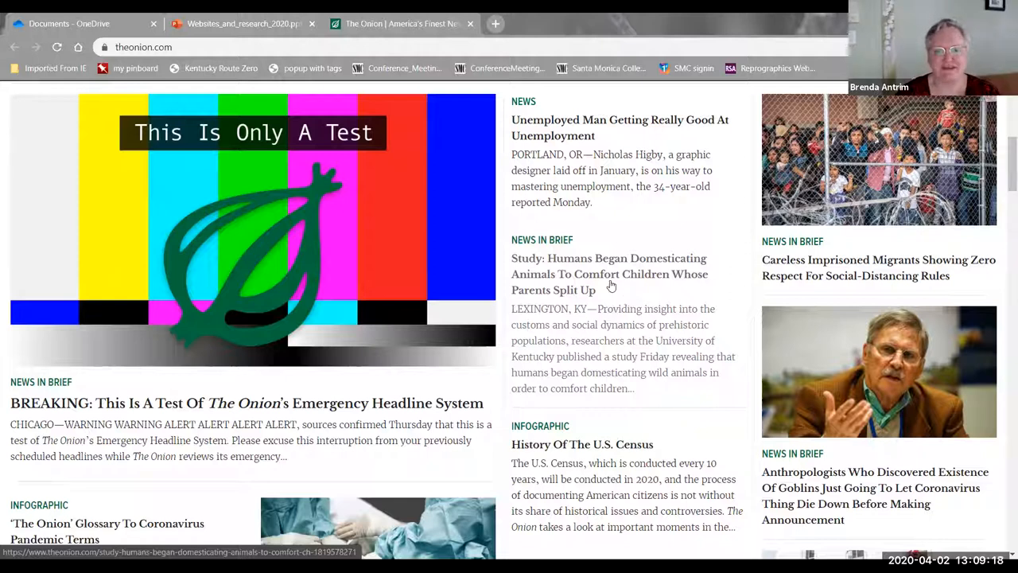
Step: Scroll further down to The Onion's News in Brief stories
scroll(down, 3)
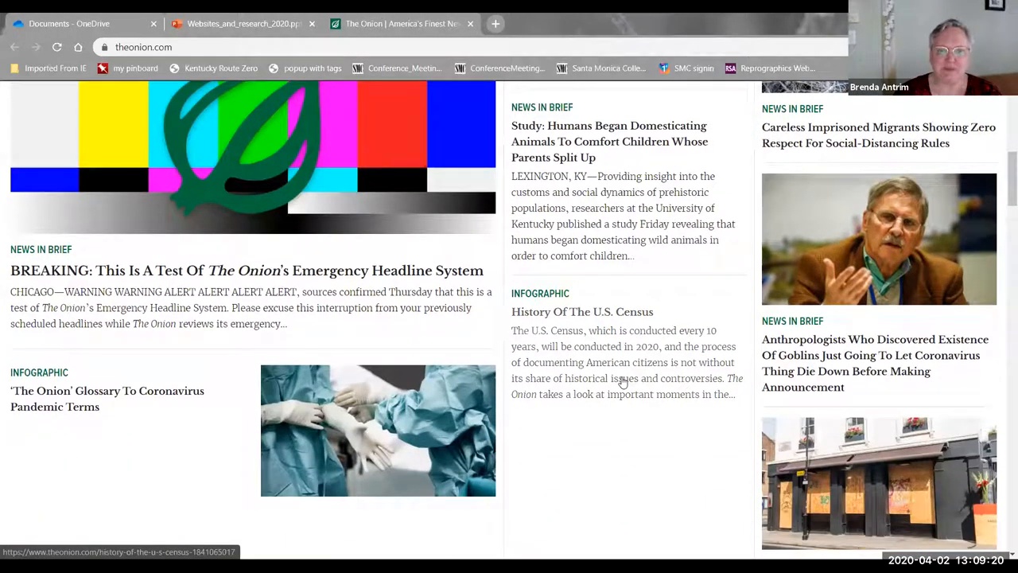
mouse_move(624, 341)
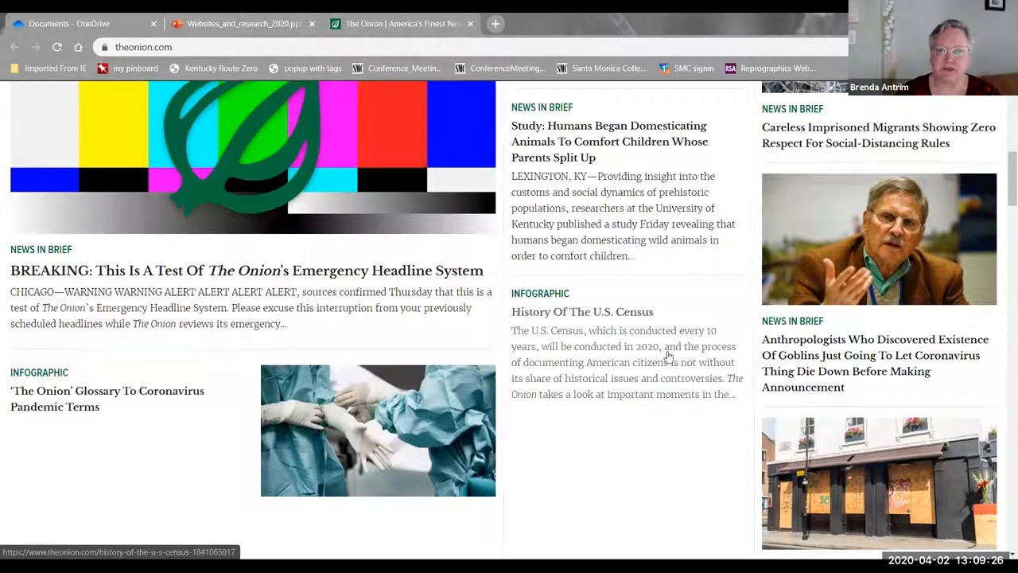
mouse_move(652, 374)
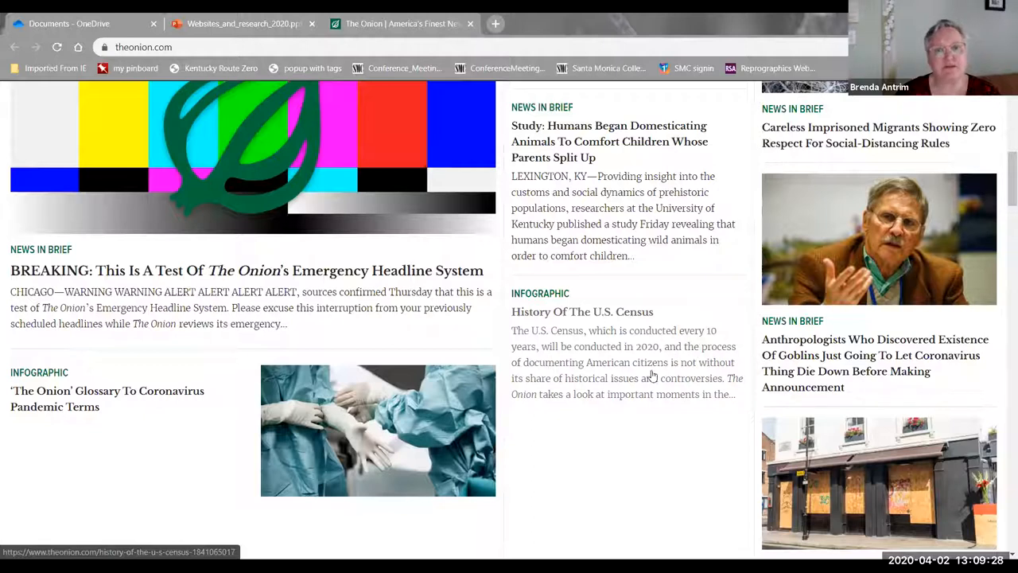
mouse_move(651, 391)
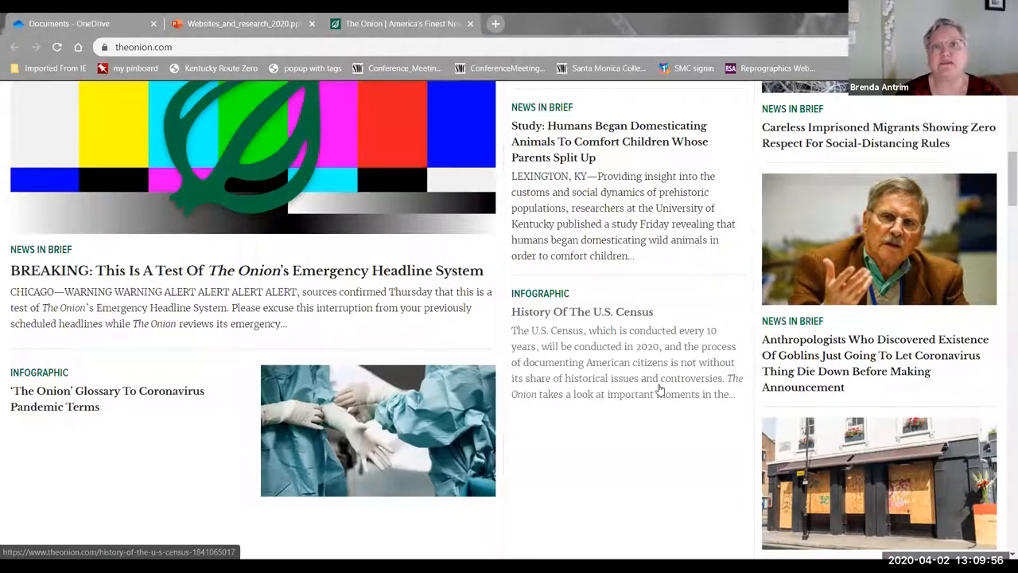
mouse_move(658, 388)
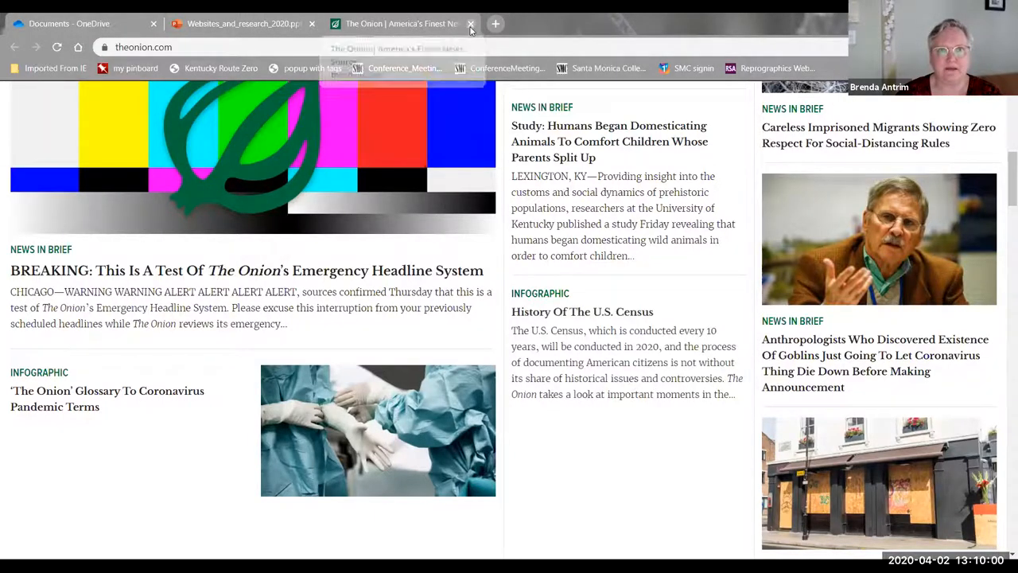
Step: Close The Onion tab, returning to the Parody slide
click(471, 24)
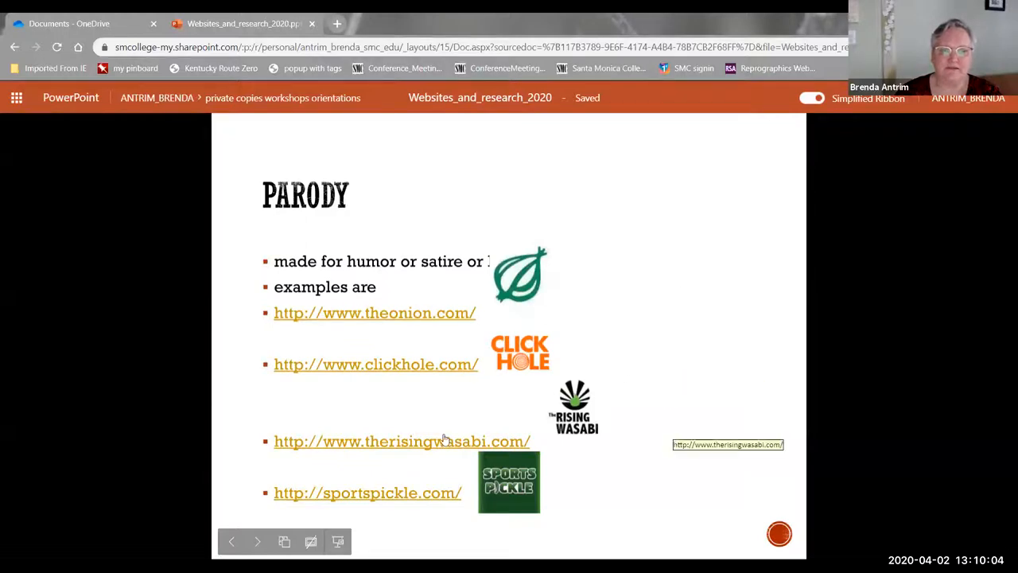
mouse_move(423, 445)
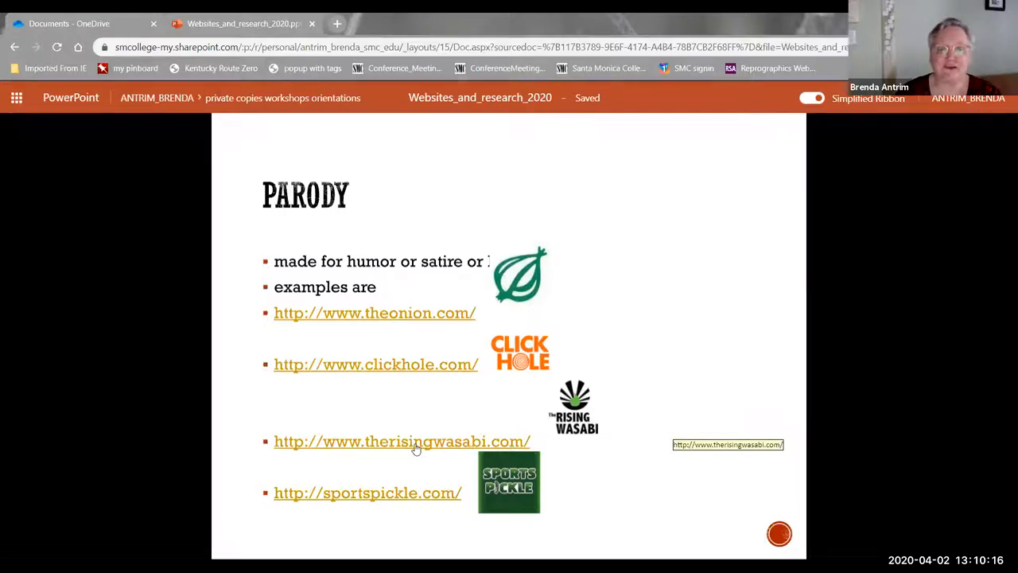
Step: Open therisingwasabi.com from the slide and scroll its trending satirical Japan stories
click(401, 443)
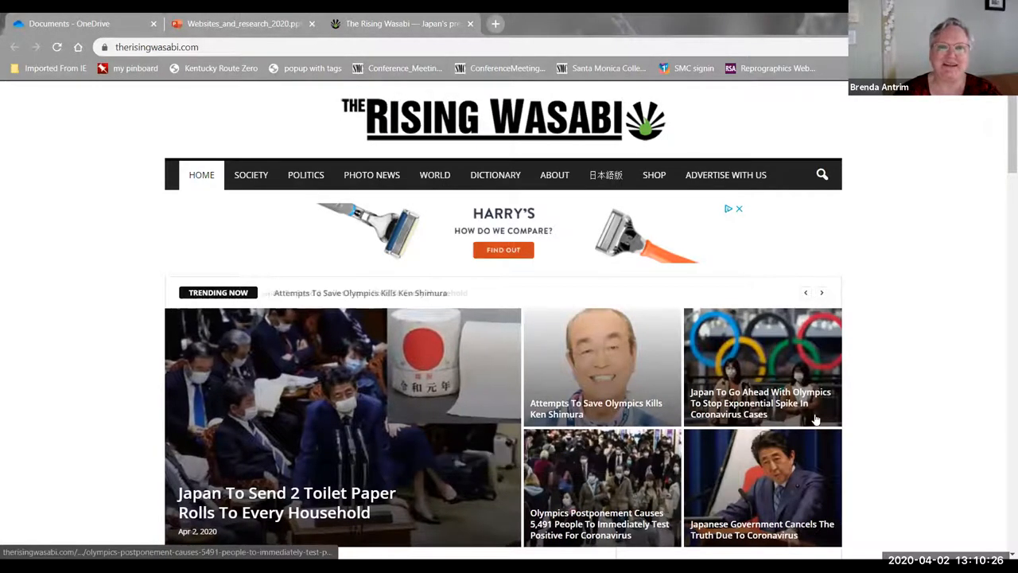
scroll(down, 3)
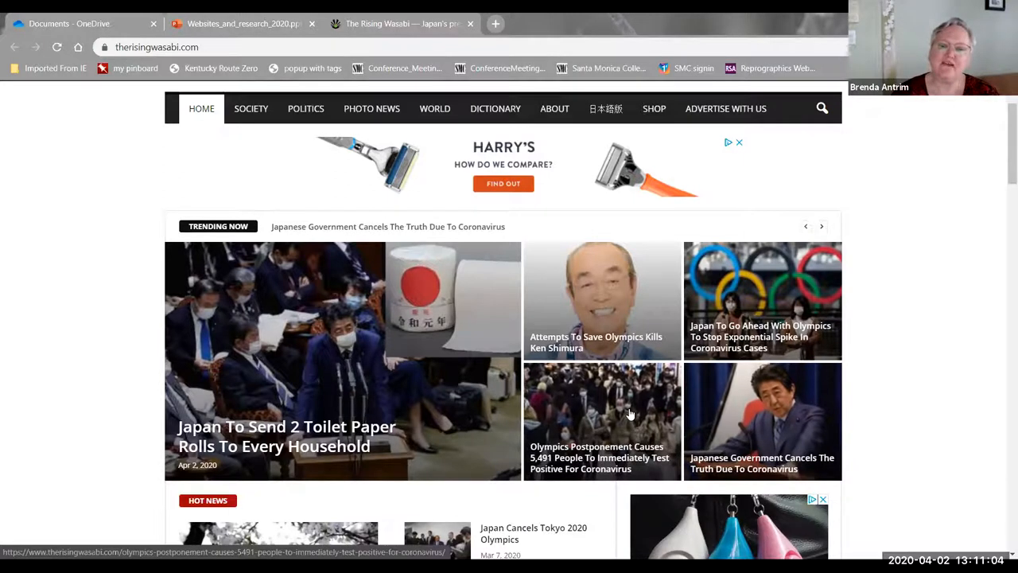
mouse_move(629, 413)
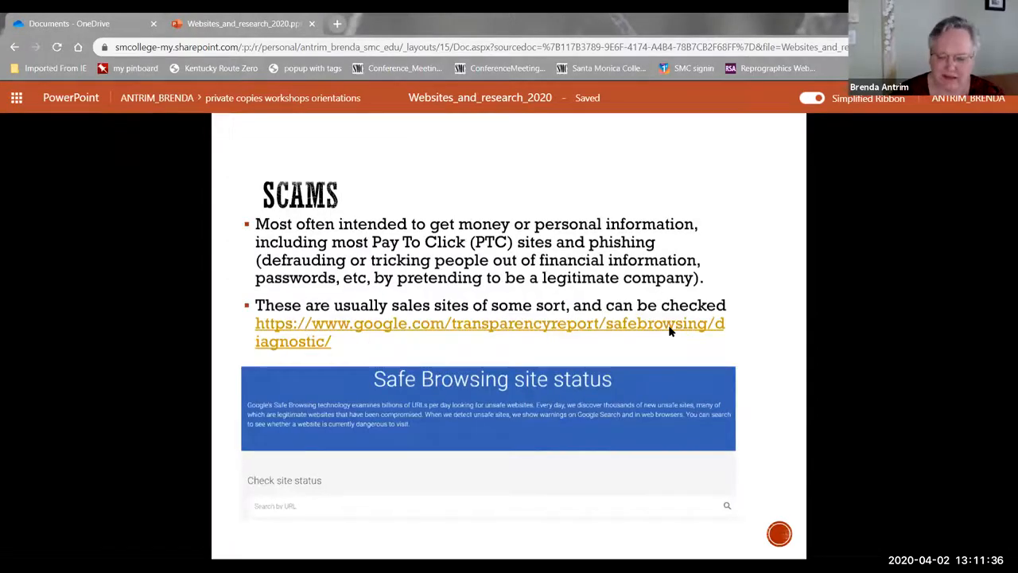
Step: Advance the slideshow to the Protest slide
key(Right)
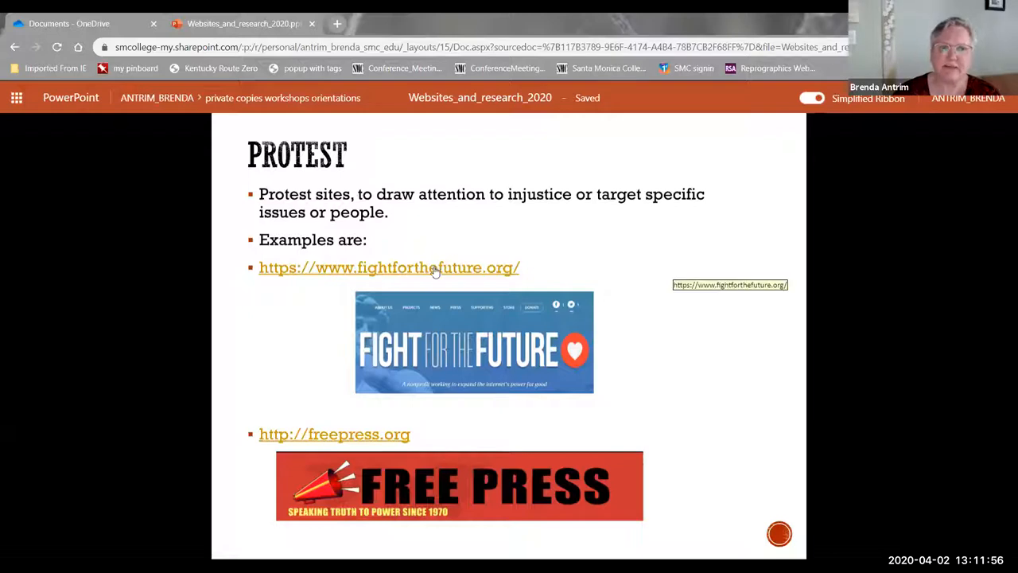
Step: Open fightforthefuture.org from the slide and scroll through its featured projects
click(388, 267)
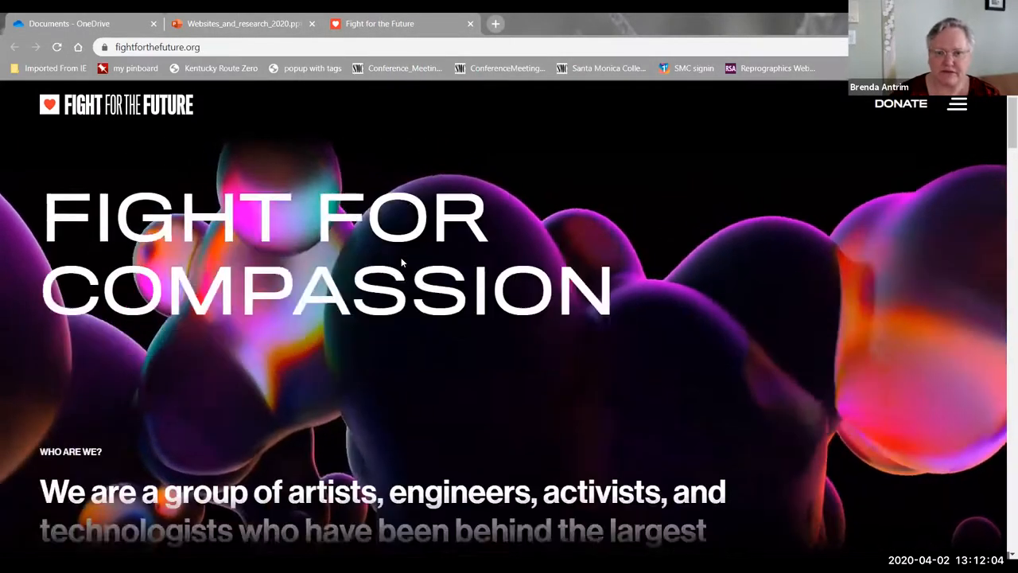
scroll(down, 3)
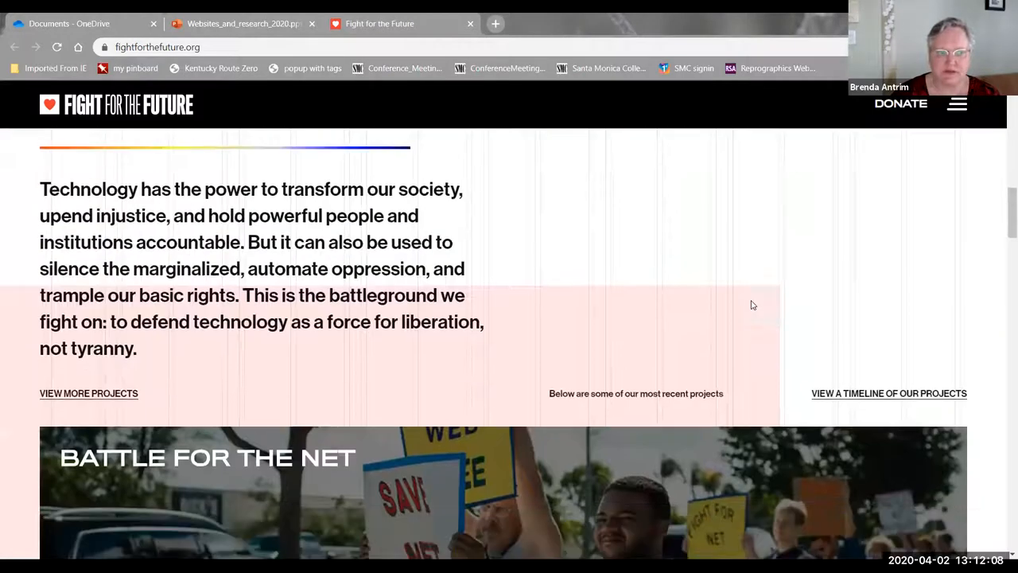
scroll(down, 3)
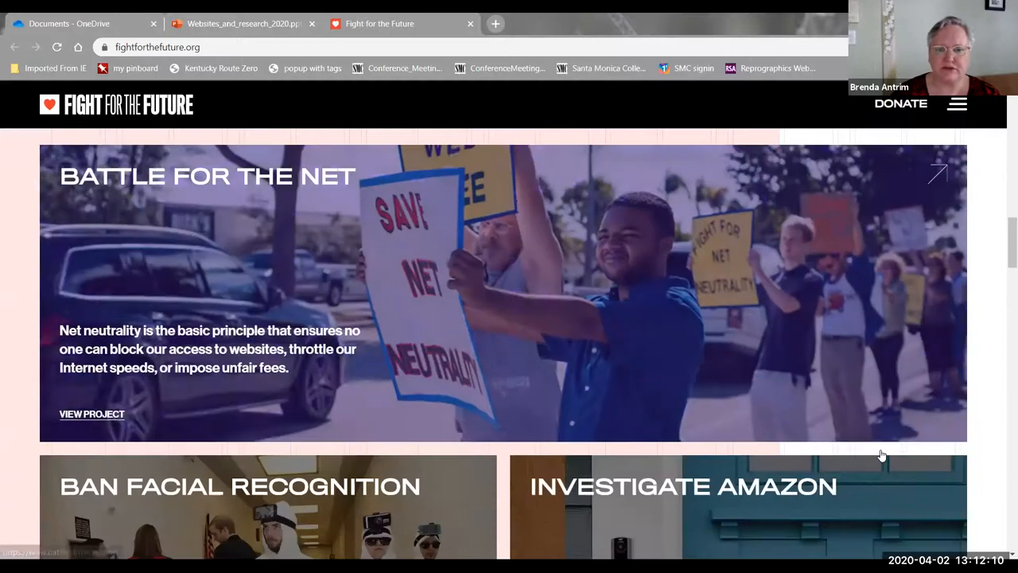
scroll(down, 3)
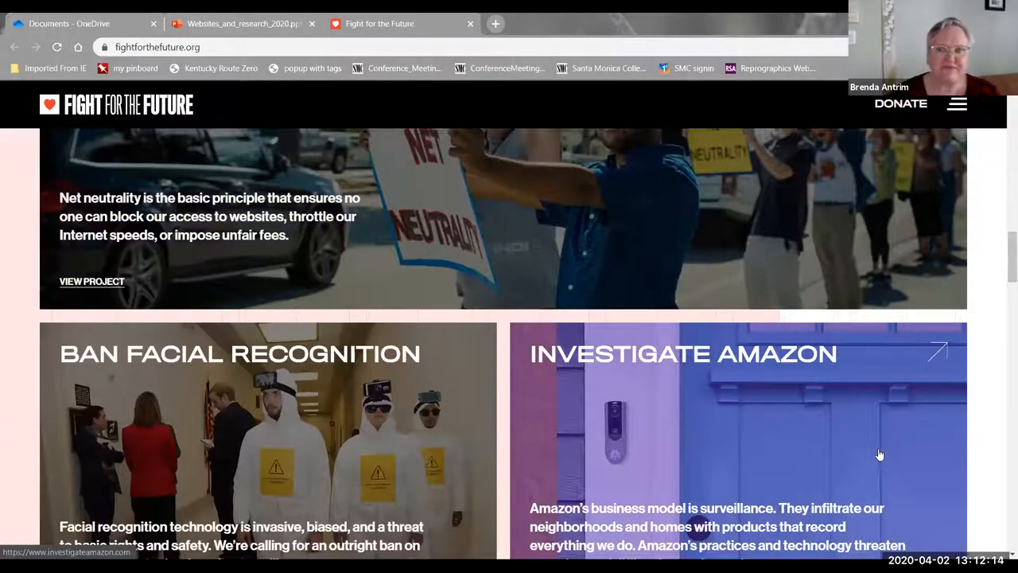
scroll(down, 3)
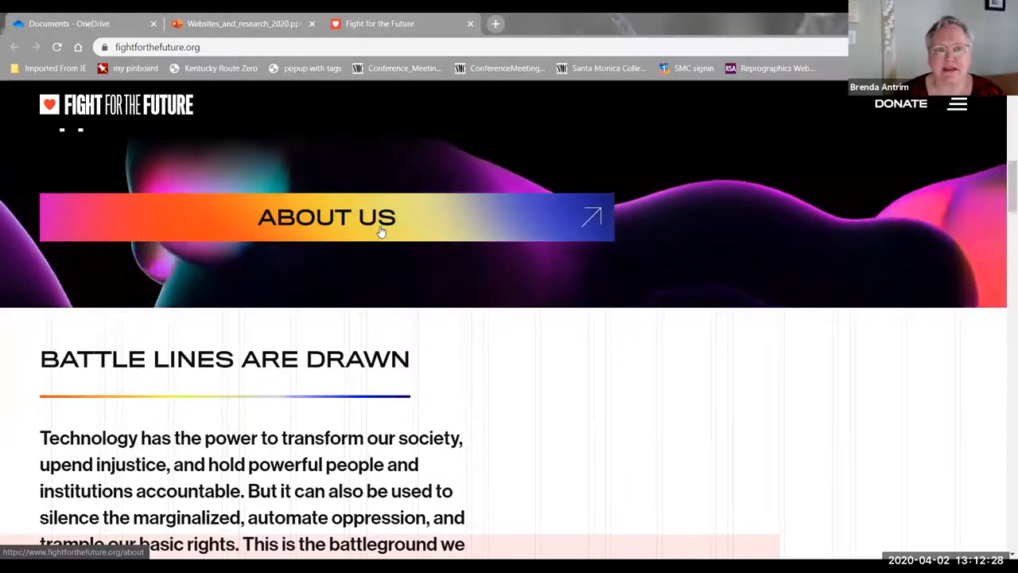
Step: Open the About Us page, scroll through its principles to the footer, then back up
click(327, 217)
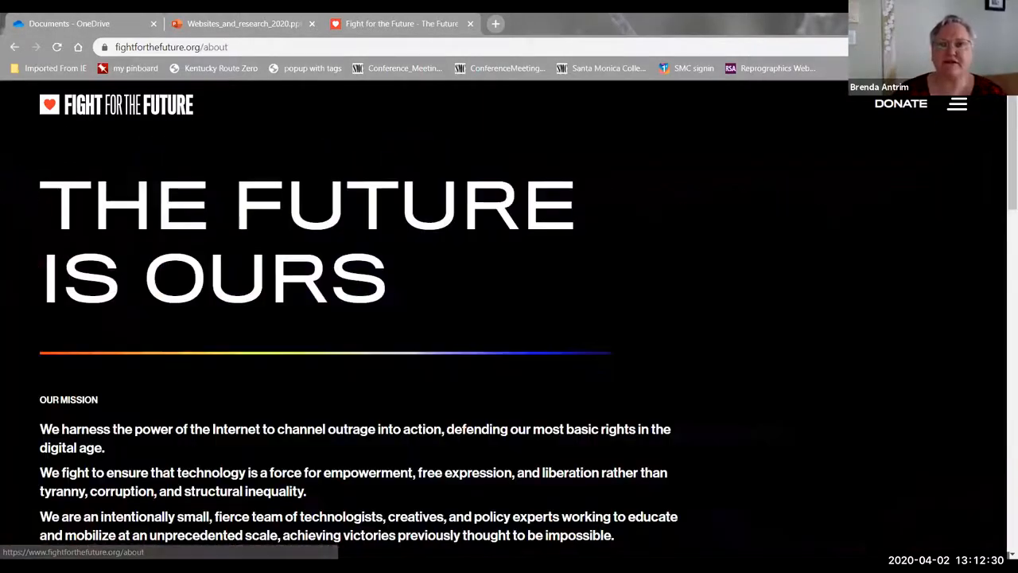
scroll(down, 3)
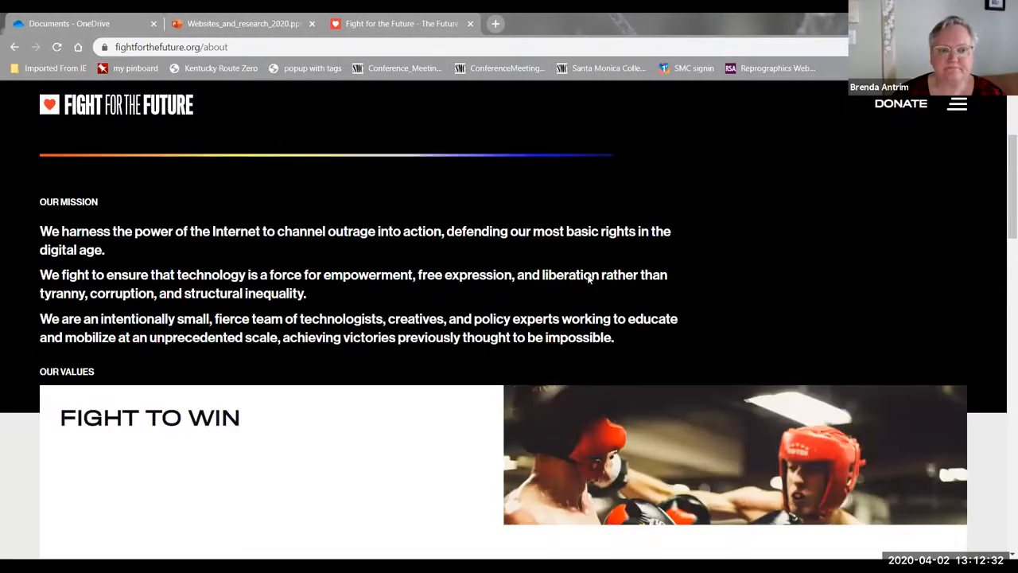
scroll(down, 3)
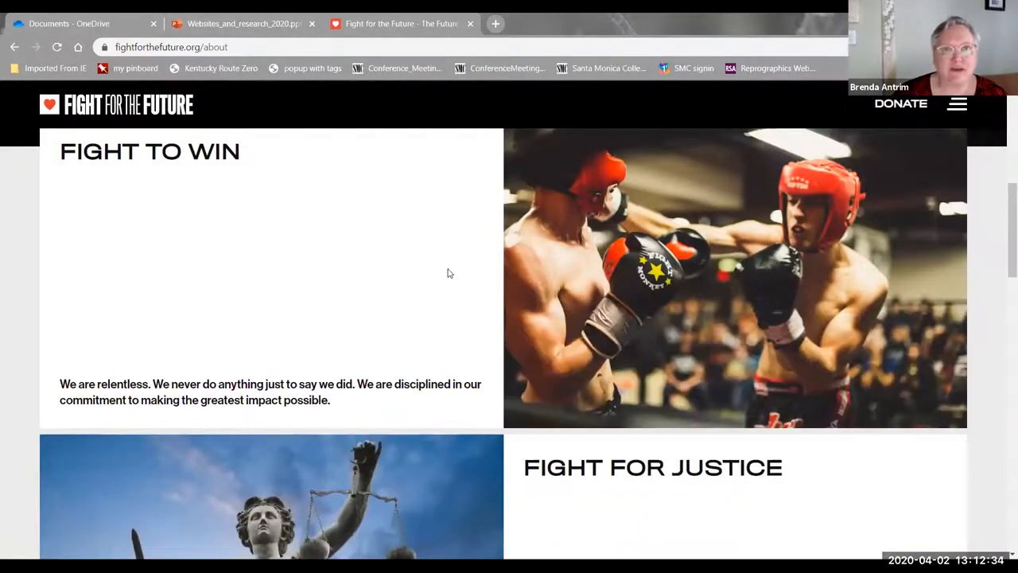
scroll(down, 3)
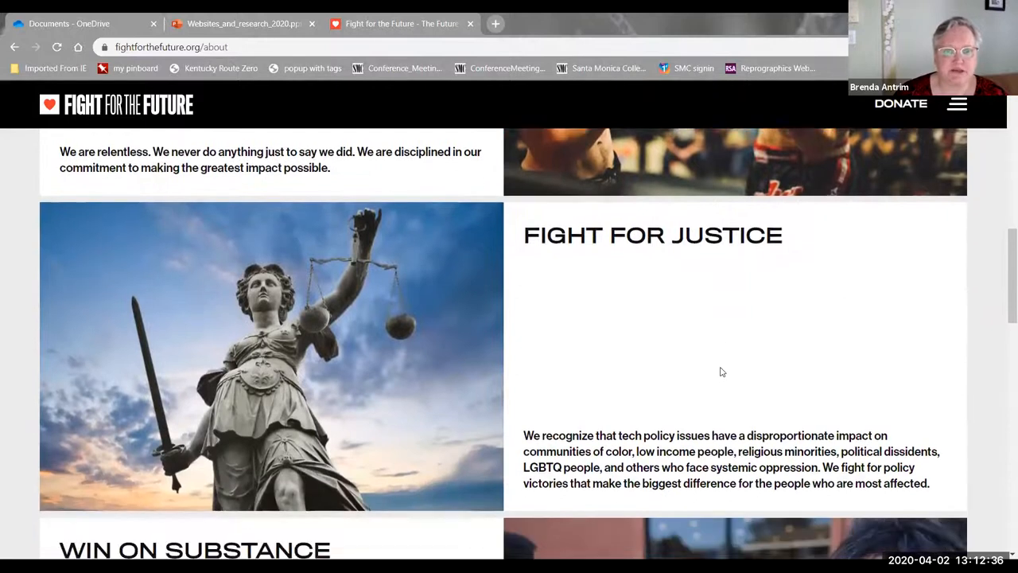
scroll(down, 3)
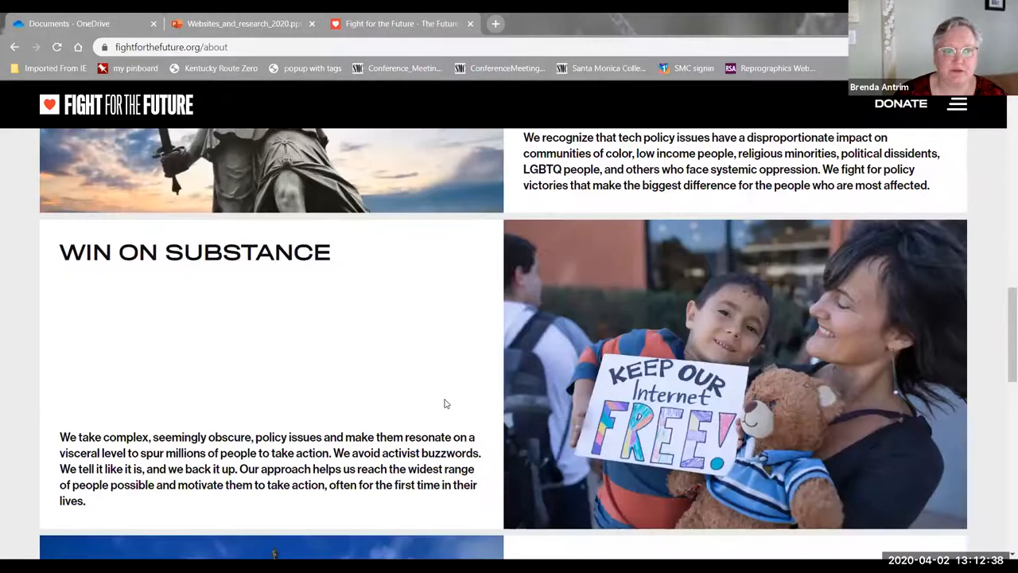
scroll(down, 3)
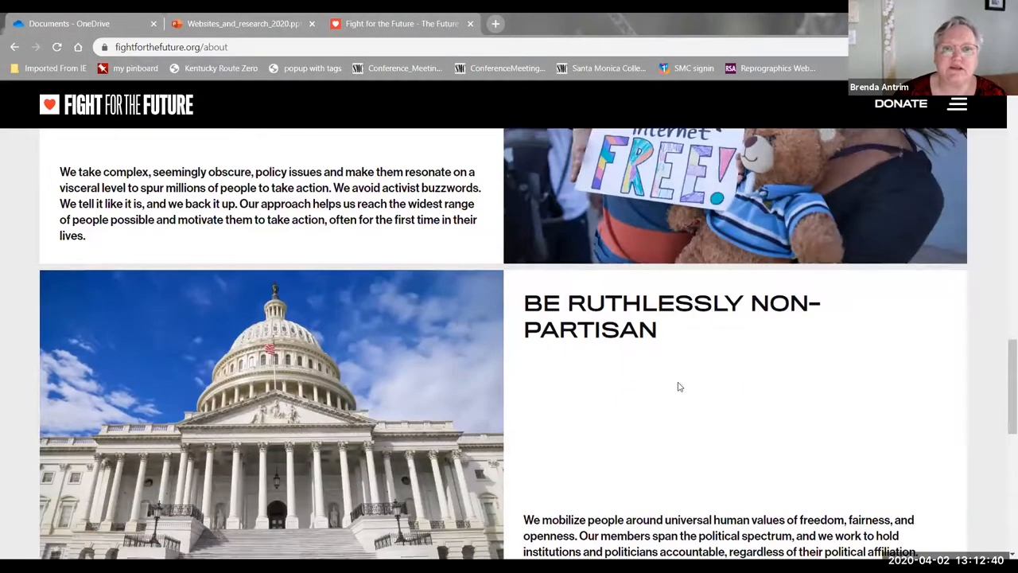
scroll(down, 3)
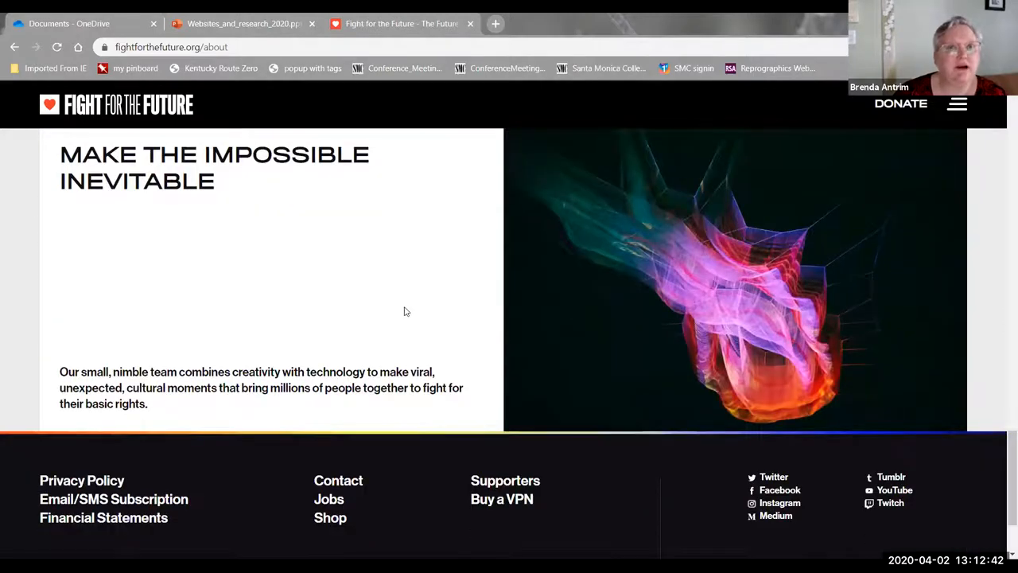
scroll(down, 3)
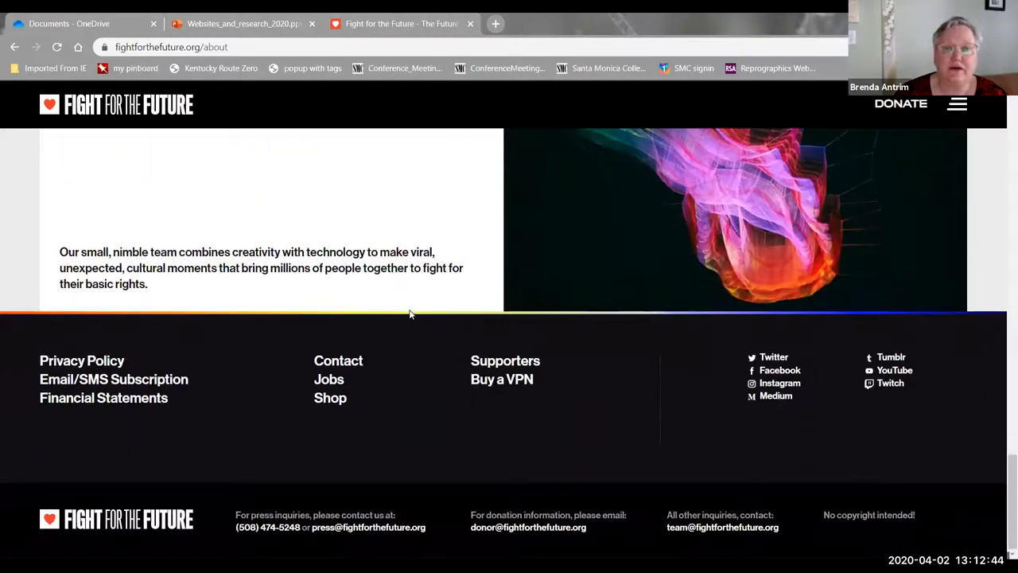
mouse_move(337, 359)
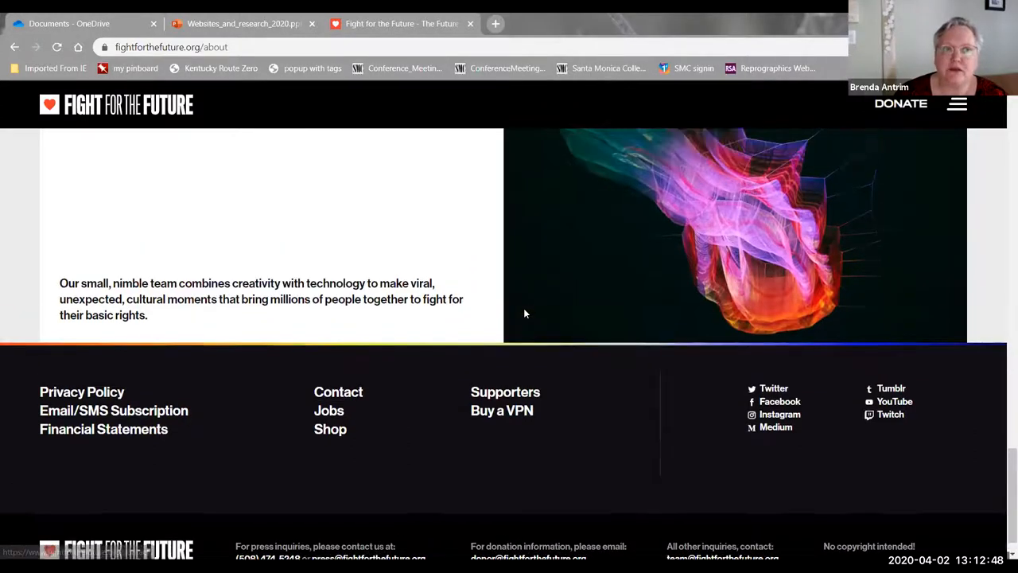
scroll(up, 3)
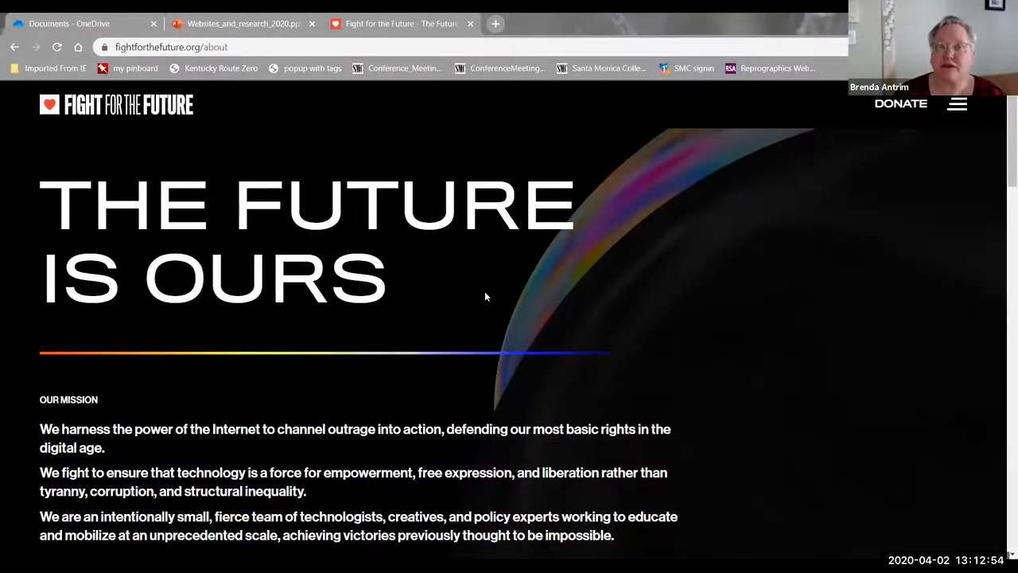
Step: Switch back to the PowerPoint Protest slide
click(241, 24)
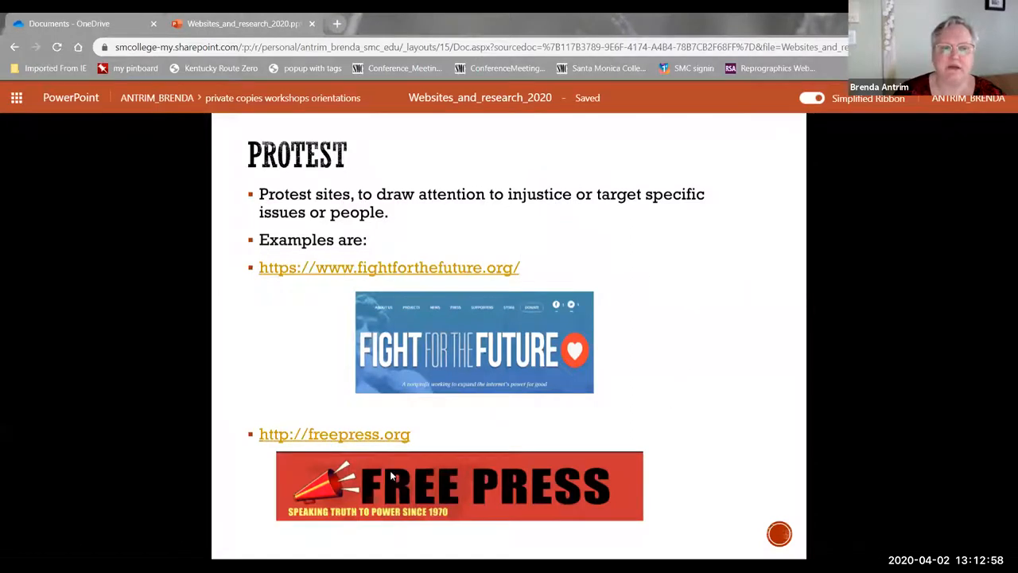
mouse_move(452, 310)
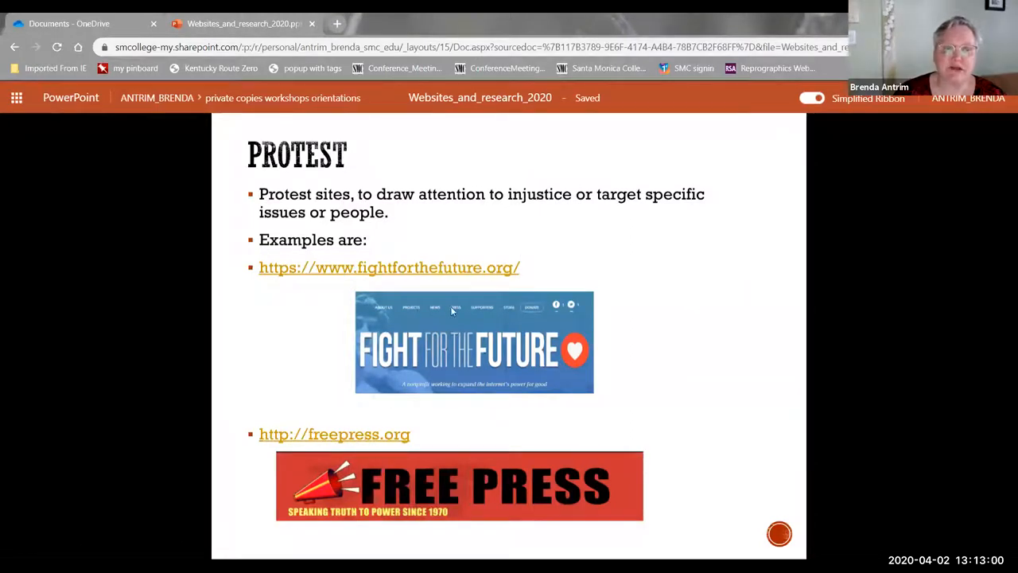
mouse_move(401, 442)
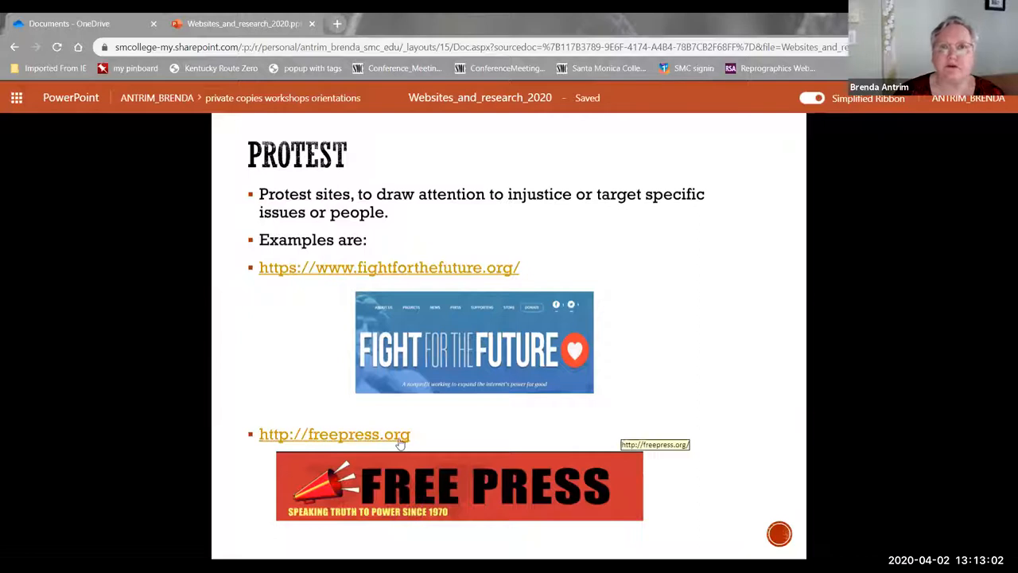
mouse_move(354, 444)
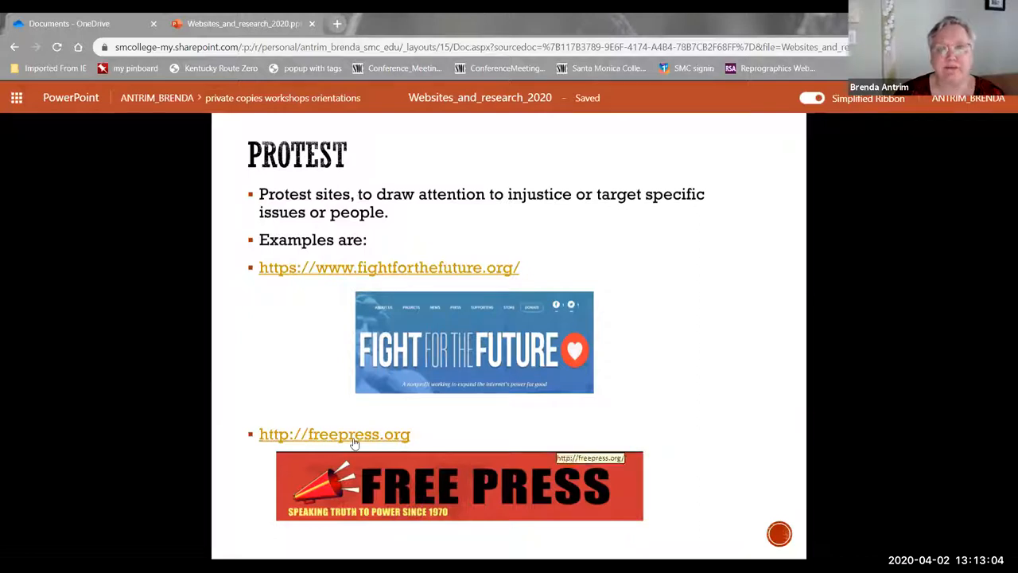
Step: Open freepress.org from the slide, scroll its latest news, then return to the slides
click(334, 433)
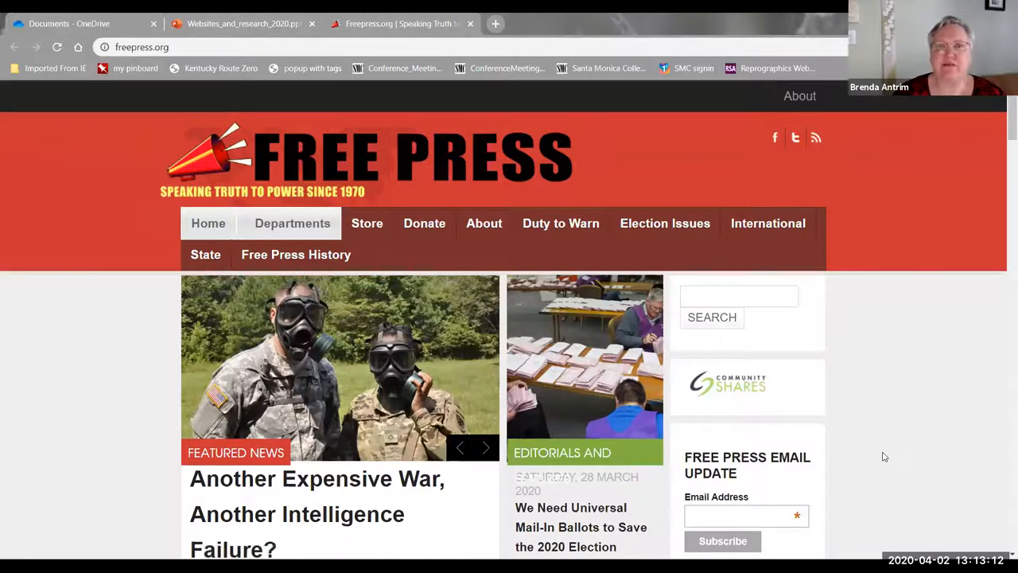
mouse_move(873, 340)
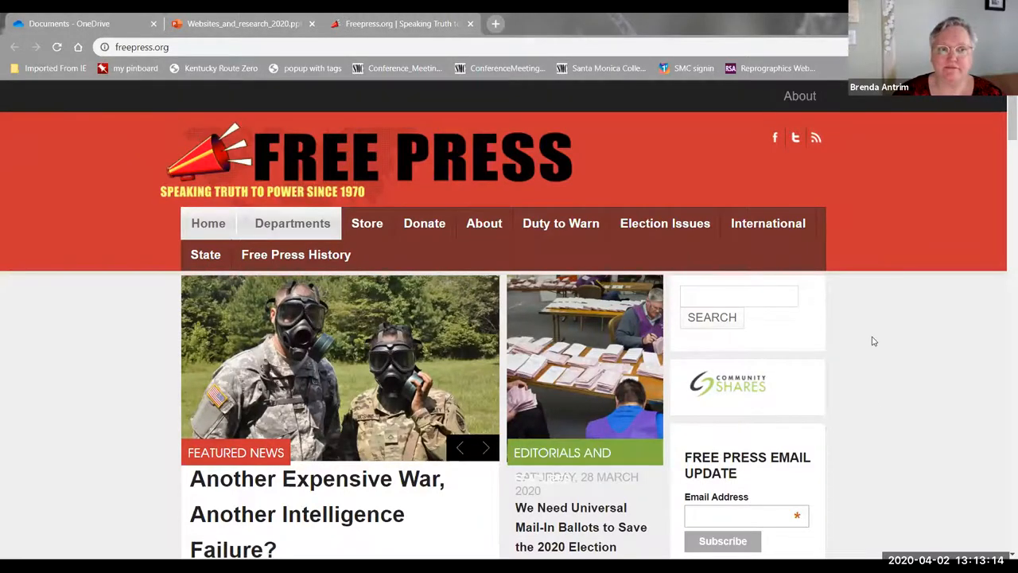
scroll(down, 3)
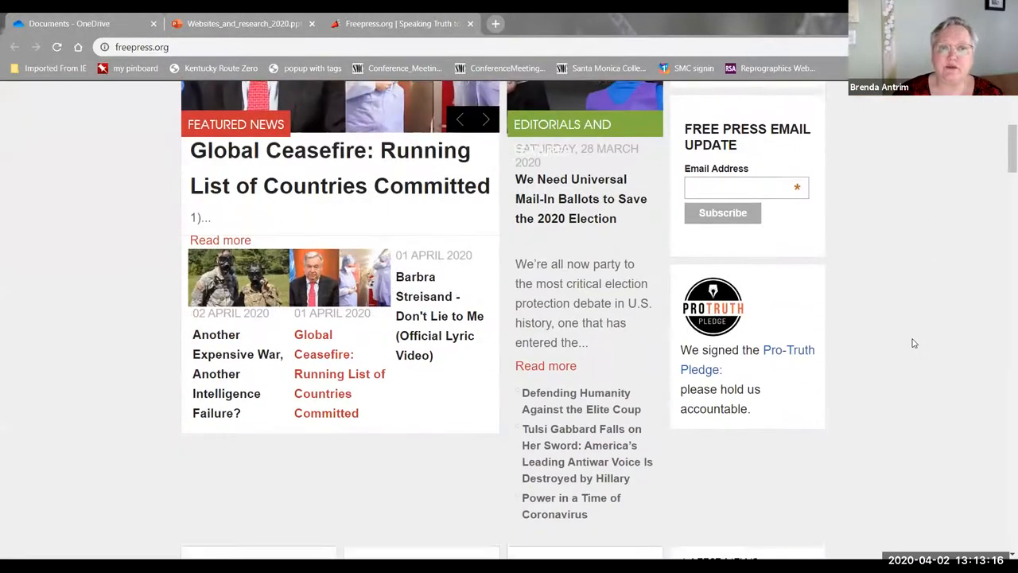
scroll(down, 3)
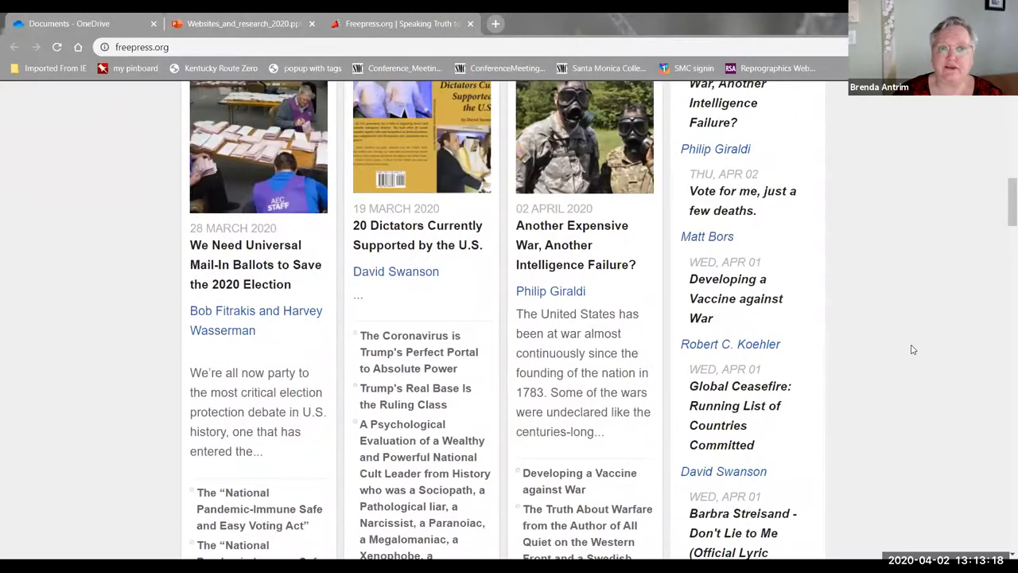
mouse_move(923, 384)
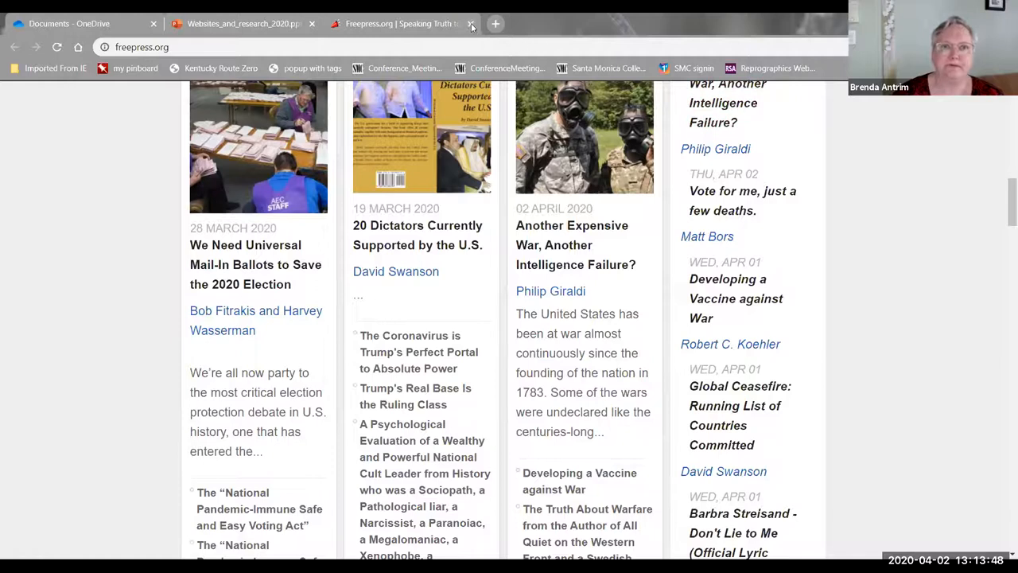
click(471, 24)
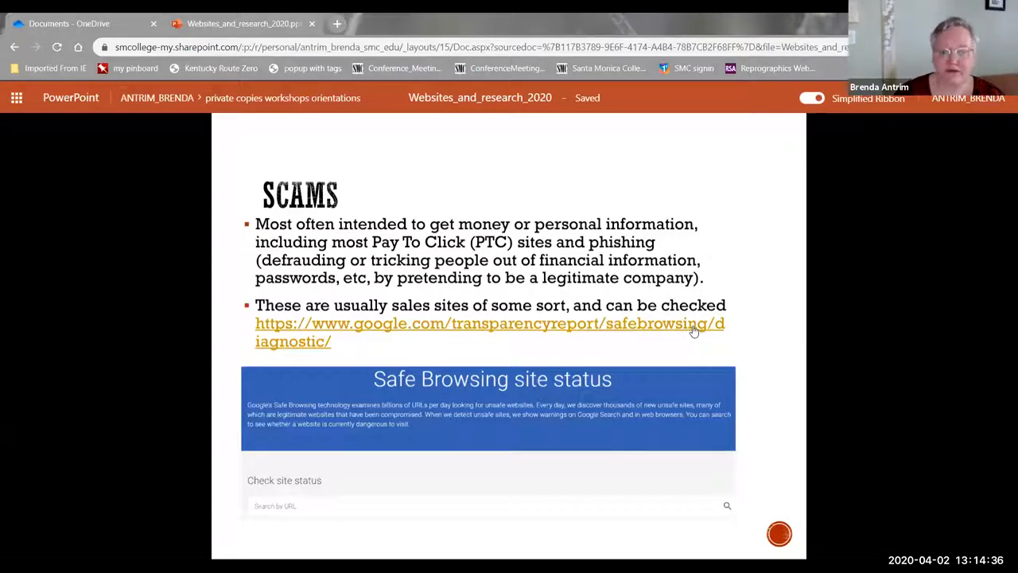
mouse_move(692, 330)
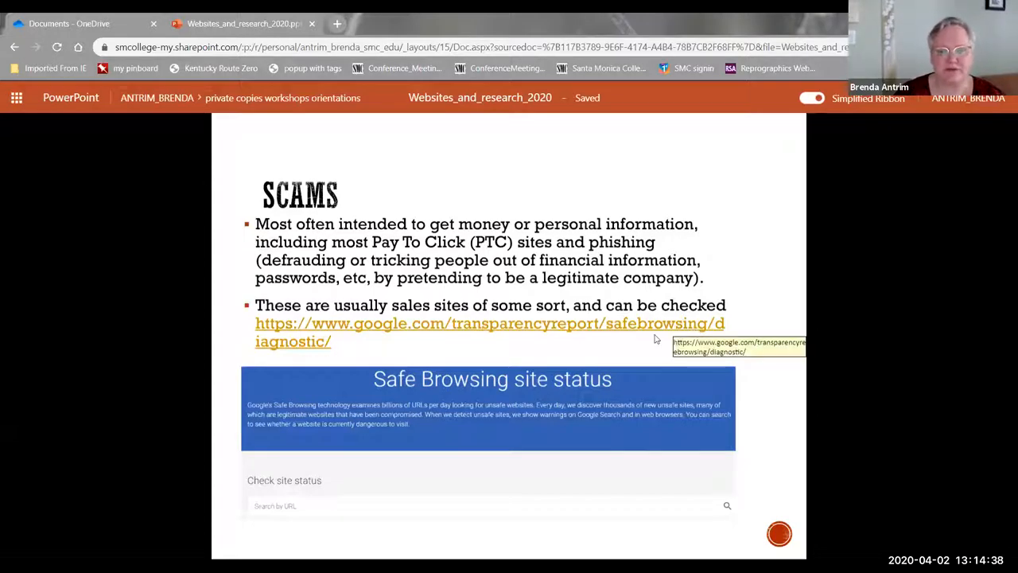
mouse_move(534, 334)
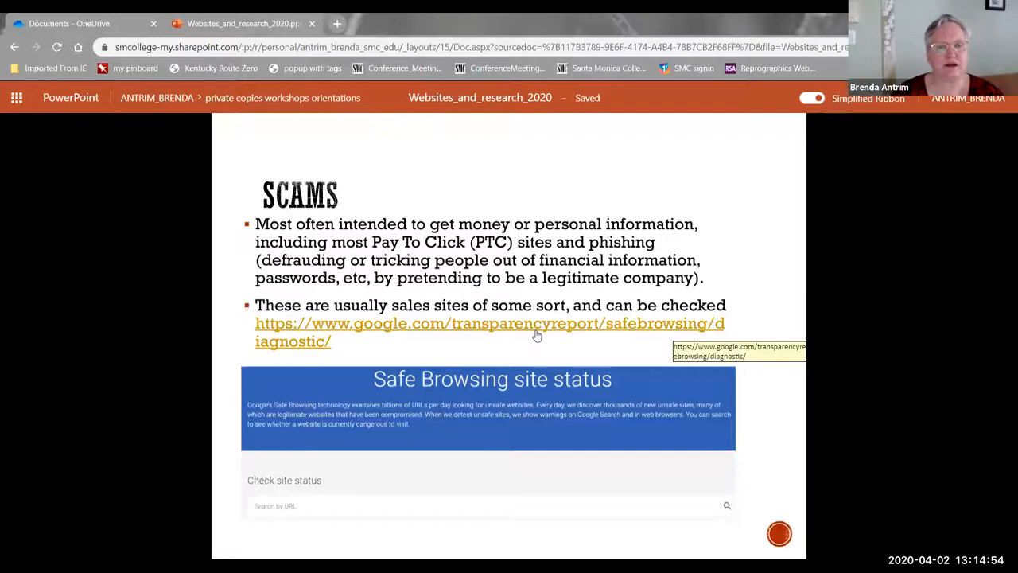
mouse_move(477, 347)
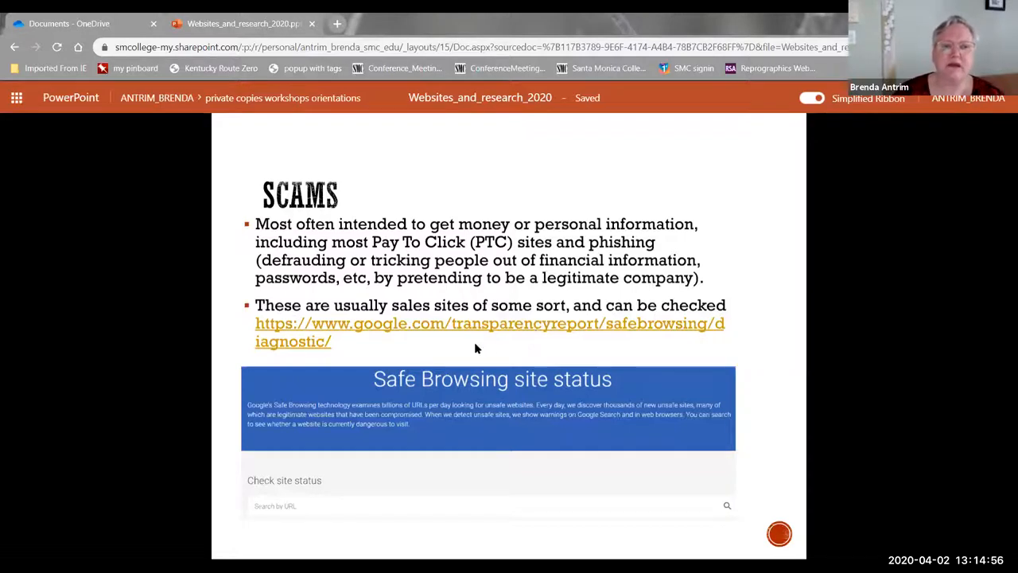
mouse_move(523, 327)
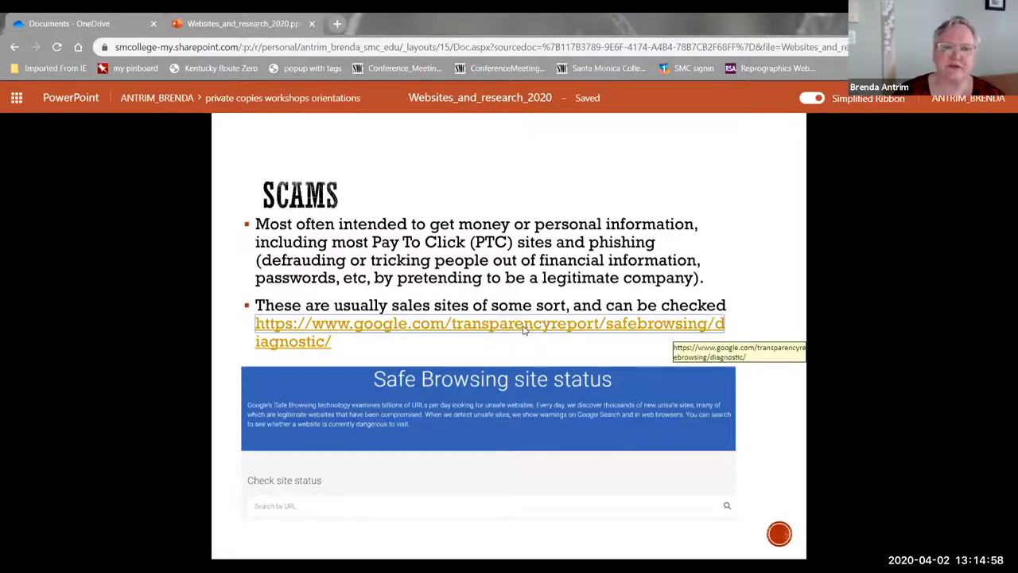
Step: Follow the Scams slide's link to Google's Safe Browsing site-status checker
click(490, 323)
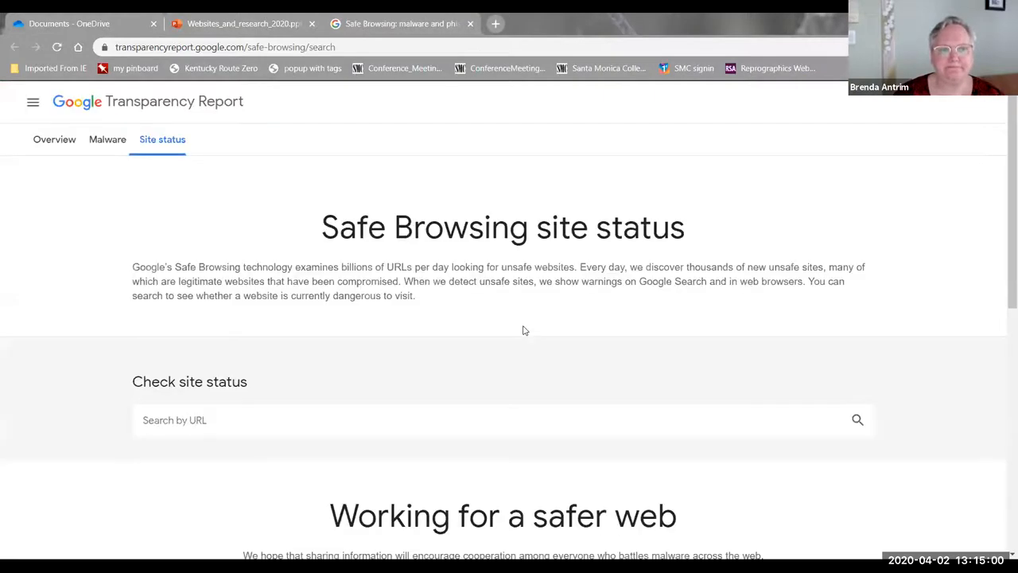
Step: Check library.smc.edu in Safe Browsing, confirm 'No unsafe content found', then close the results page
scroll(down, 3)
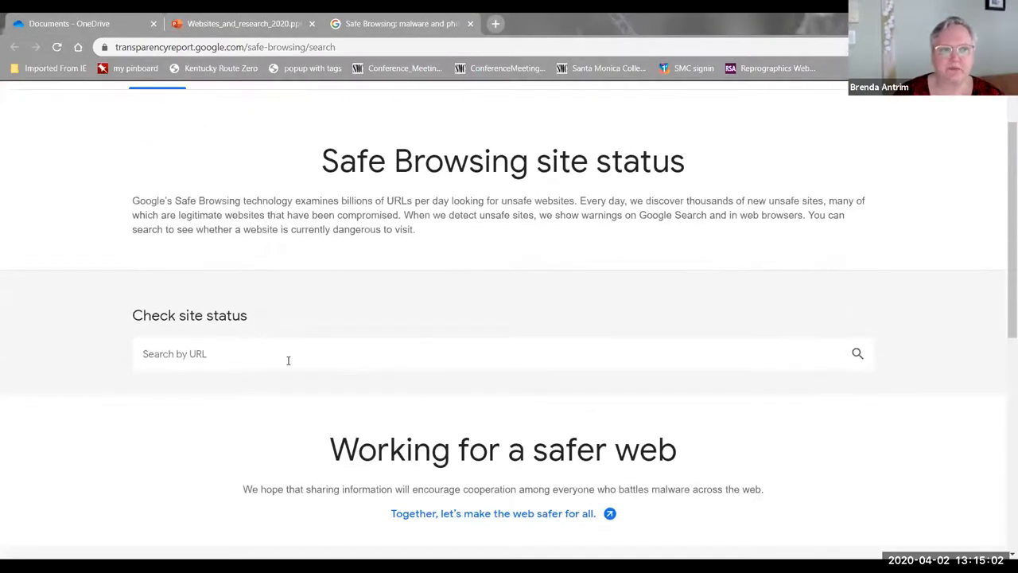
text(library.sm)
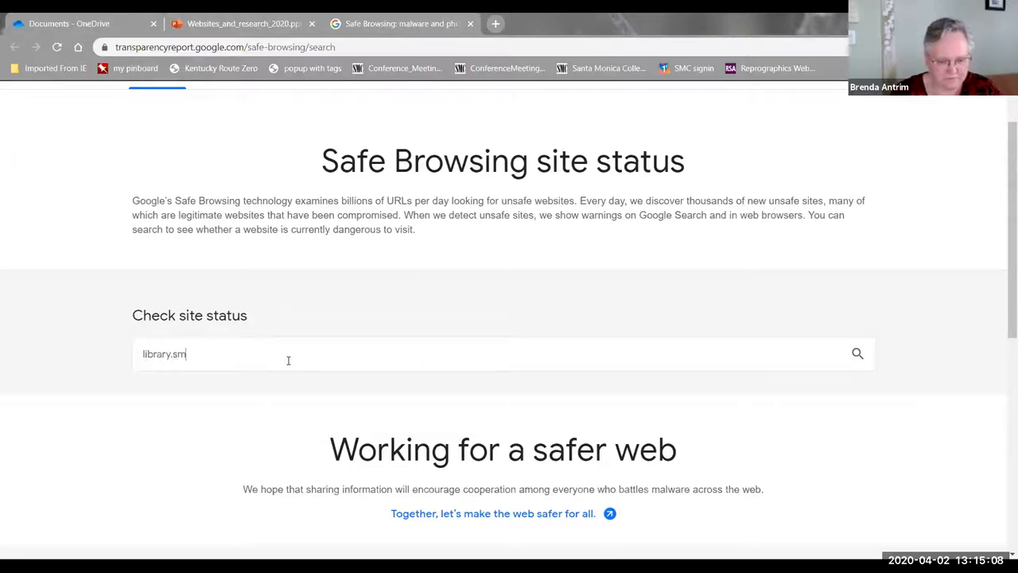
text(c.edu)
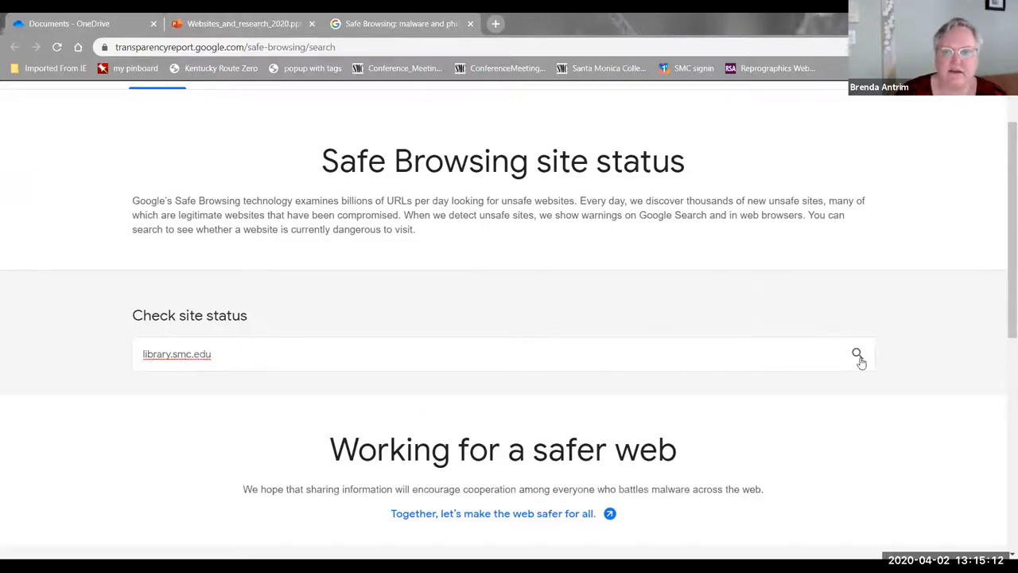
click(856, 353)
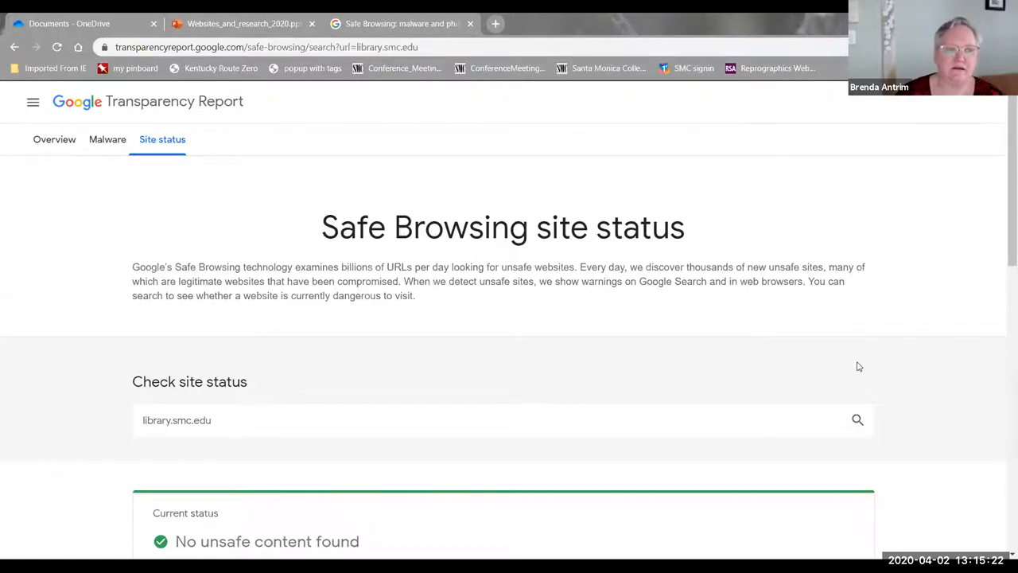
scroll(down, 3)
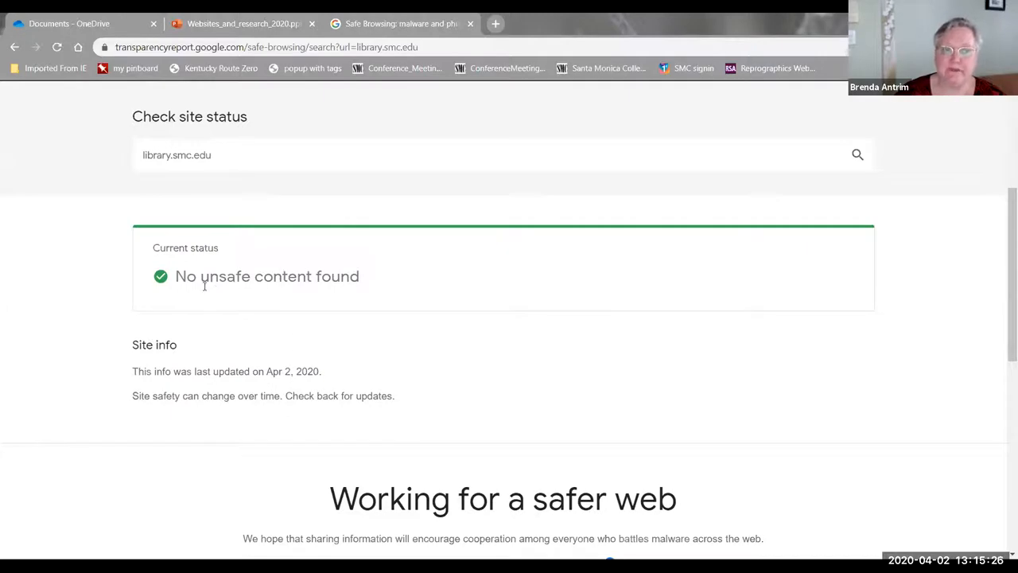
mouse_move(412, 290)
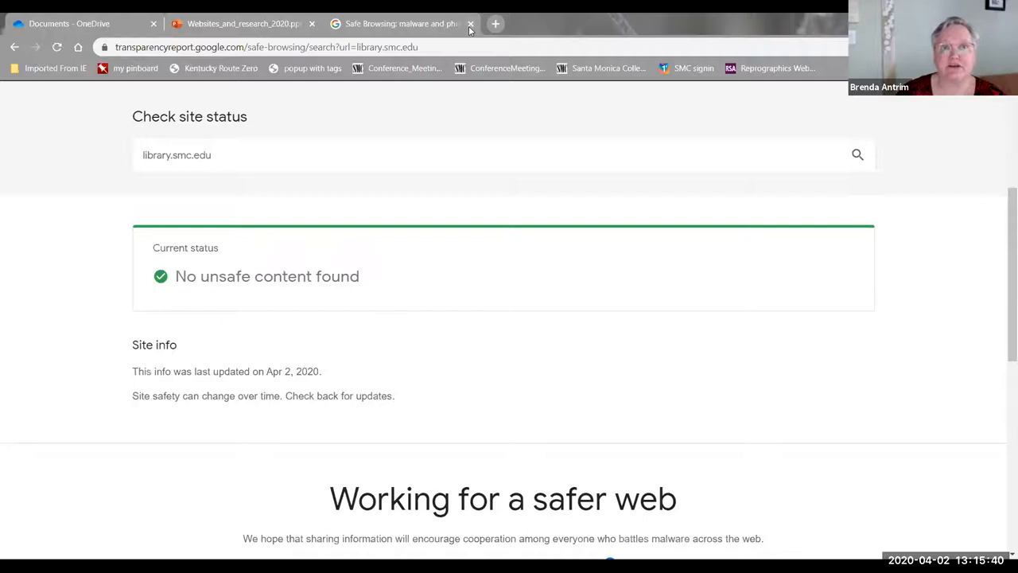
mouse_move(401, 24)
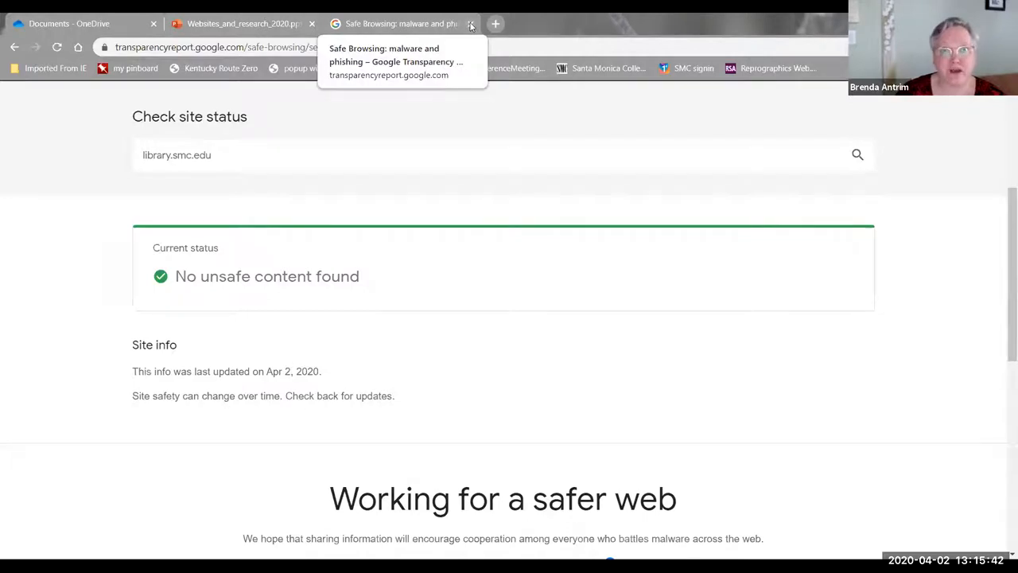
click(471, 24)
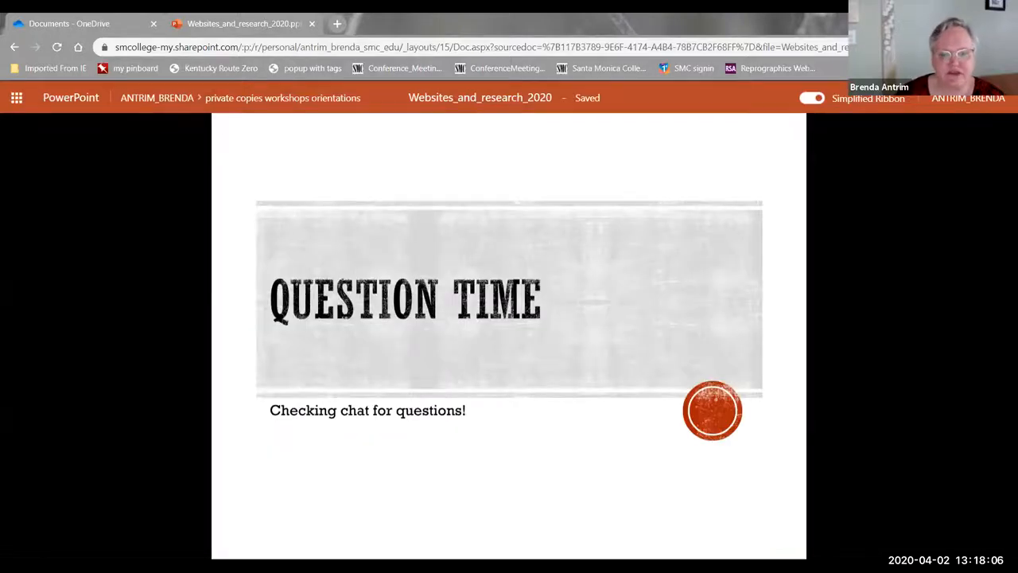
mouse_move(451, 482)
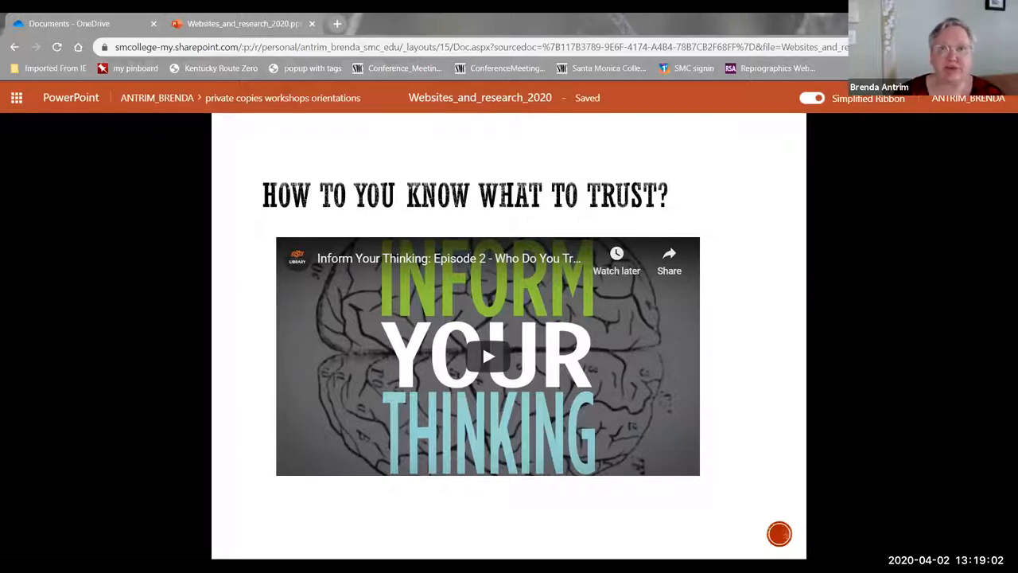
click(487, 356)
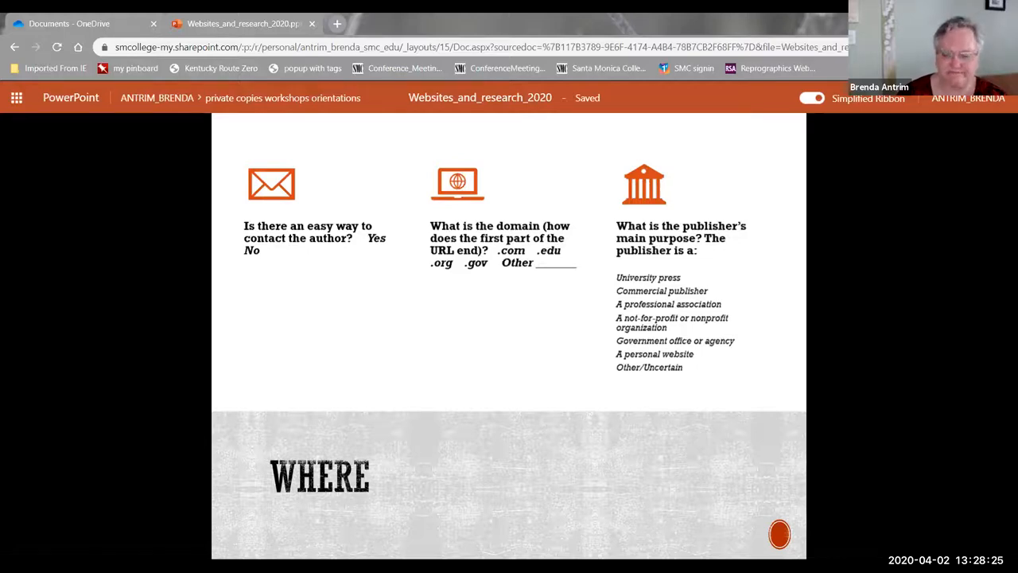
mouse_move(687, 532)
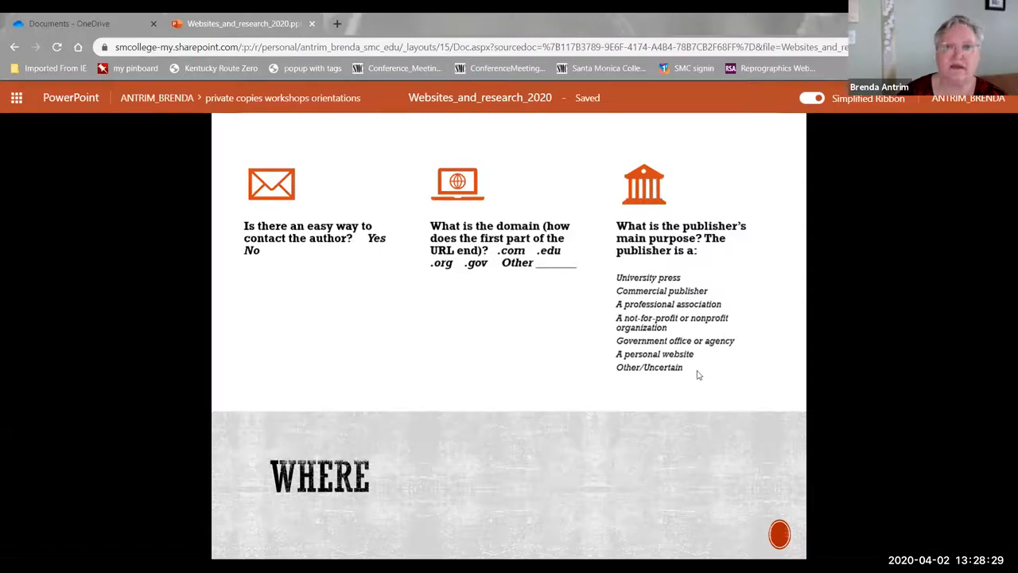
mouse_move(637, 490)
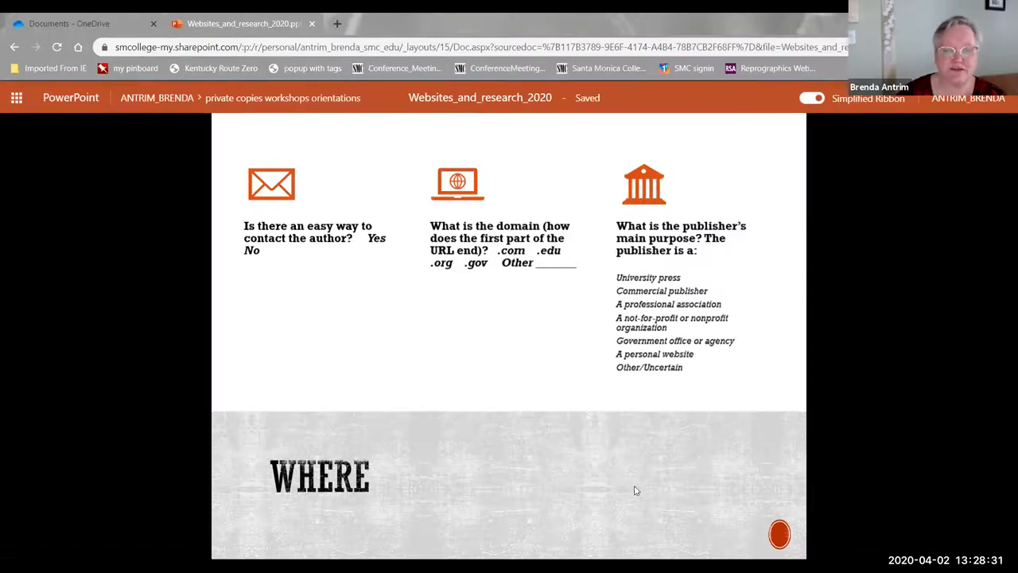
Step: Advance the slideshow from the WHERE slide to the WHEN slide
key(Right)
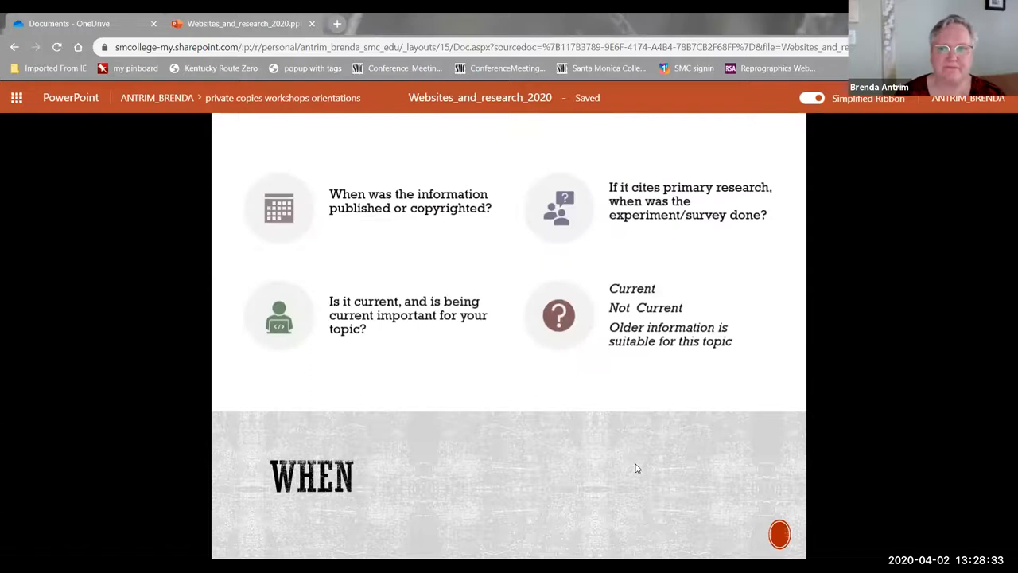
mouse_move(732, 417)
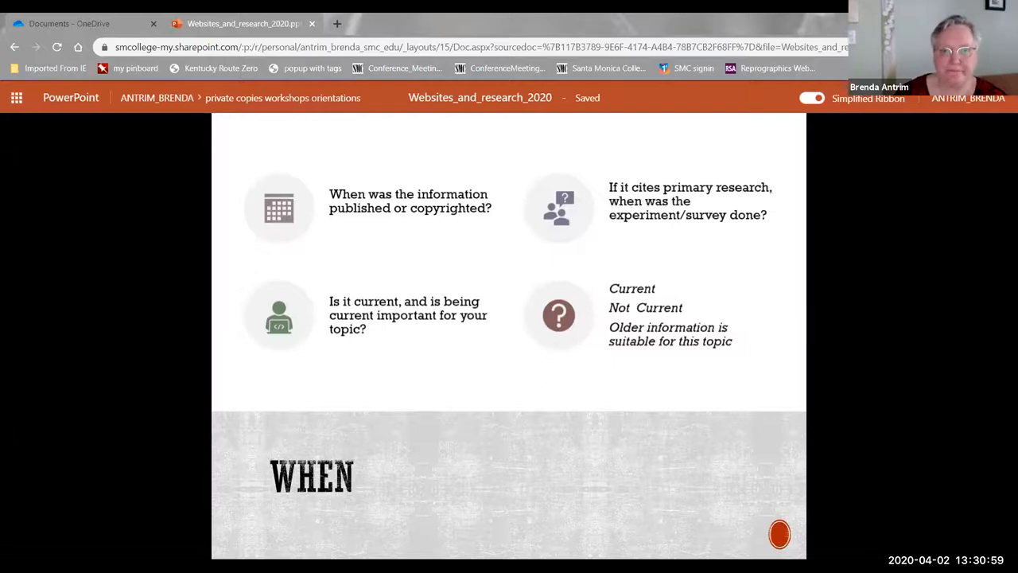
mouse_move(722, 471)
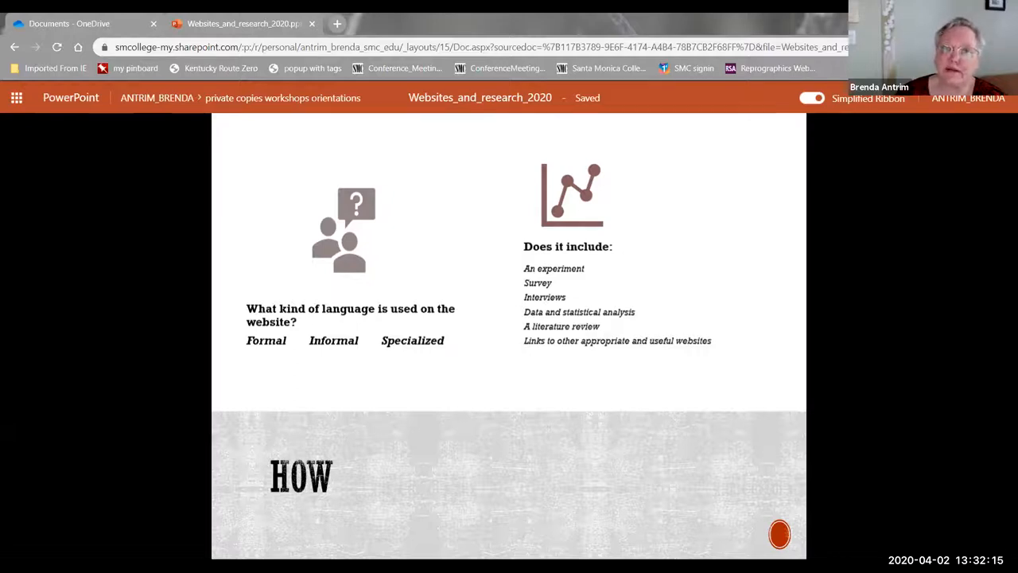
Step: Advance past the HOW slide to the Put It All Together slide
key(Right)
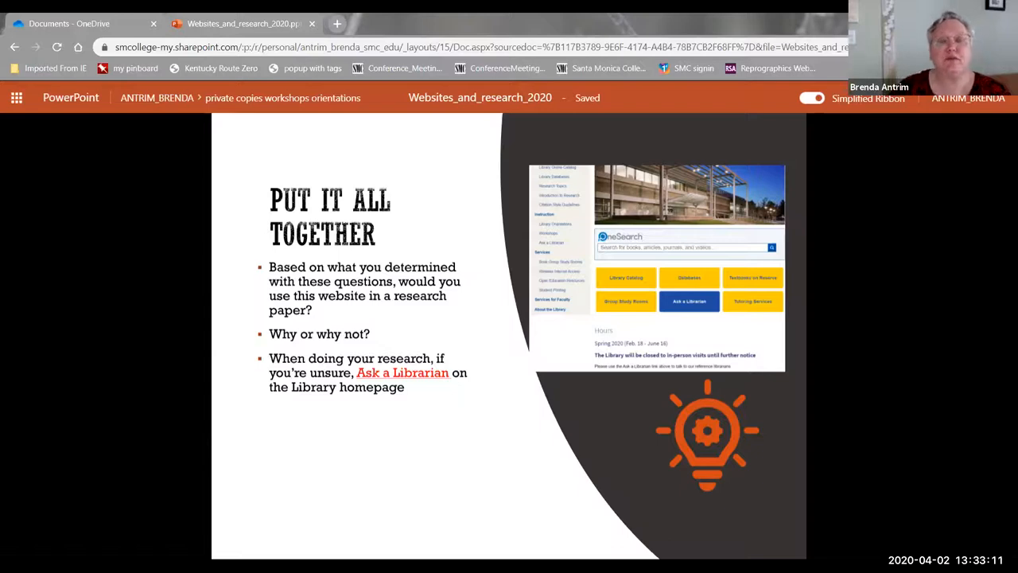
mouse_move(675, 398)
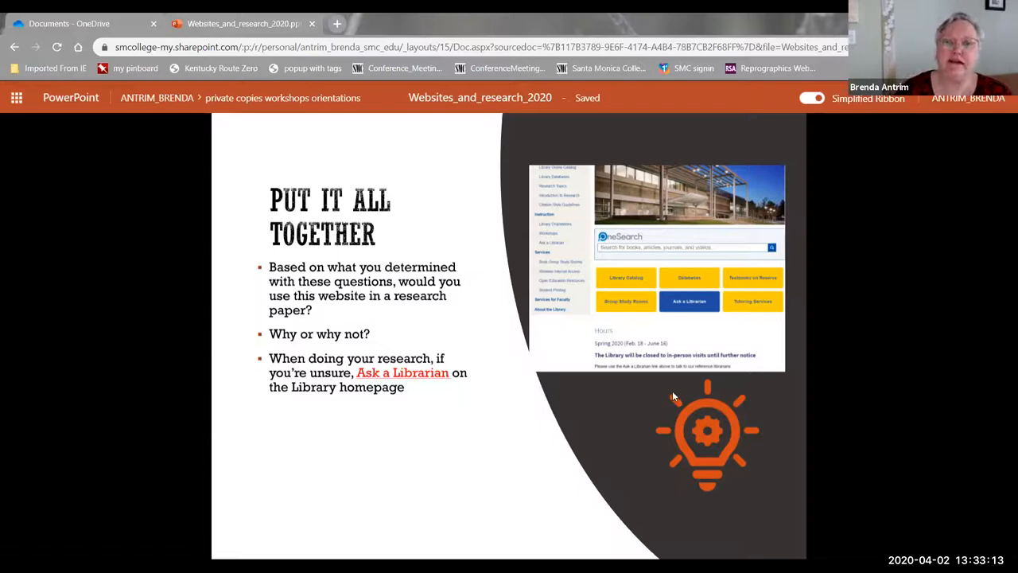
mouse_move(724, 310)
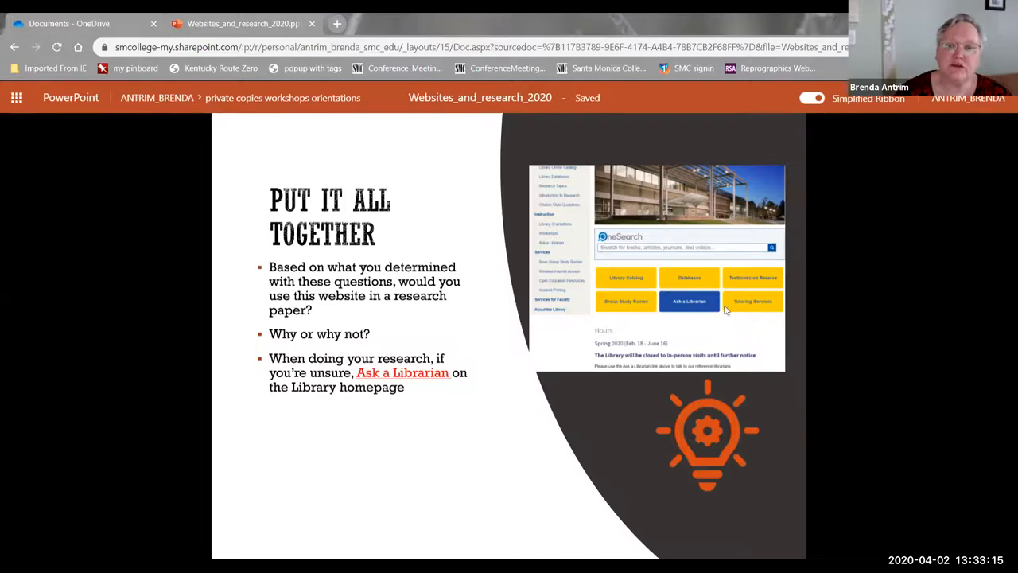
mouse_move(716, 312)
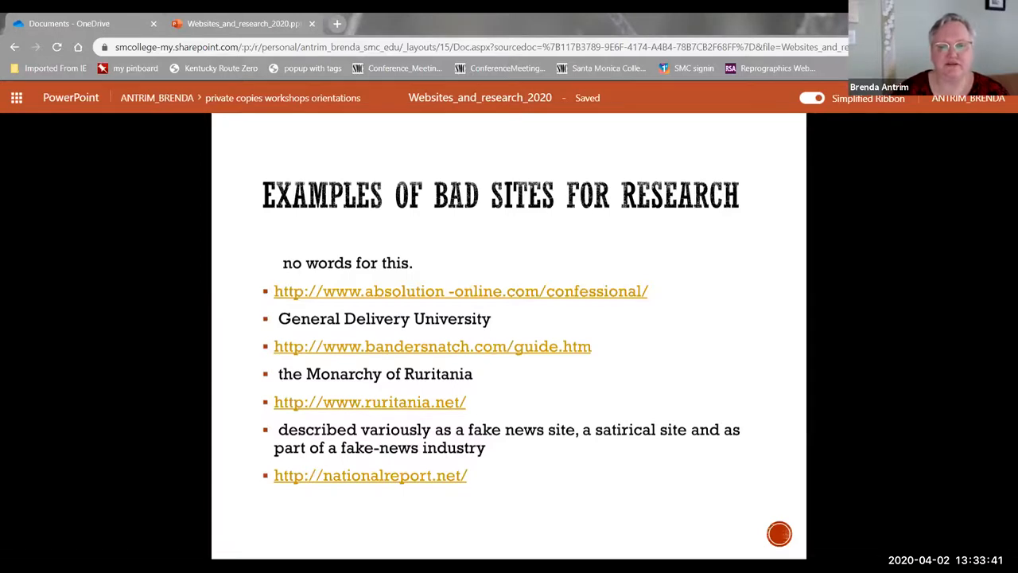
mouse_move(551, 506)
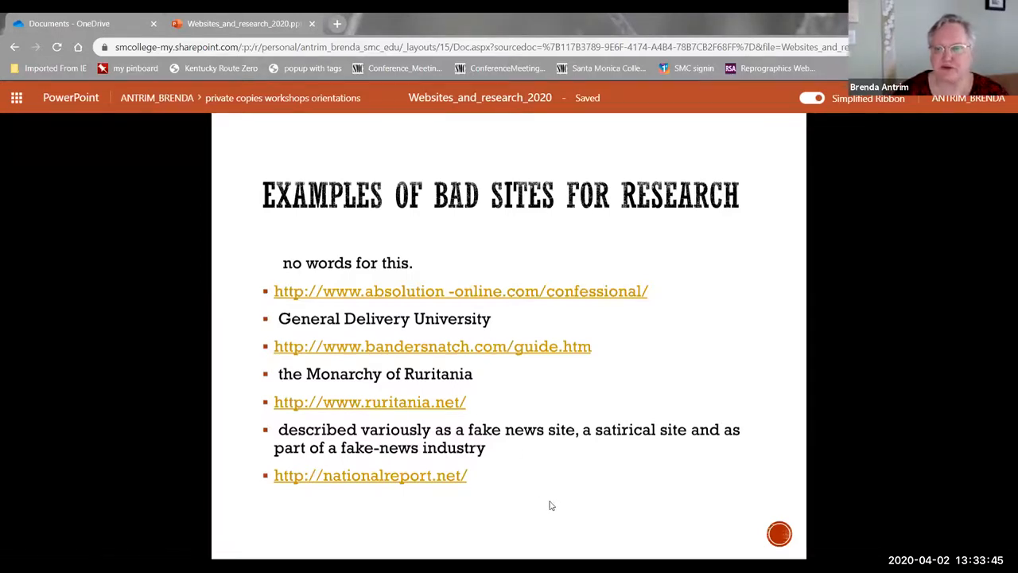
mouse_move(790, 367)
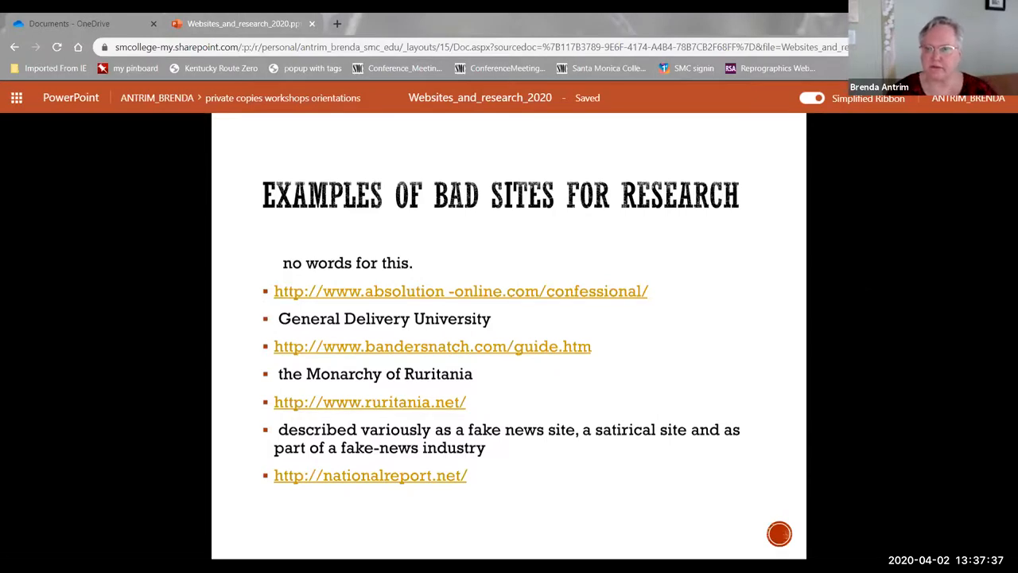
mouse_move(960, 333)
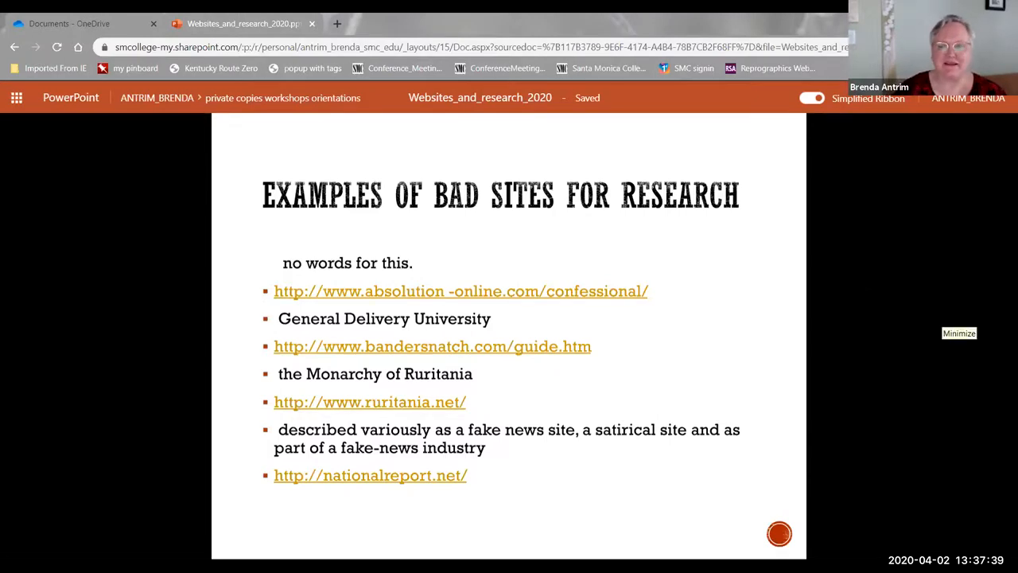
mouse_move(830, 334)
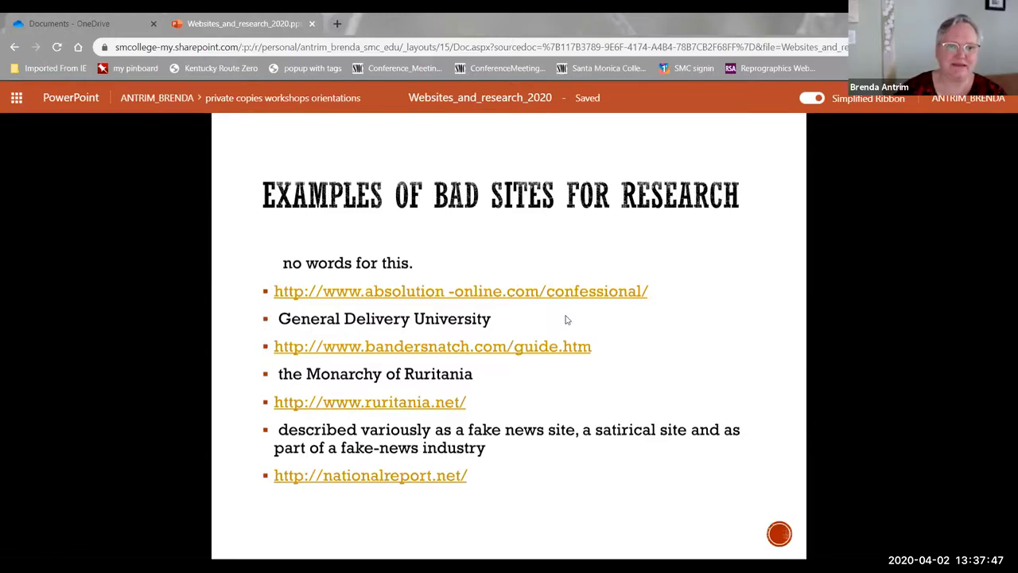
Step: Visit Absolution Online, expand the Seven Deadly Sins category and view the Sloth page
click(461, 290)
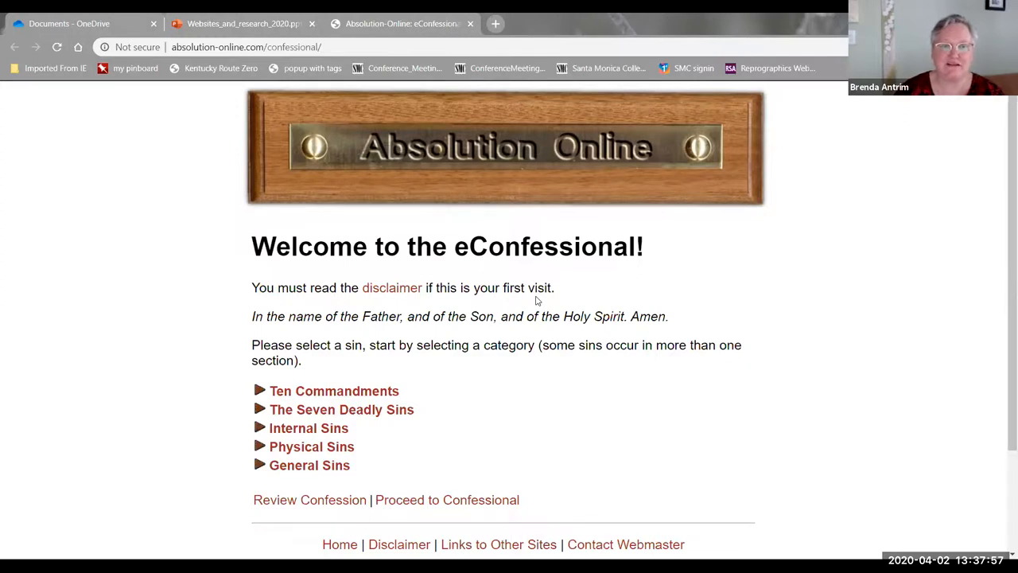
scroll(down, 3)
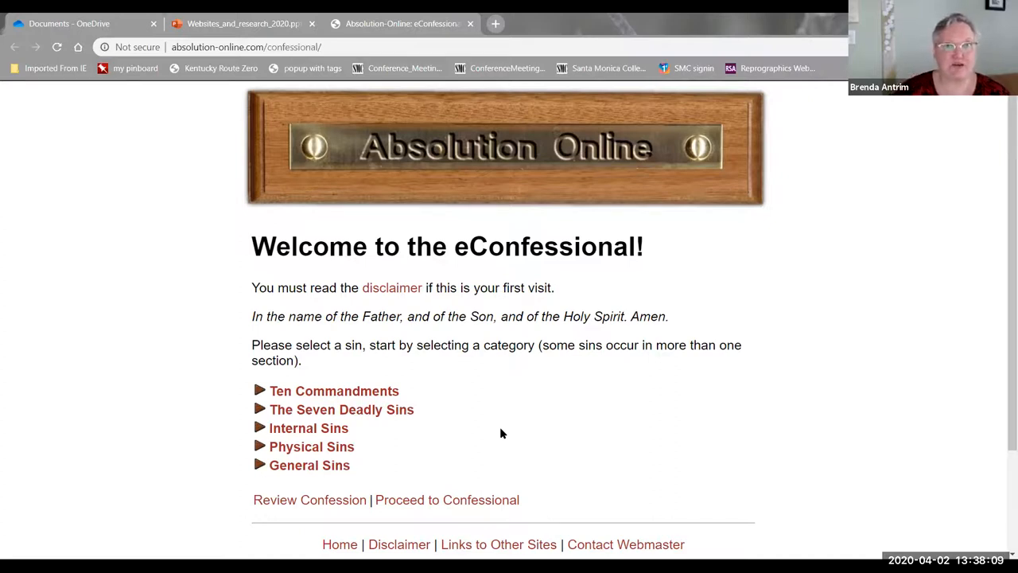
mouse_move(324, 416)
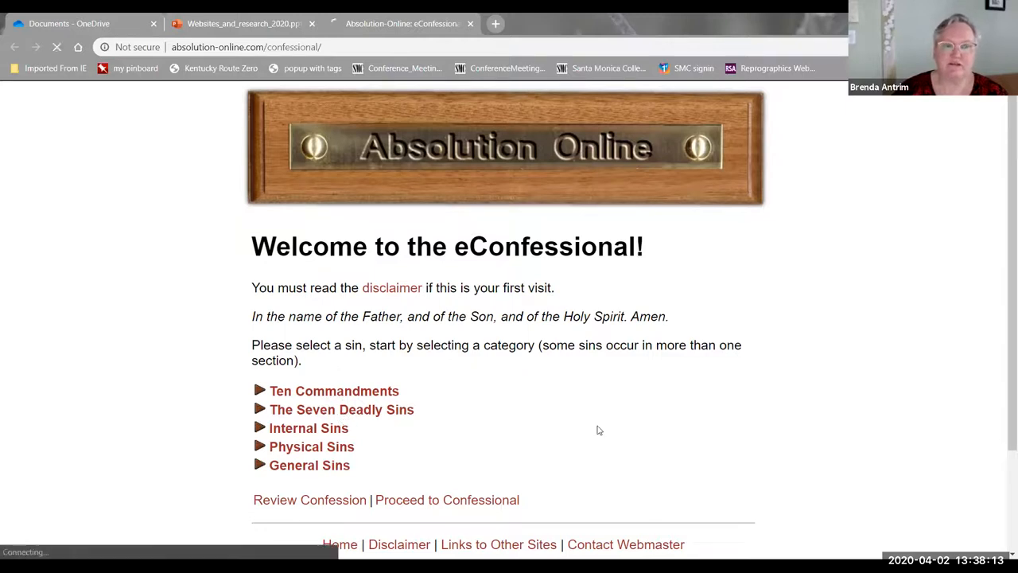
click(340, 409)
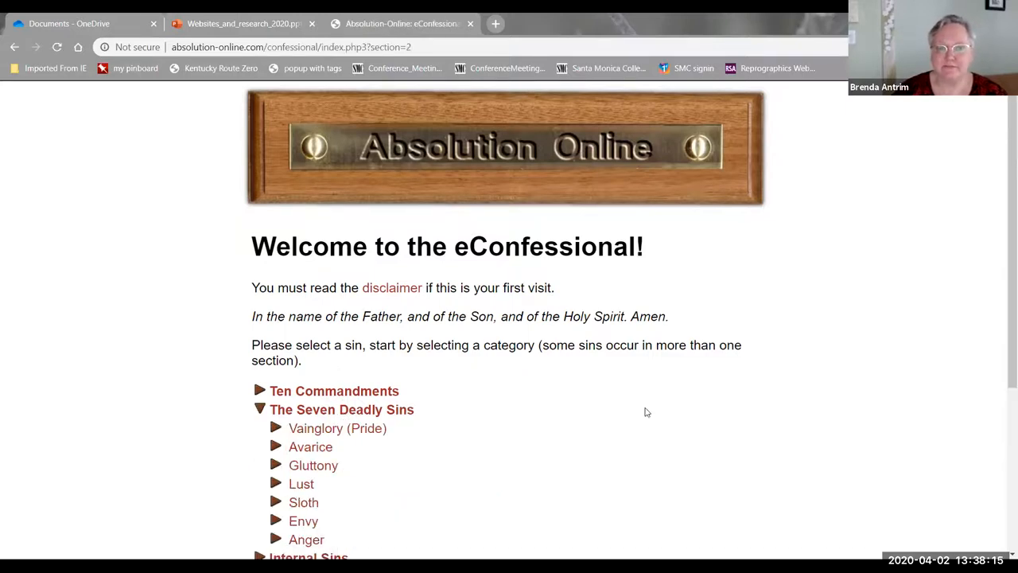
scroll(down, 3)
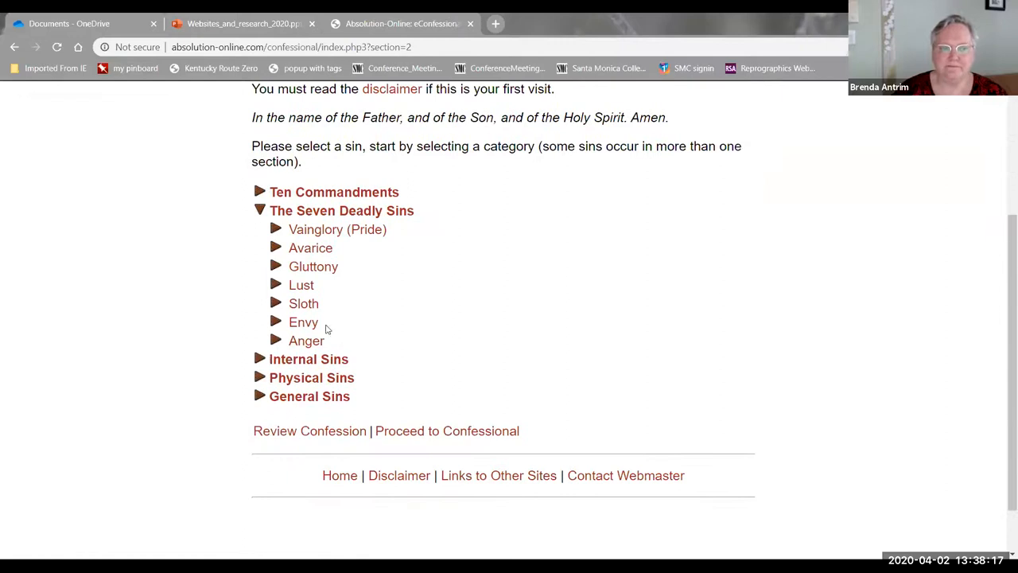
click(302, 302)
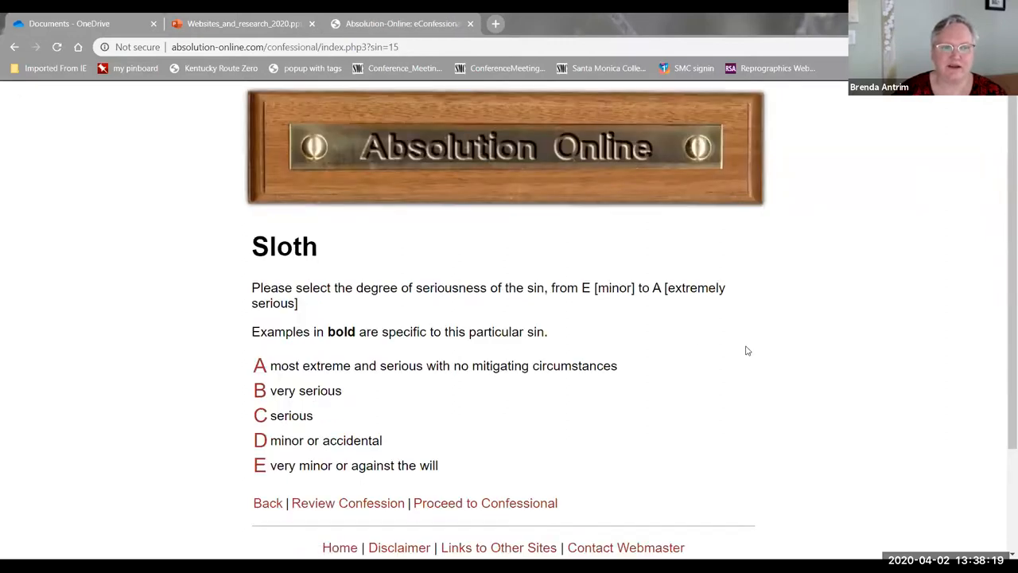
Step: Review the empty confession so far, then close the Absolution Online site
scroll(down, 3)
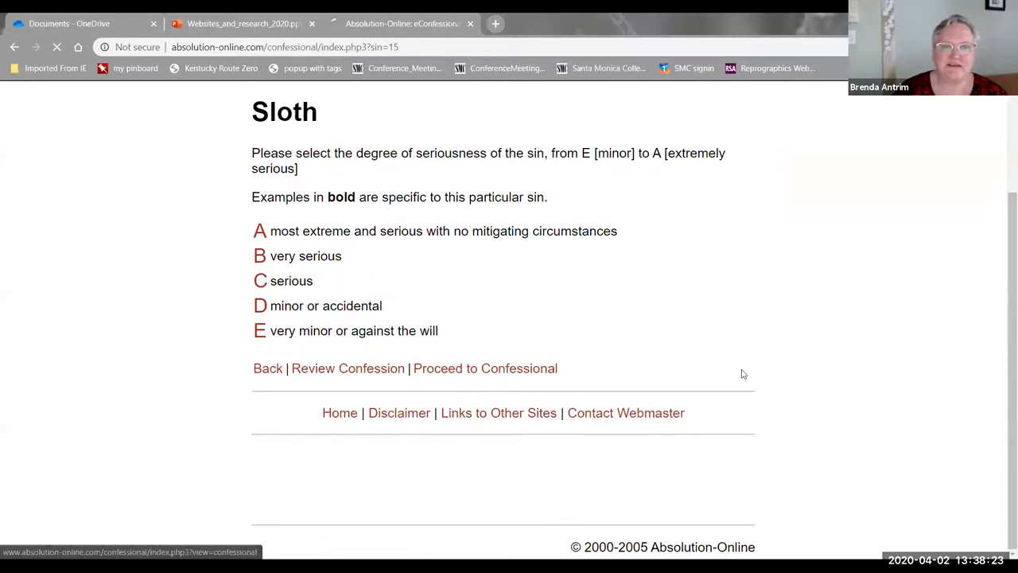
click(486, 368)
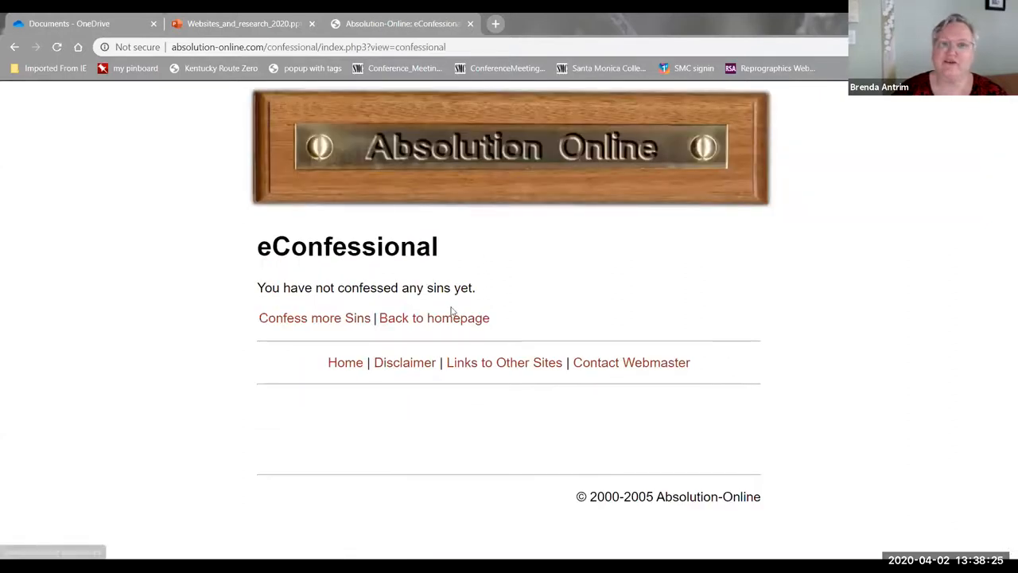
mouse_move(557, 305)
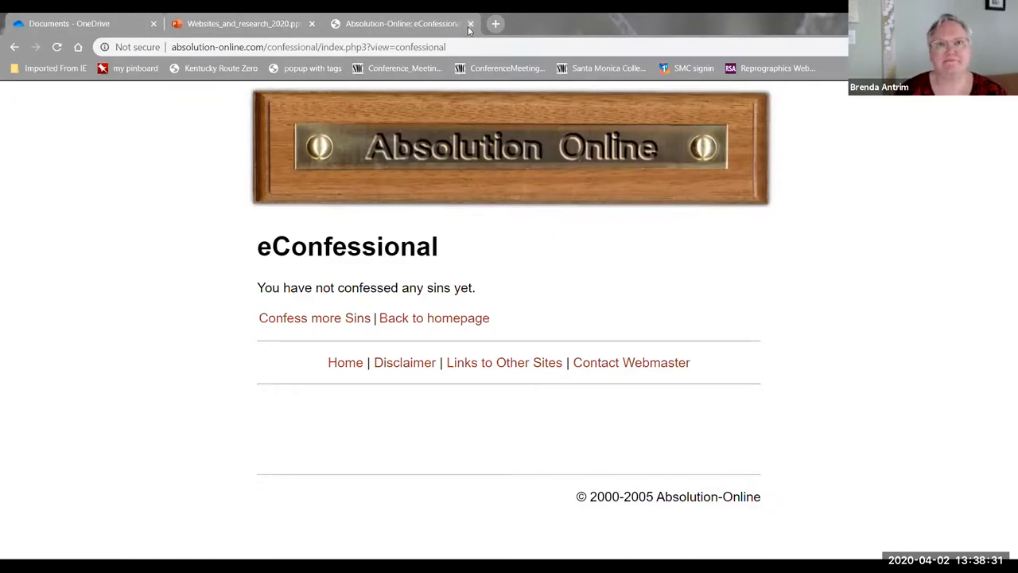
click(471, 24)
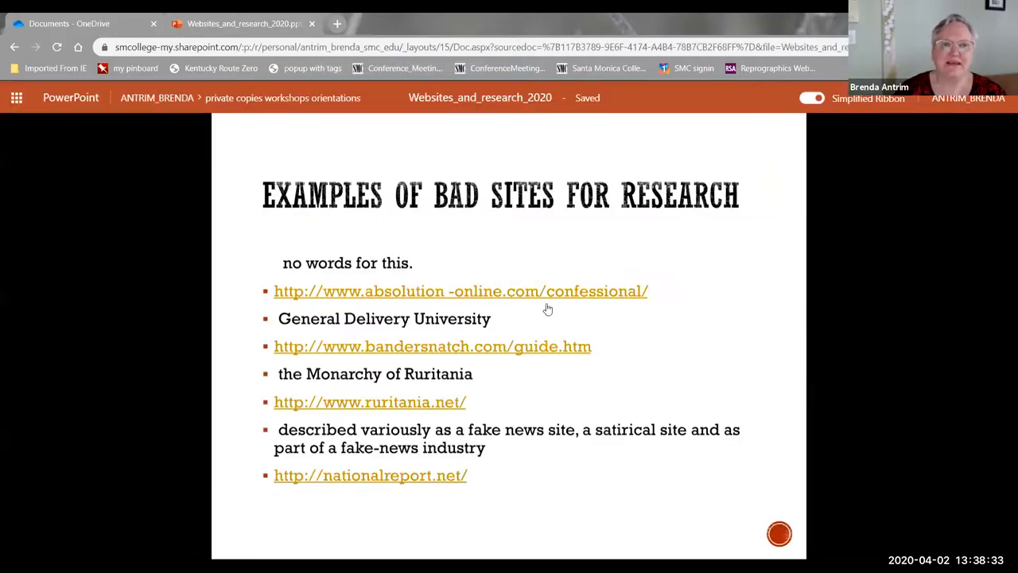
mouse_move(671, 315)
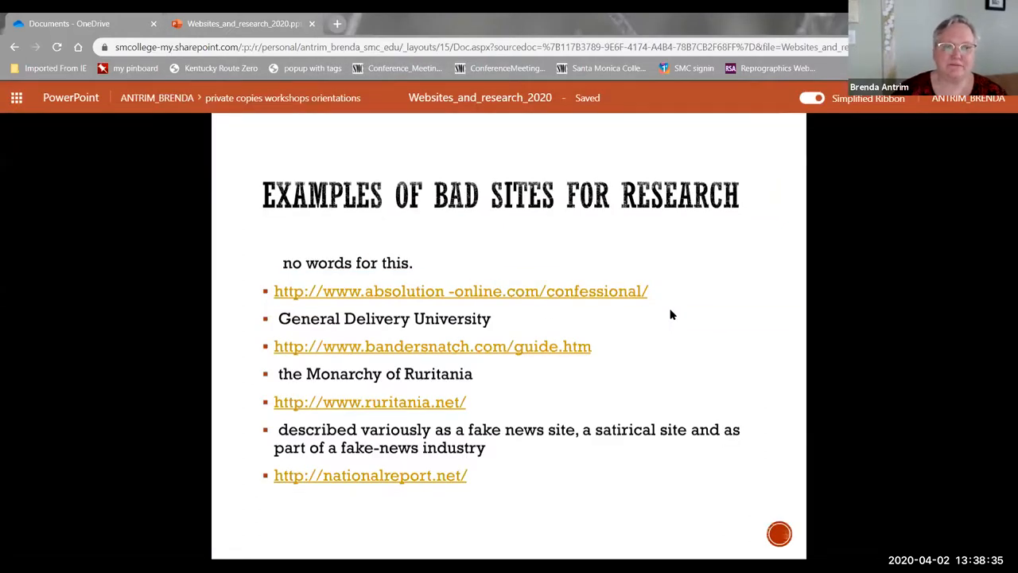
mouse_move(412, 353)
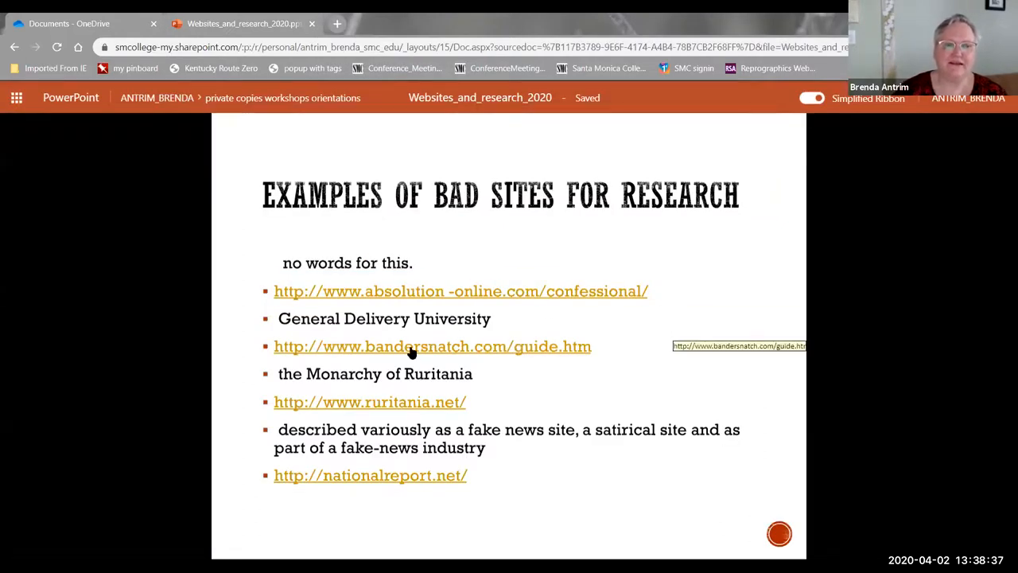
Step: View the General Delivery University diploma-mill homepage, then close it
click(433, 347)
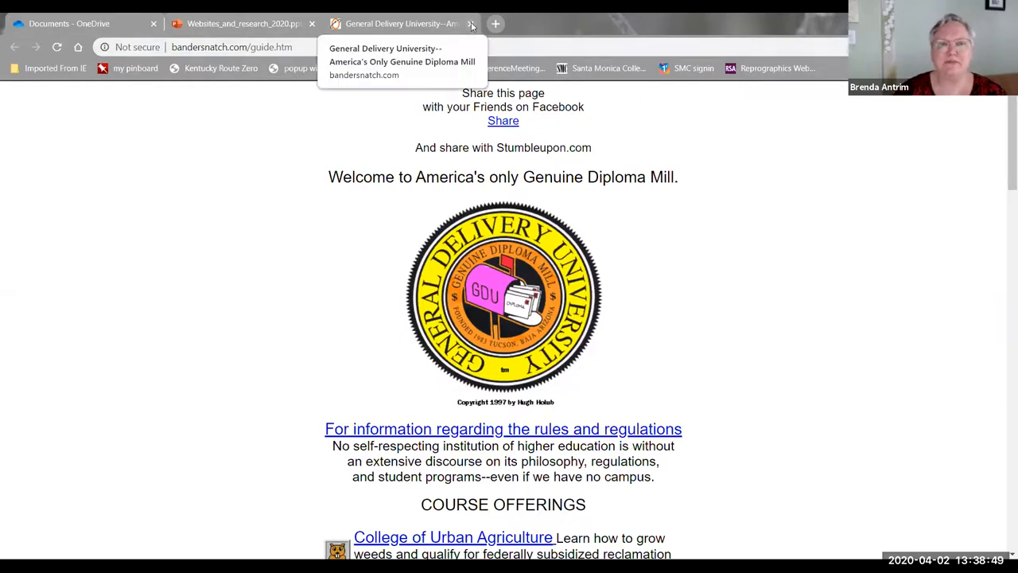
click(471, 23)
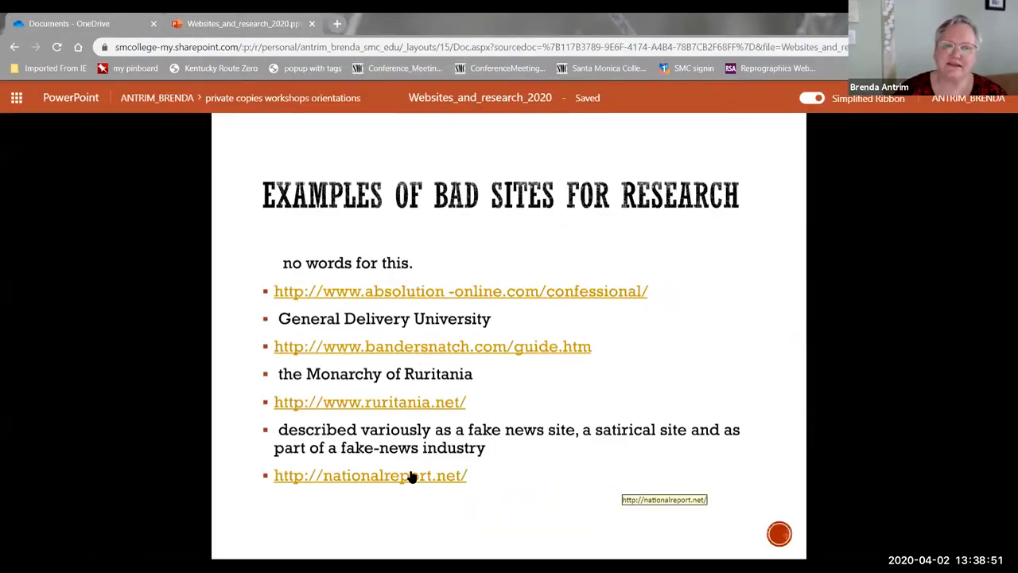
mouse_move(580, 462)
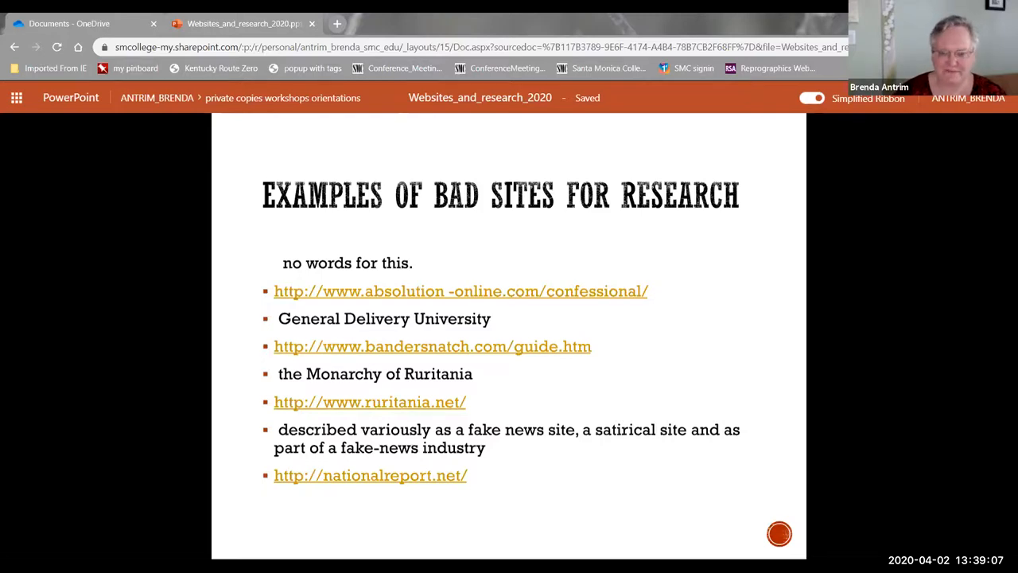
Step: Settle the slideshow on the Check the Facts slide and start a new blank browser tab
key(Right)
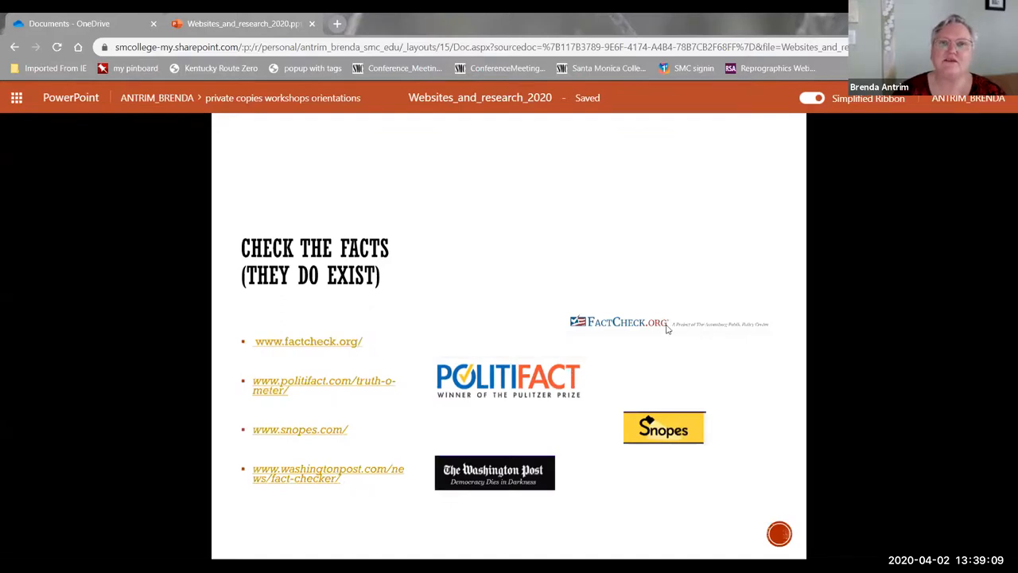
mouse_move(767, 426)
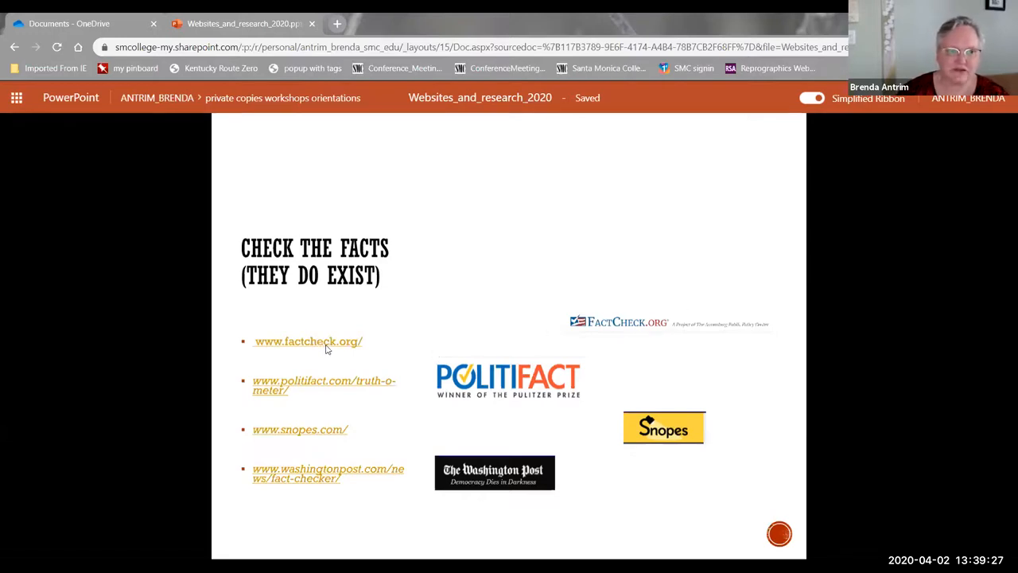
key(Right)
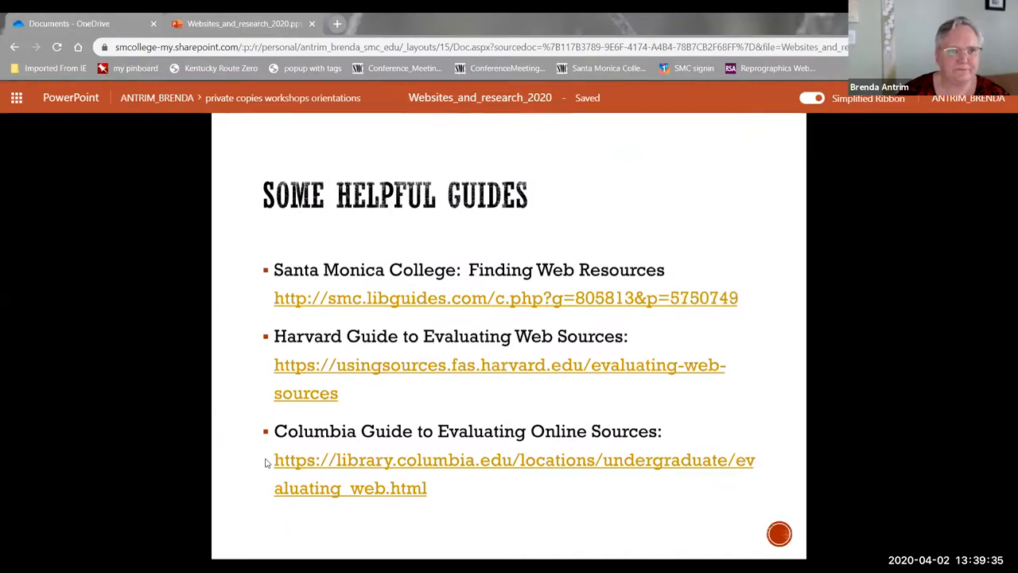
key(Right)
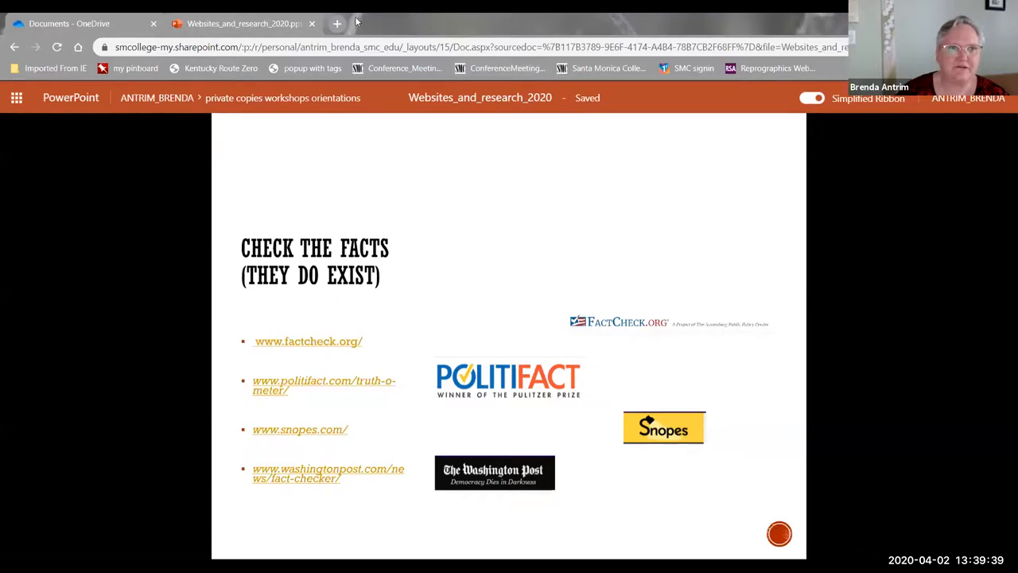
click(337, 24)
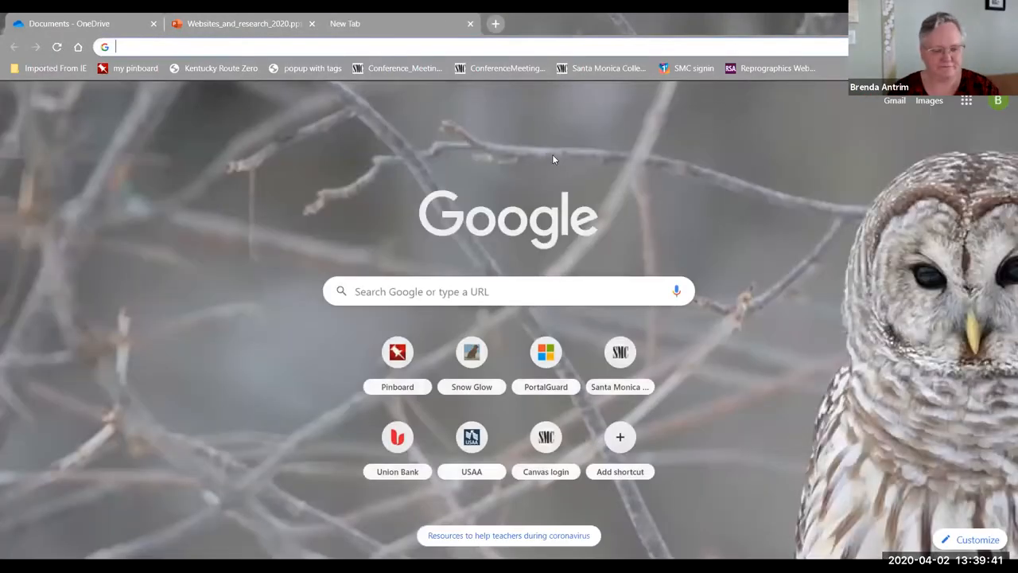
Step: Go to factcheck.org and browse down its homepage story list
text(factcheck.org)
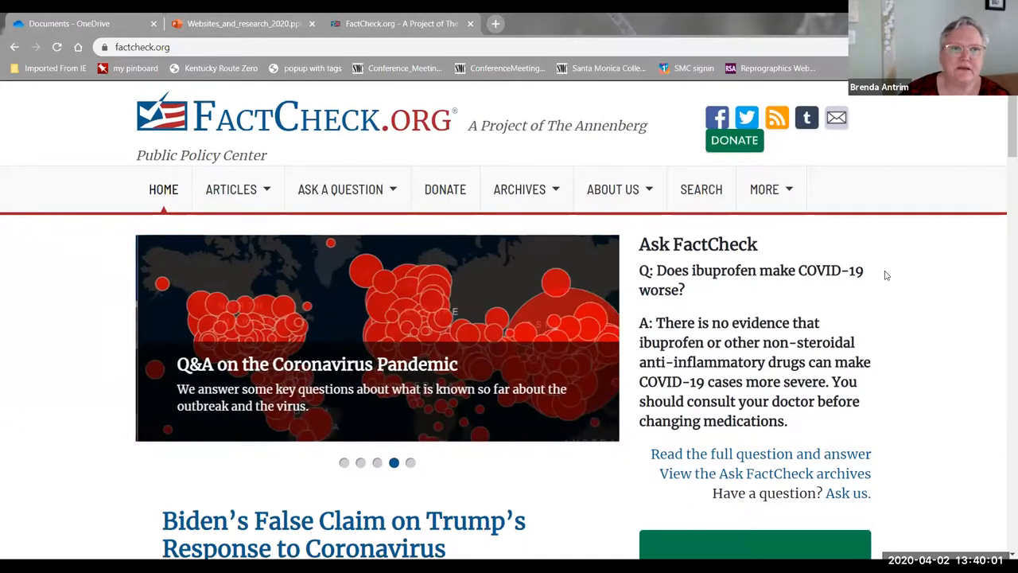
scroll(down, 3)
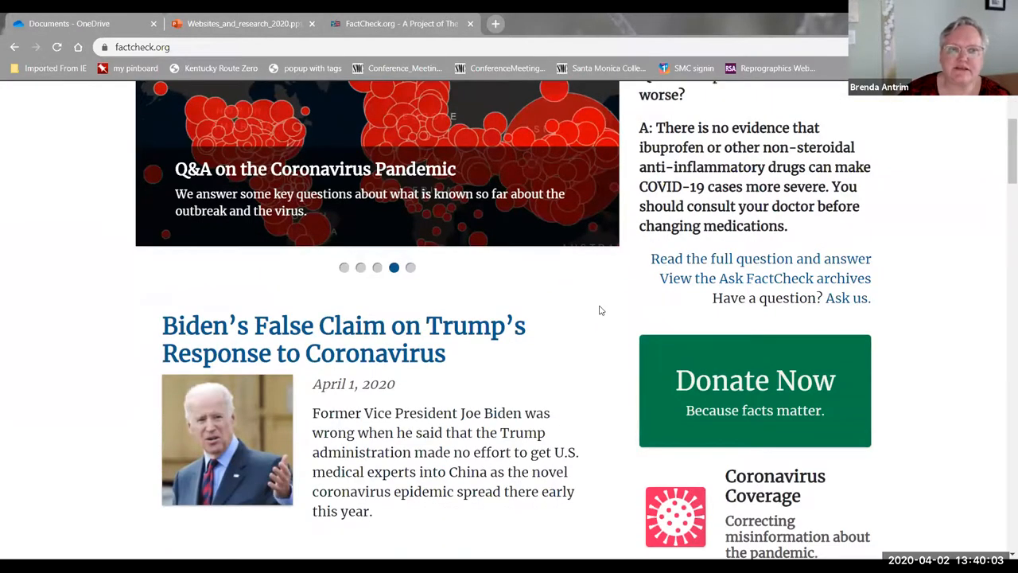
scroll(down, 3)
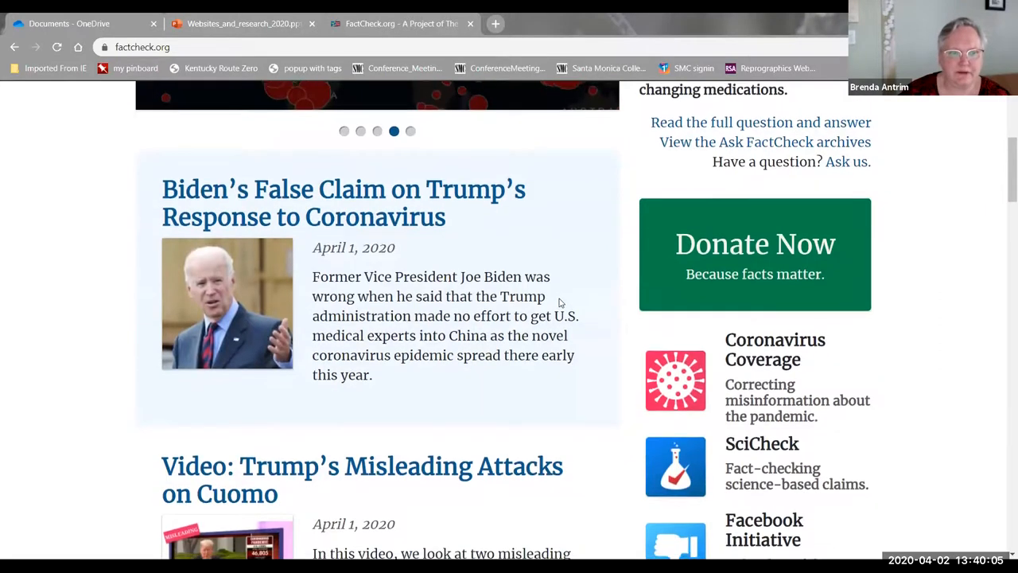
scroll(down, 3)
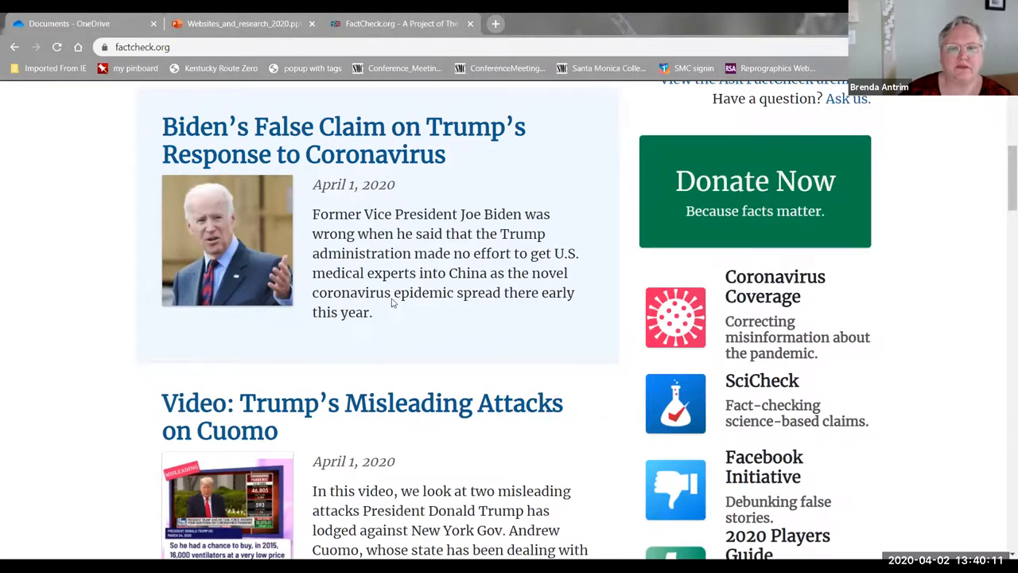
mouse_move(390, 140)
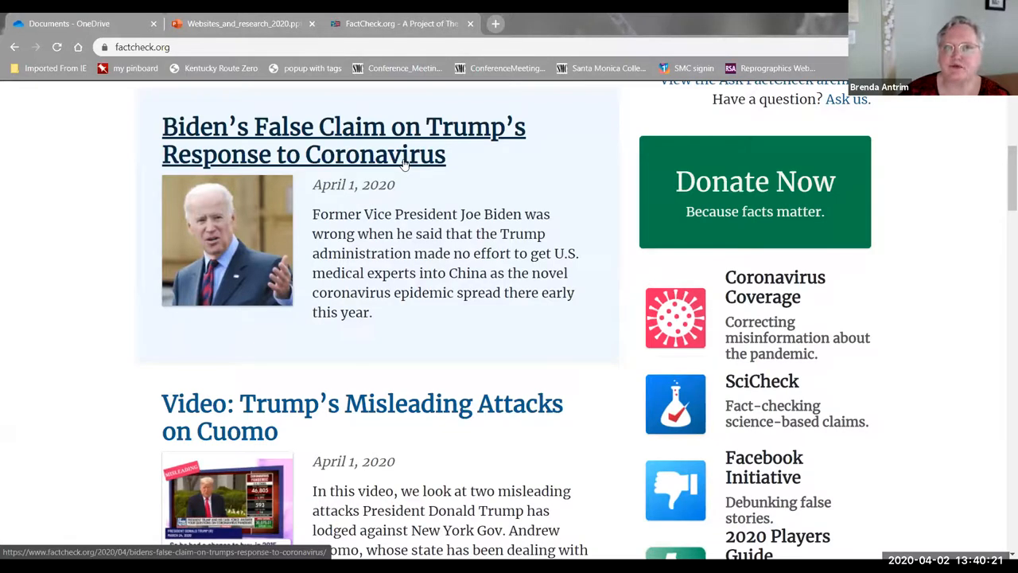
mouse_move(301, 384)
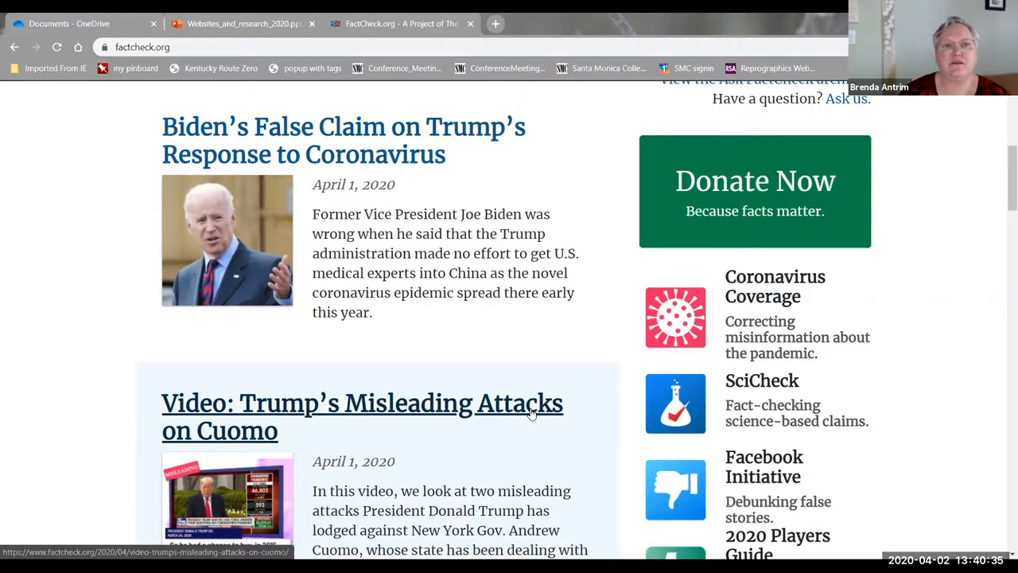
Step: Find and open the 'No Evidence to Back COVID-19 Ibuprofen Concerns' article
scroll(down, 3)
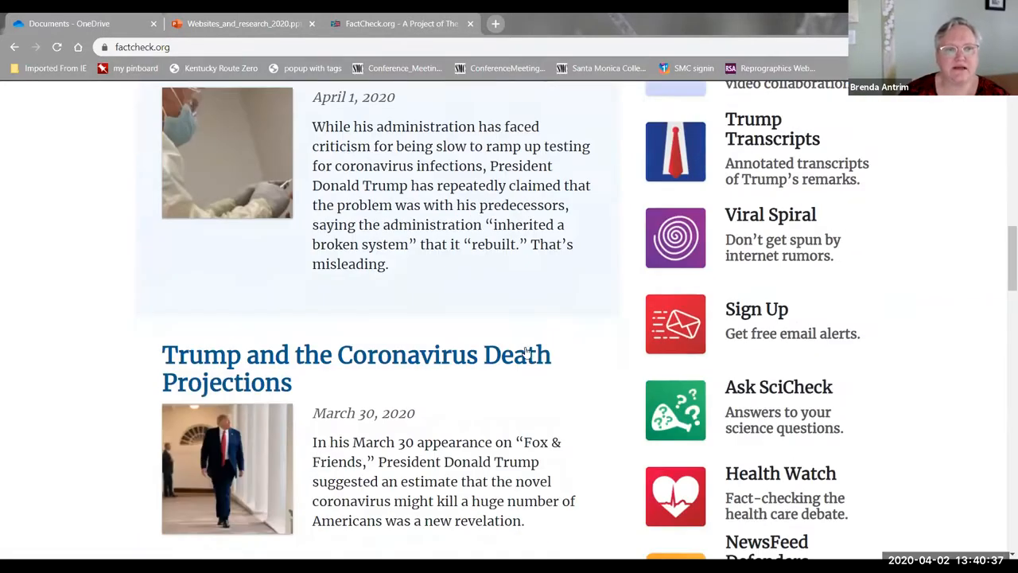
scroll(down, 3)
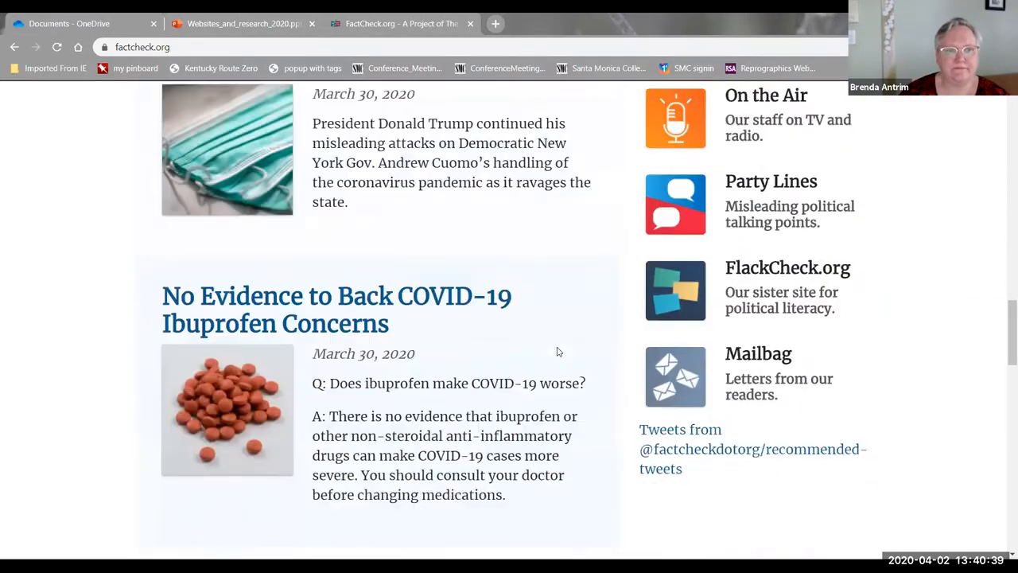
scroll(down, 3)
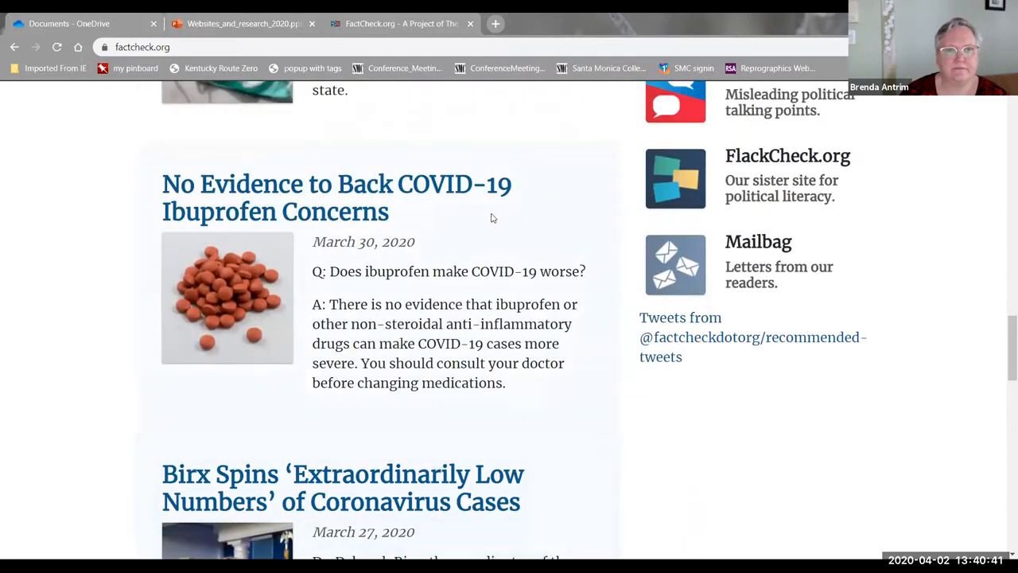
click(338, 197)
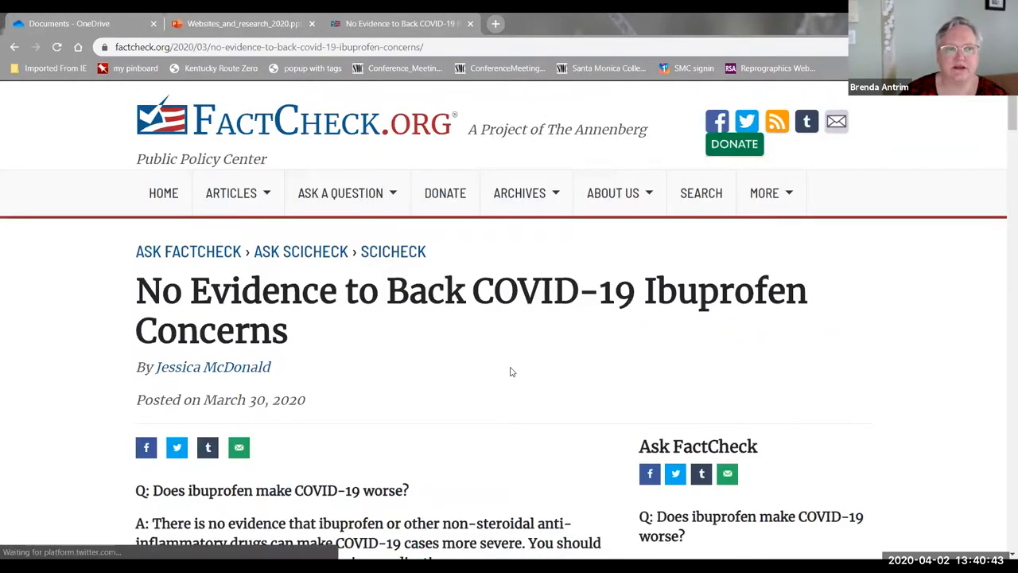
Step: Read through the ibuprofen fact-check article past its mechanisms section, then close it
scroll(down, 3)
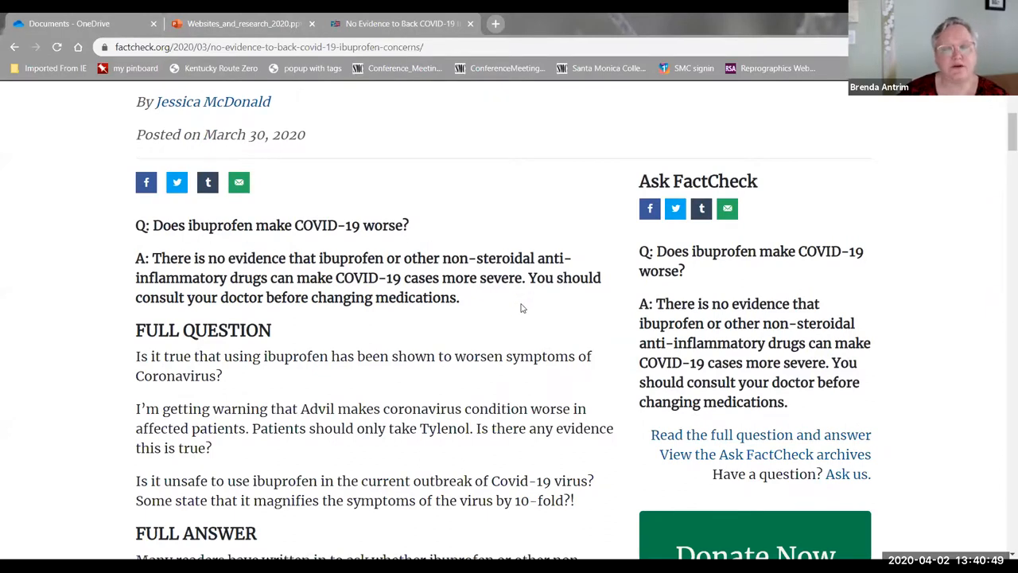
scroll(down, 3)
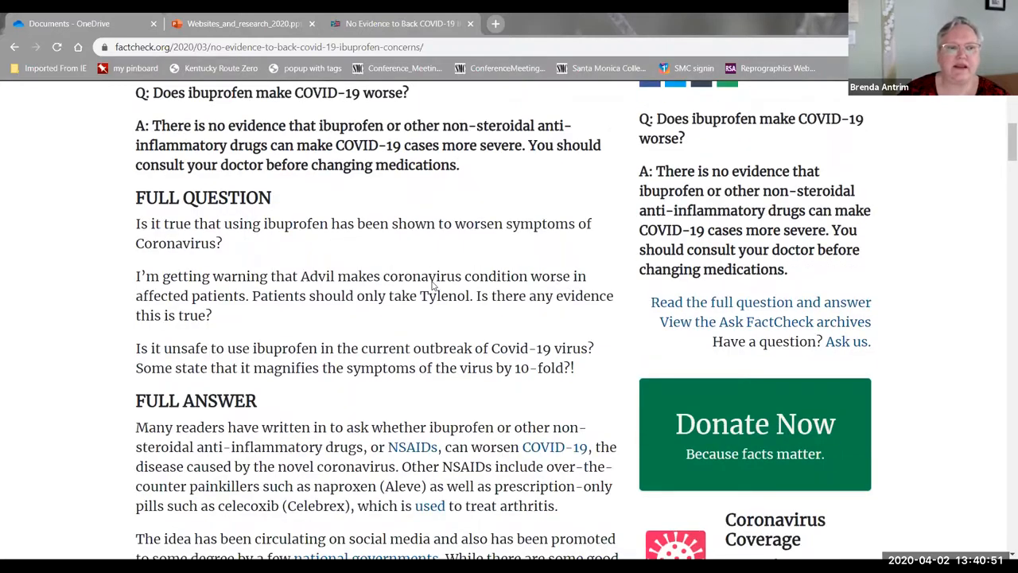
scroll(down, 3)
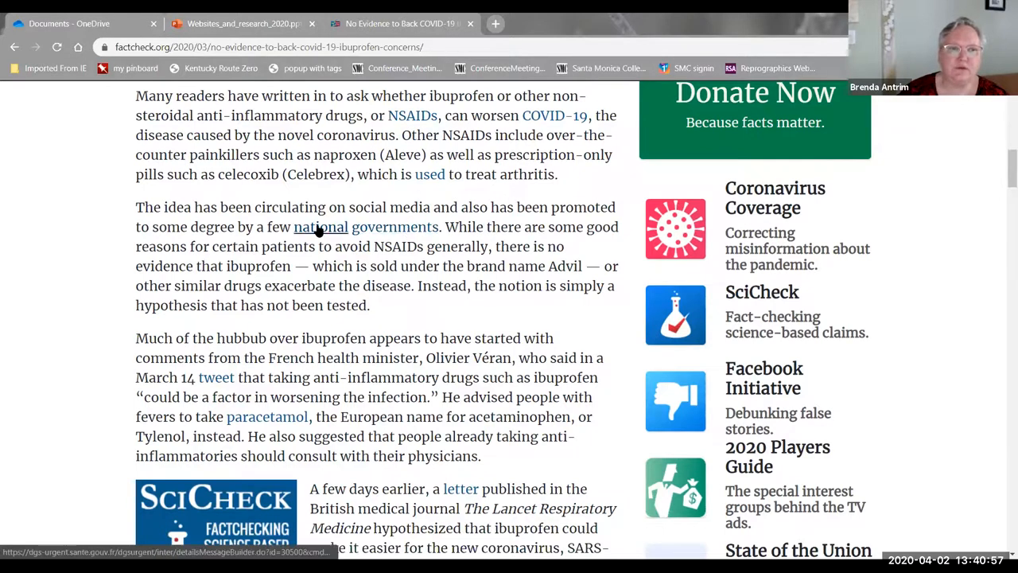
scroll(down, 3)
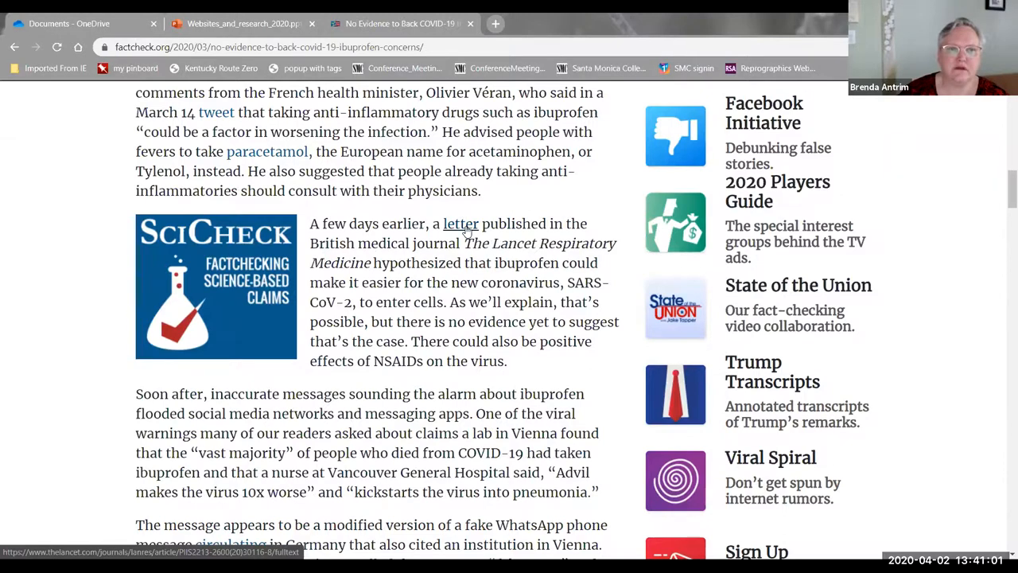
scroll(down, 3)
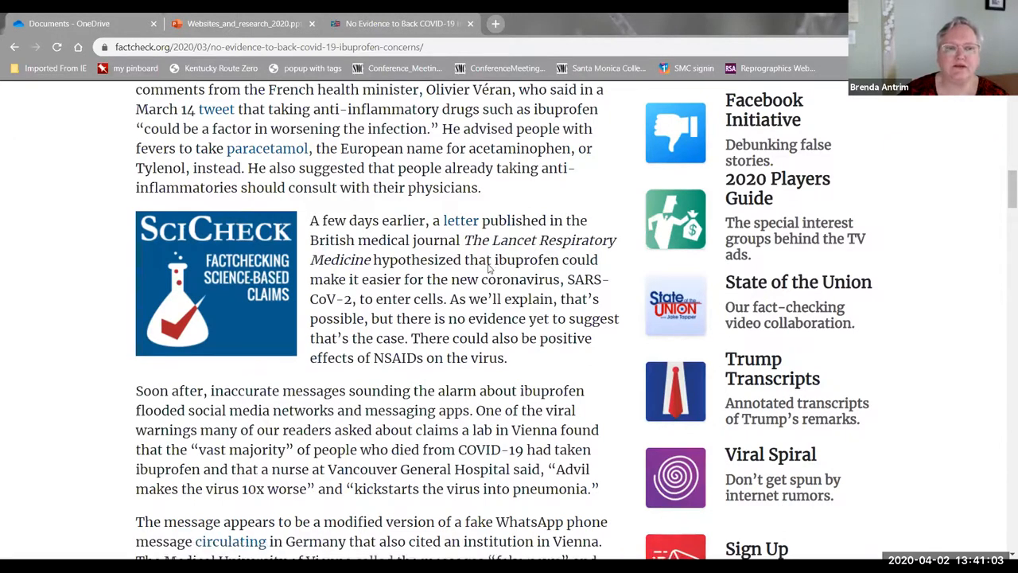
scroll(down, 3)
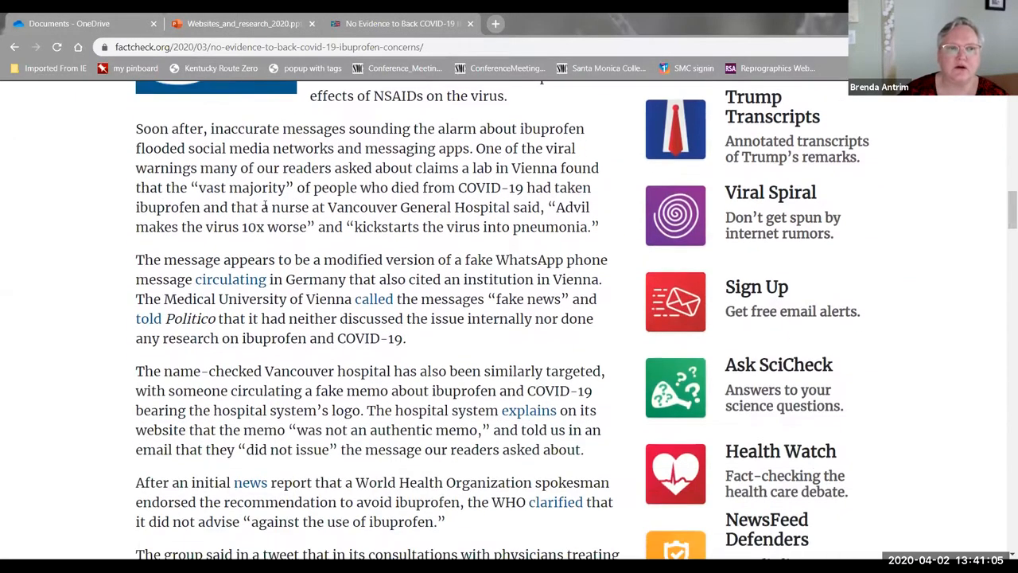
scroll(down, 3)
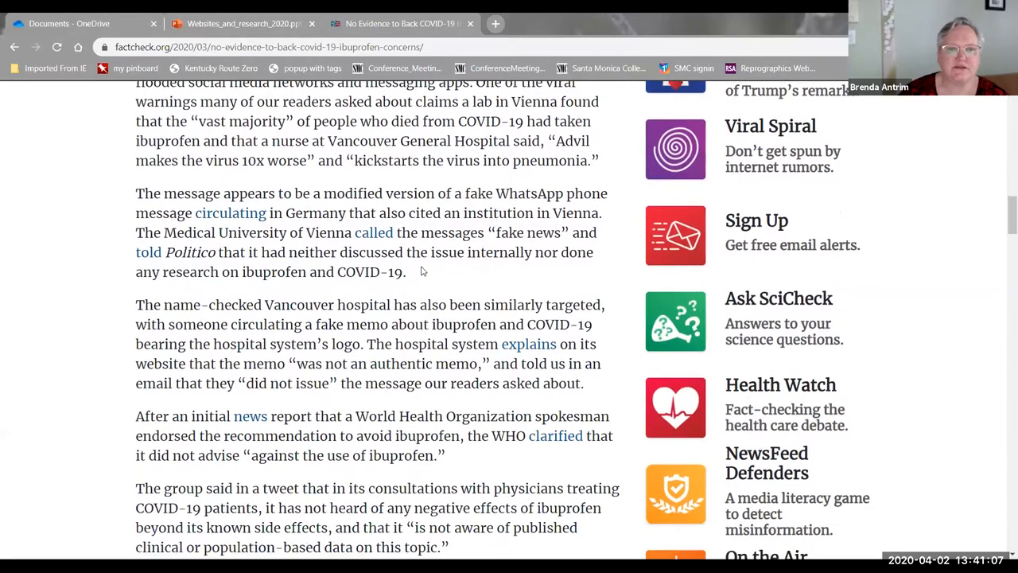
mouse_move(528, 344)
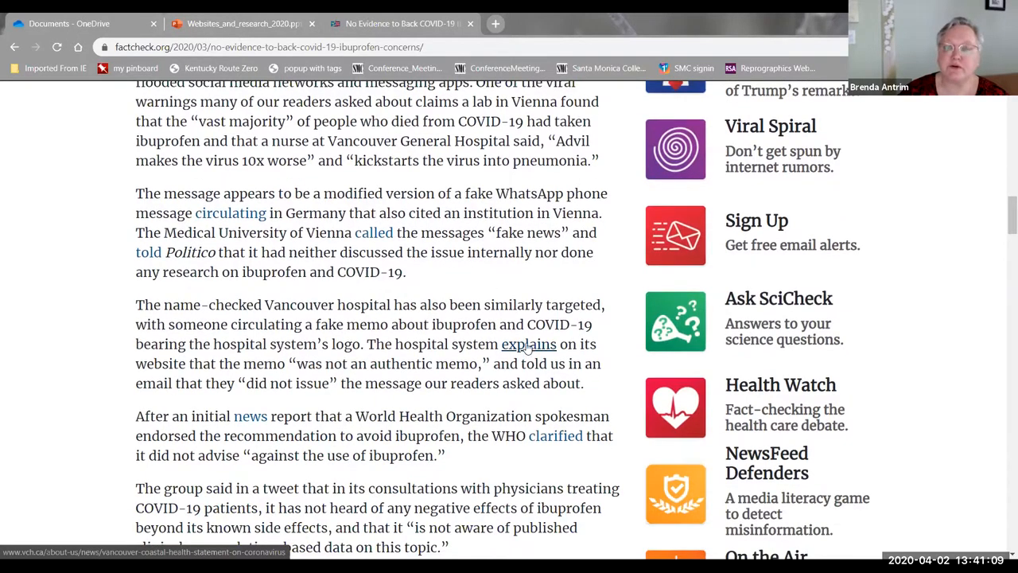
scroll(down, 3)
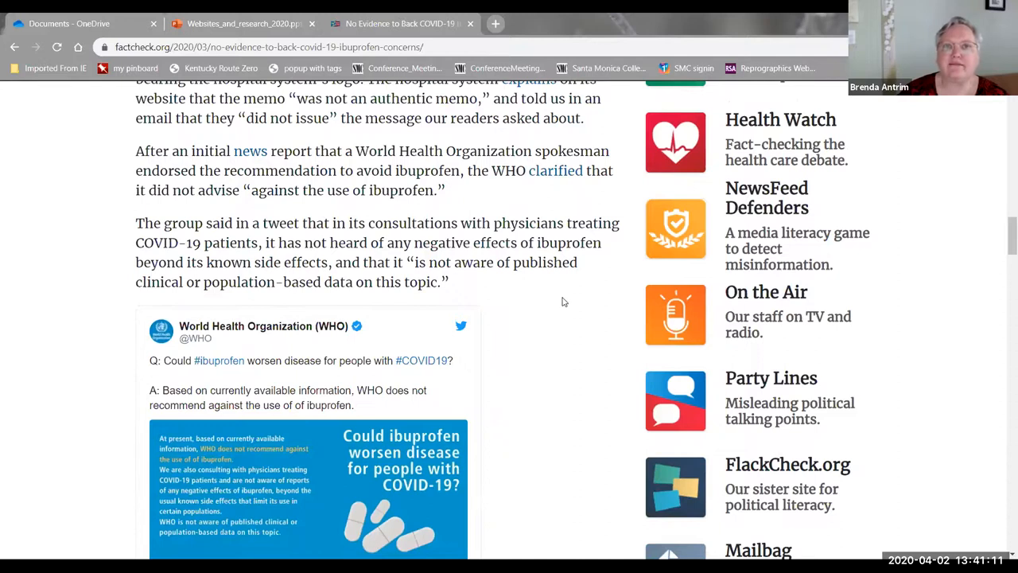
scroll(down, 3)
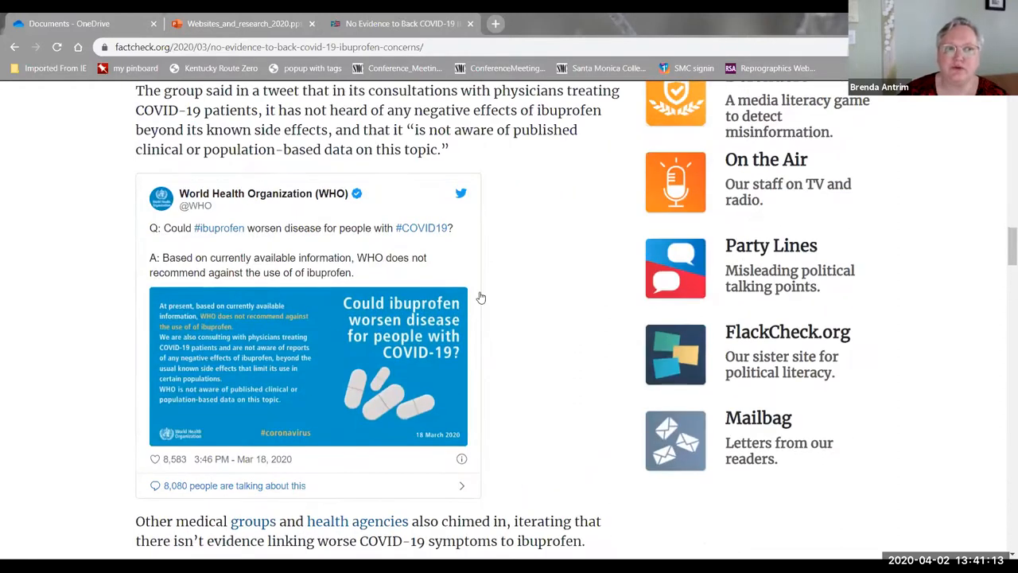
scroll(down, 3)
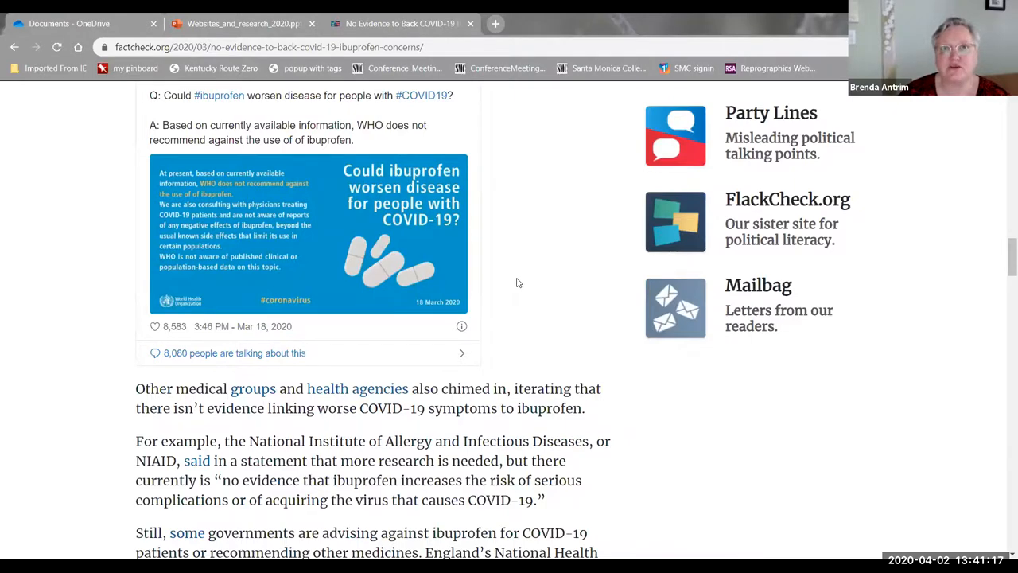
scroll(down, 3)
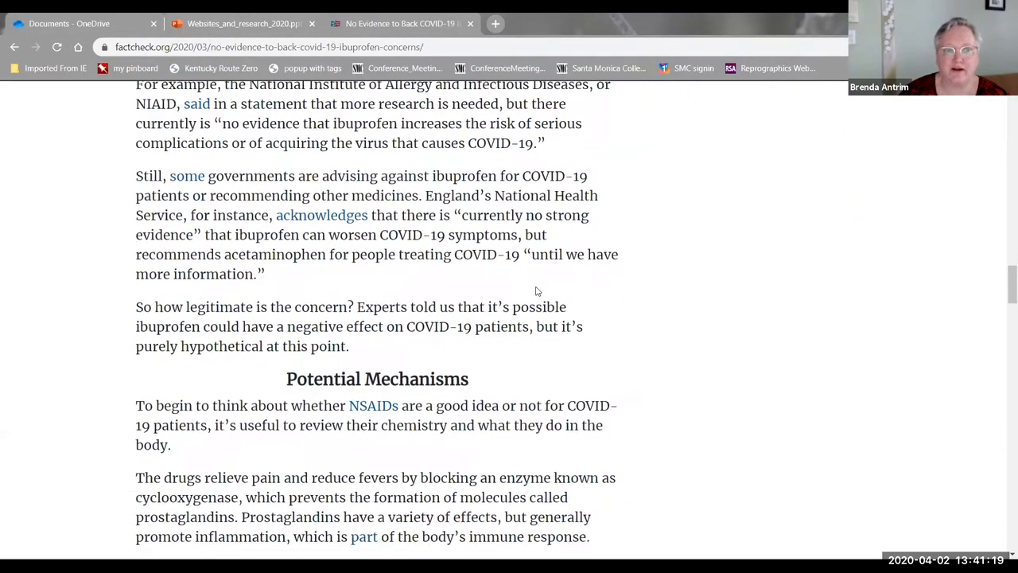
scroll(down, 3)
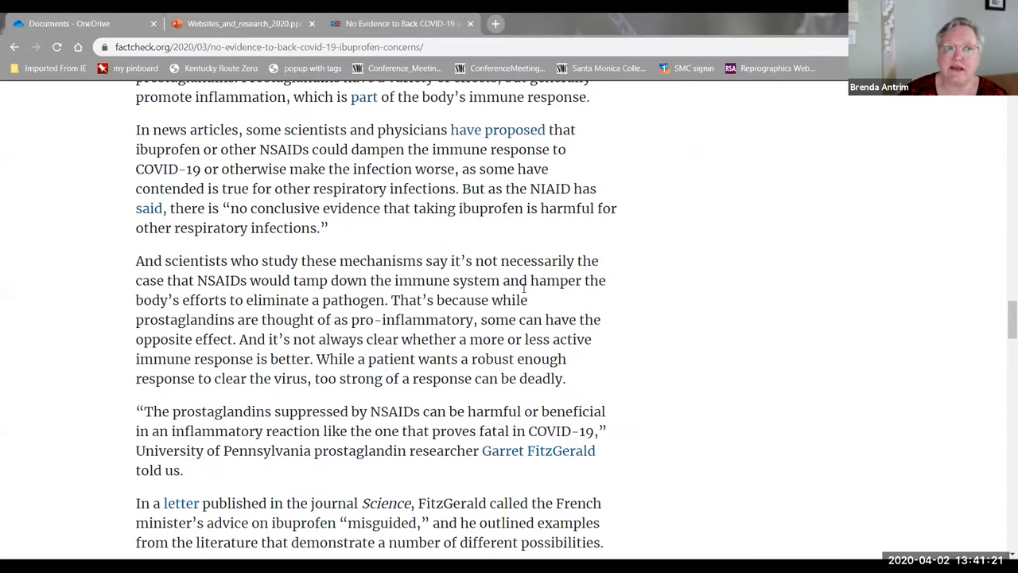
scroll(down, 3)
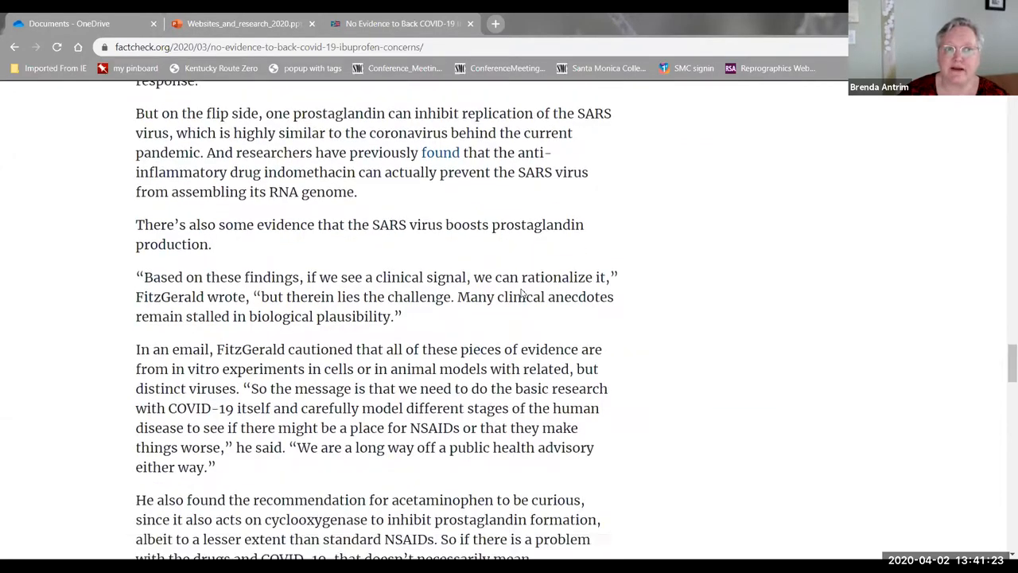
scroll(down, 3)
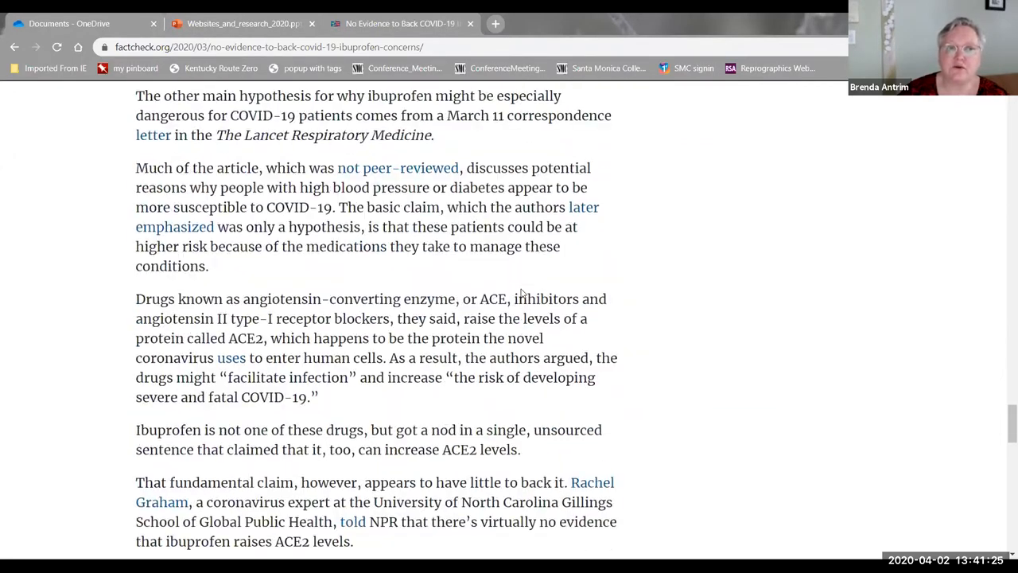
scroll(down, 3)
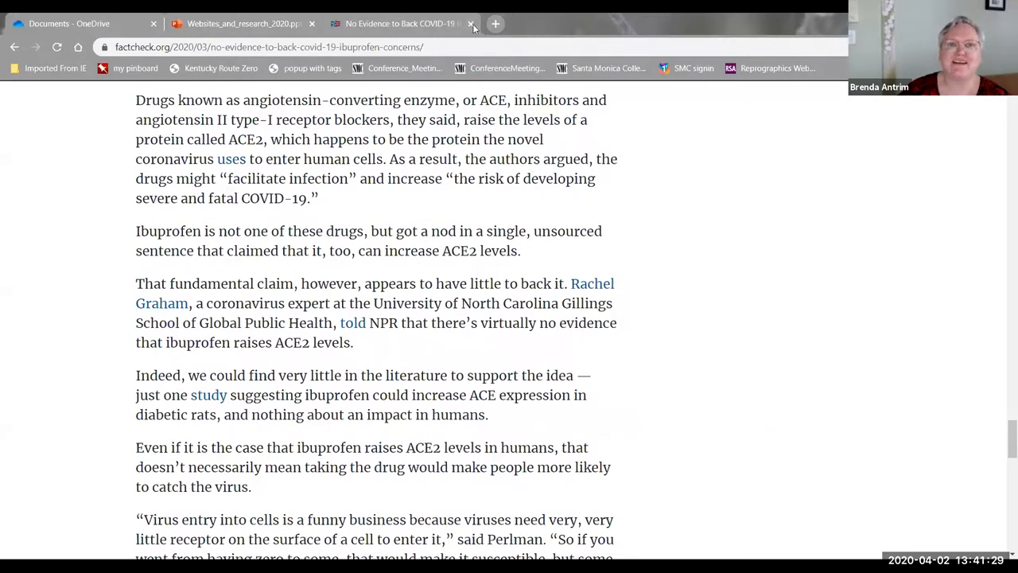
click(471, 24)
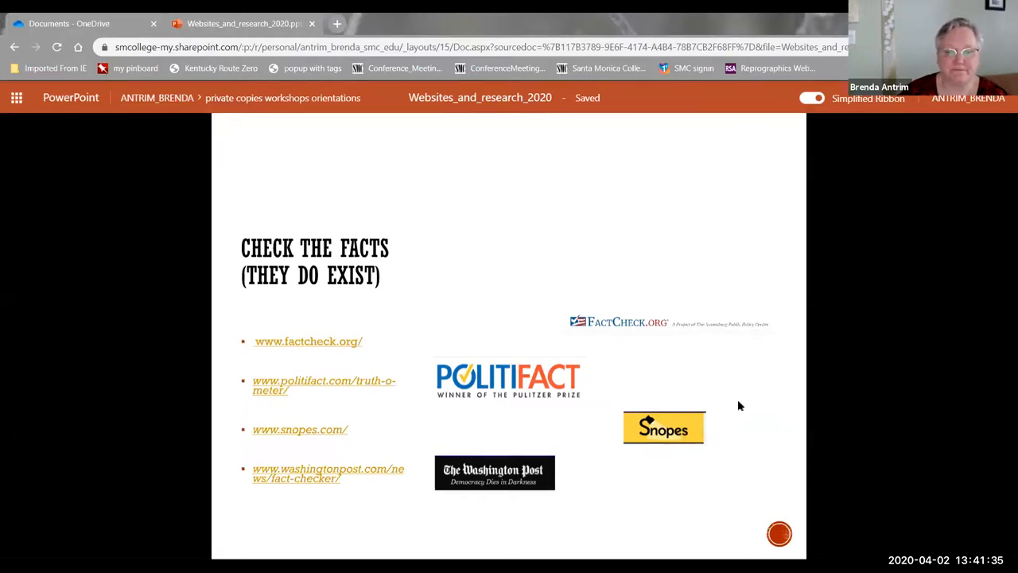
Step: Advance to Some Helpful Guides and view Santa Monica College's Evaluating Websites guide criteria
key(right)
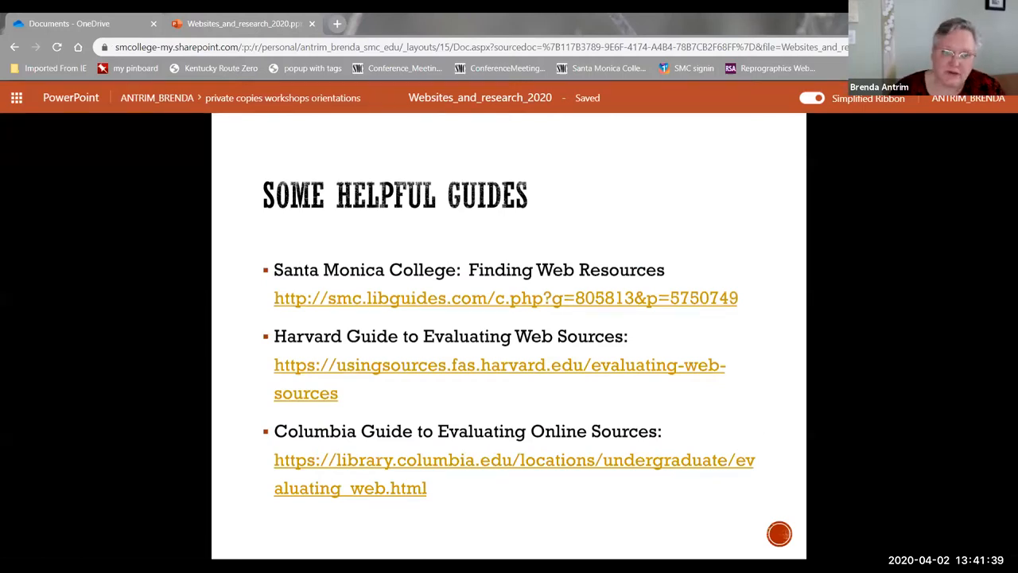
mouse_move(506, 298)
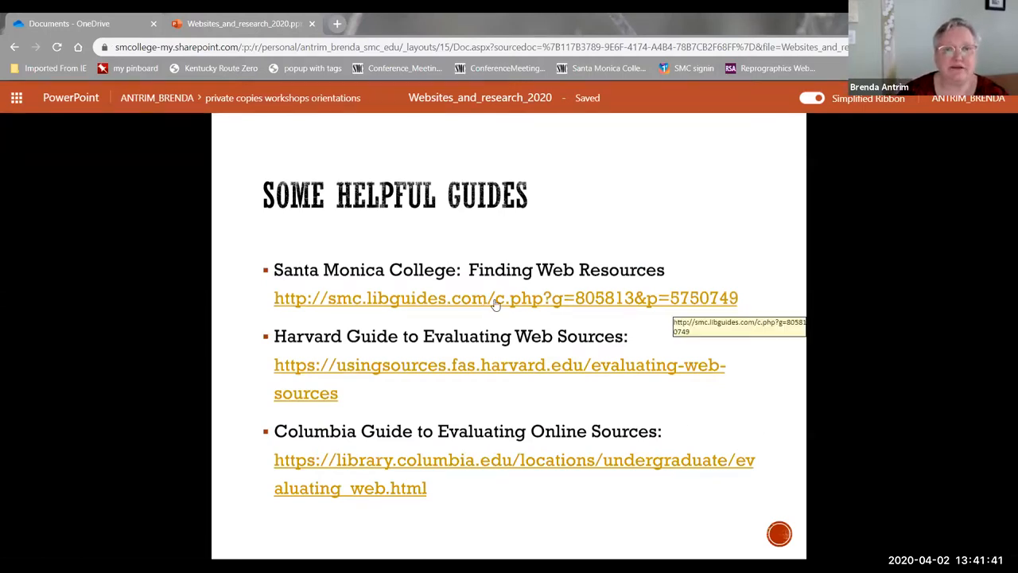
click(505, 298)
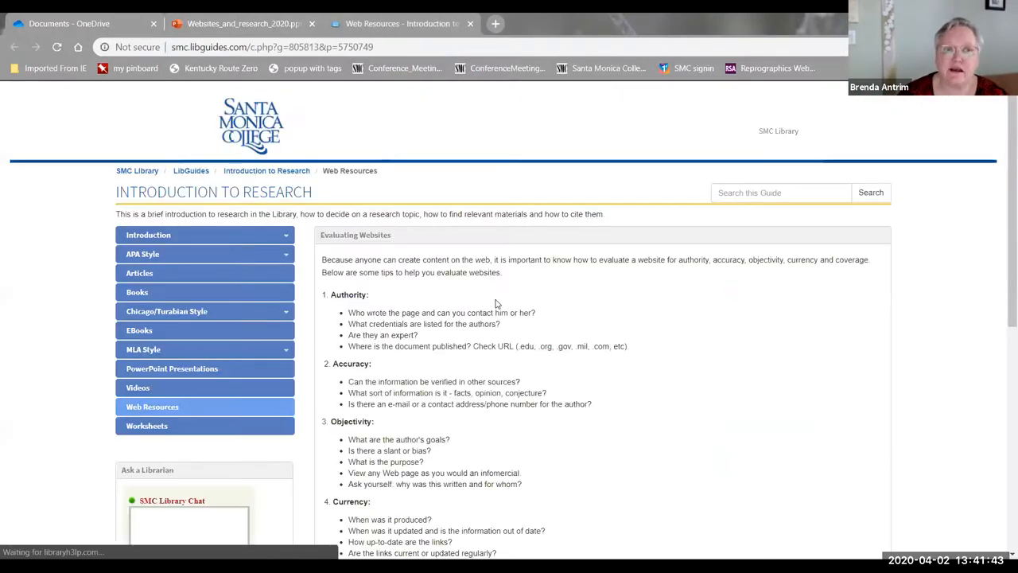
mouse_move(746, 298)
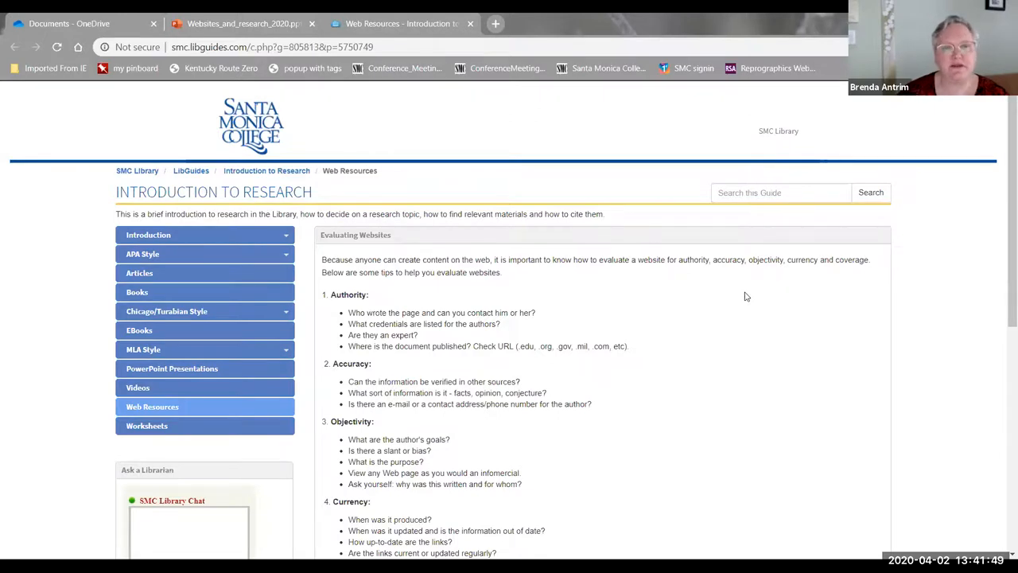
scroll(down, 3)
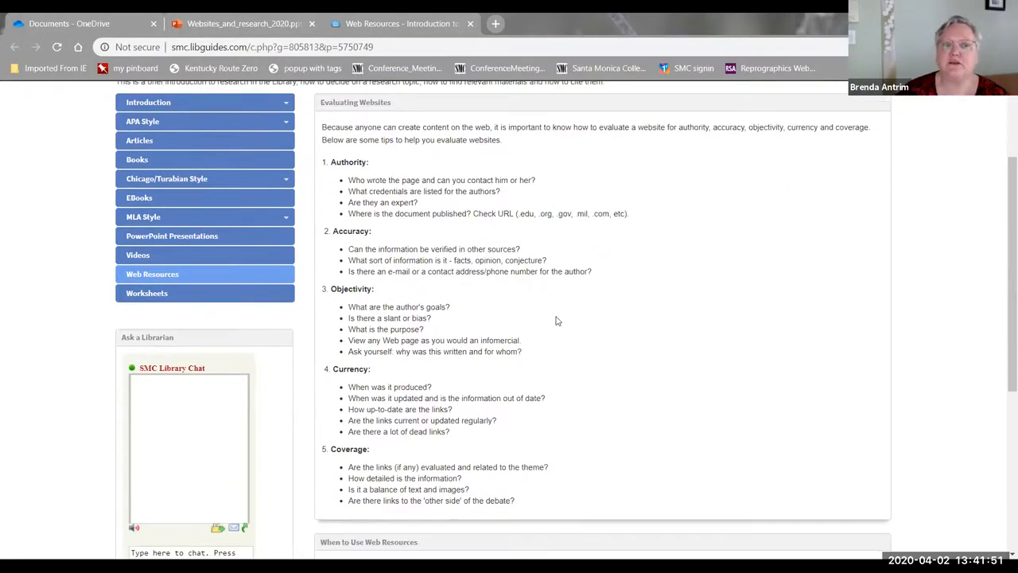
mouse_move(478, 66)
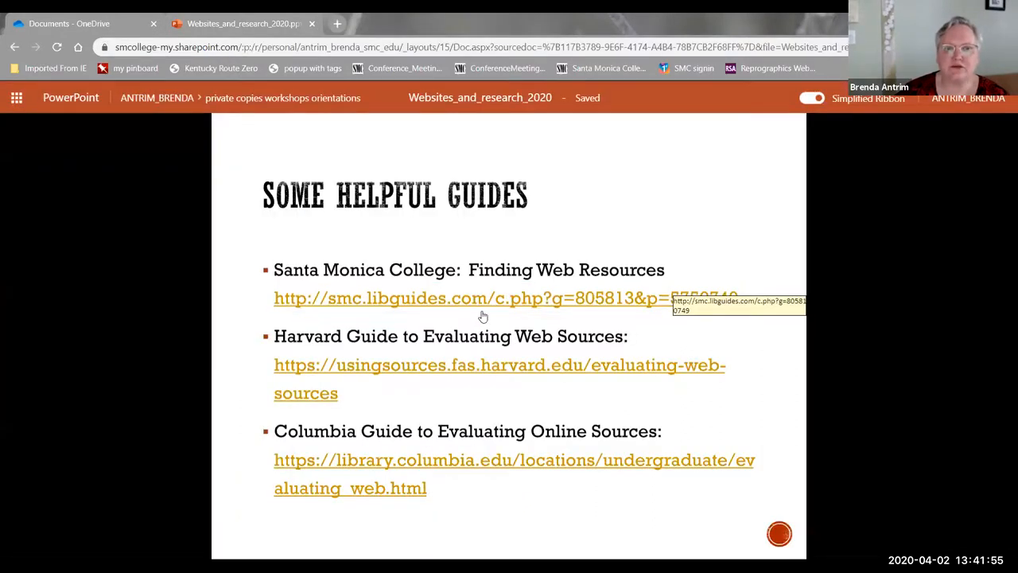
Step: Show the Harvard Guide to Using Sources and Columbia's online-sources page, then return to the Question Time slide
click(500, 364)
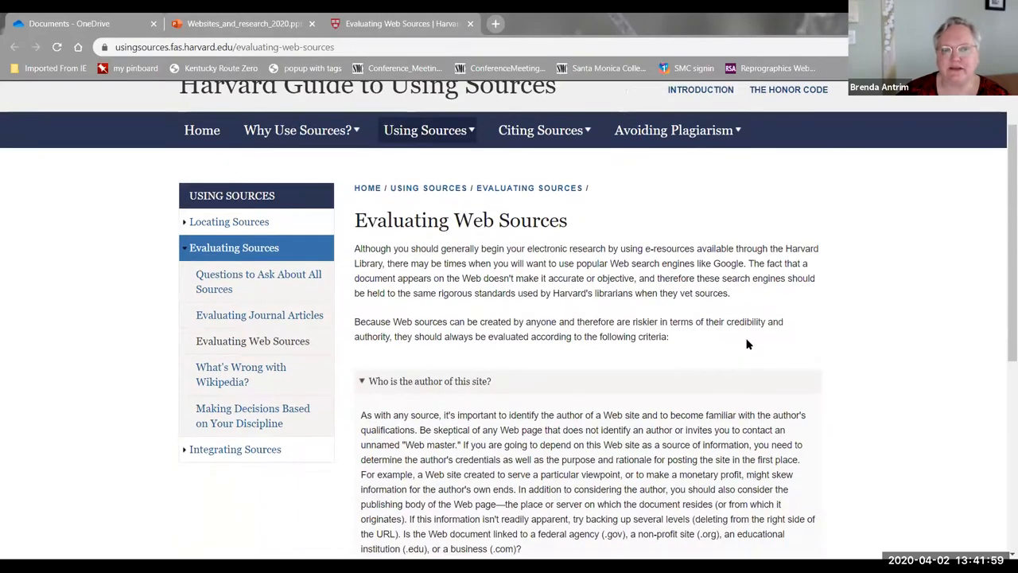
scroll(down, 3)
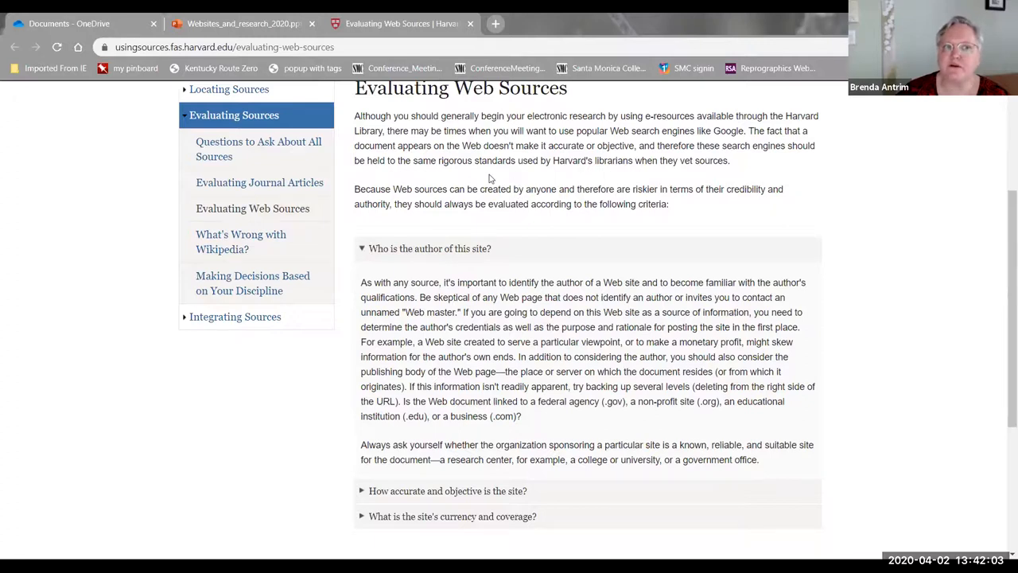
mouse_move(259, 181)
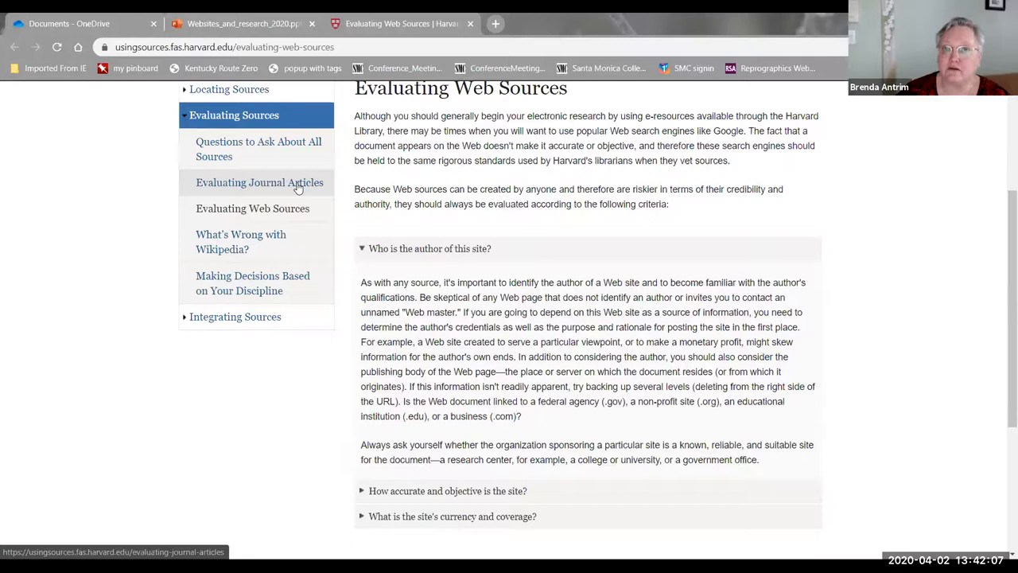
mouse_move(310, 150)
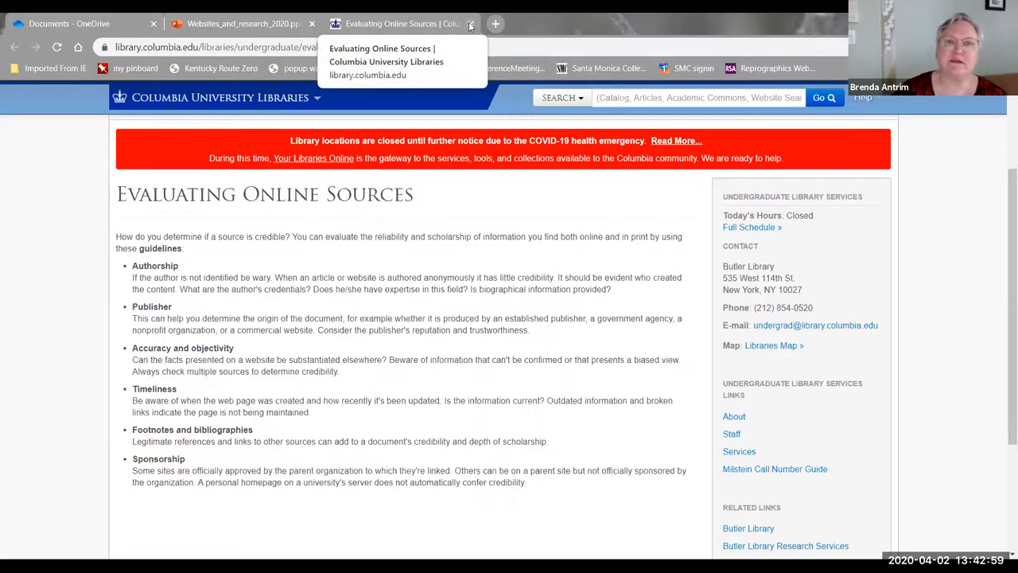
click(471, 23)
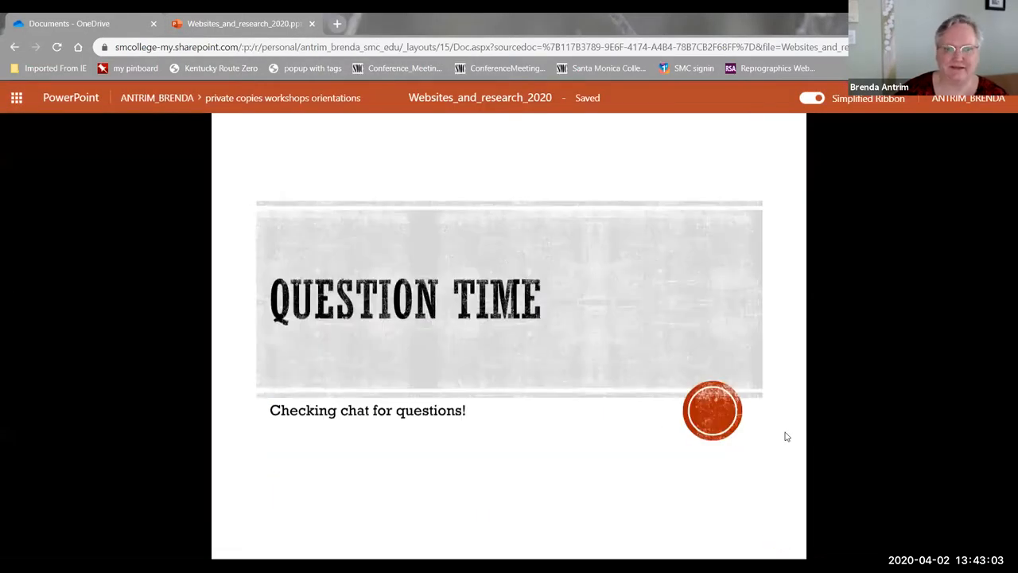
mouse_move(624, 503)
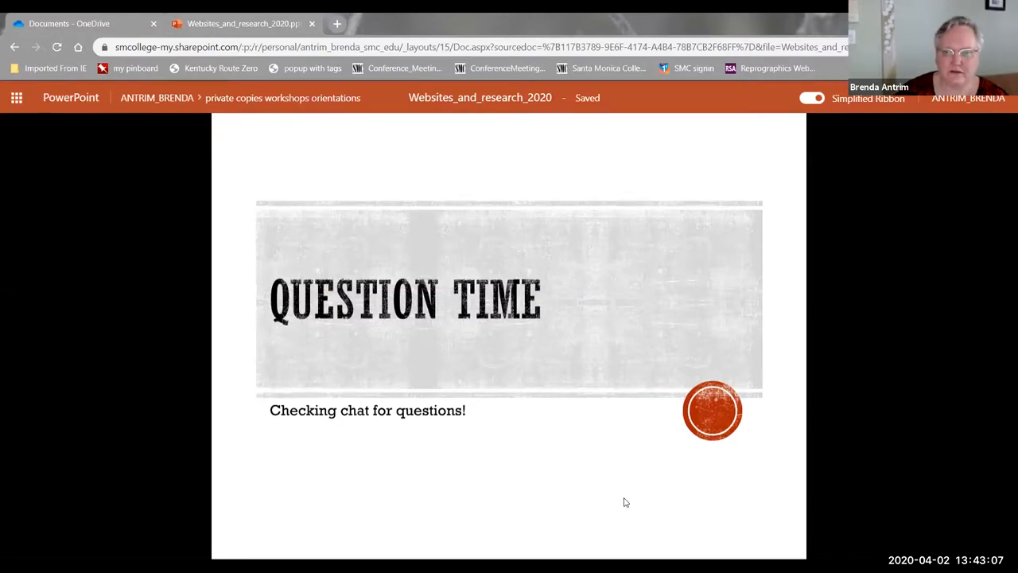
mouse_move(755, 363)
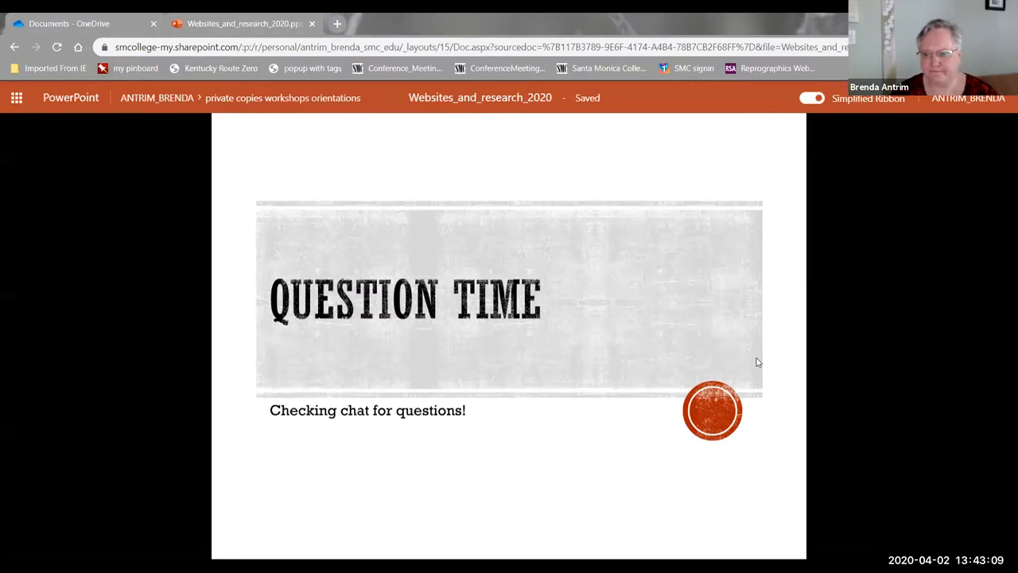